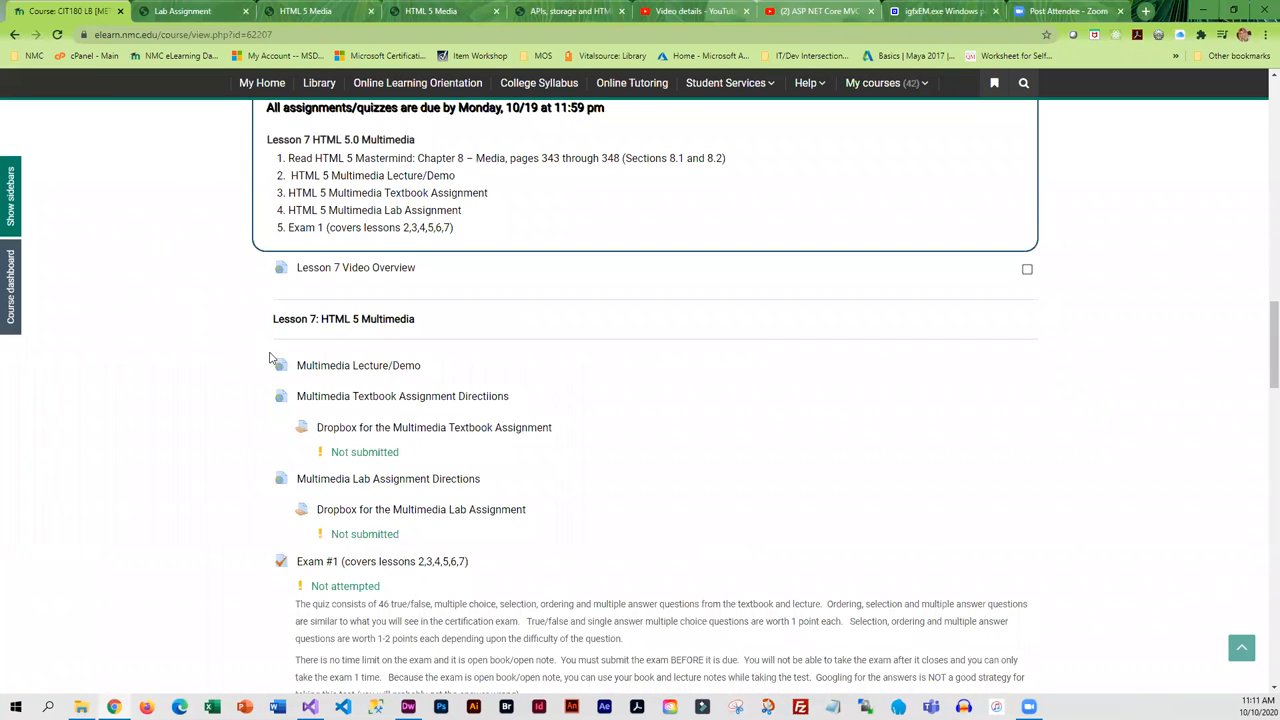
pyautogui.moveTo(300, 336)
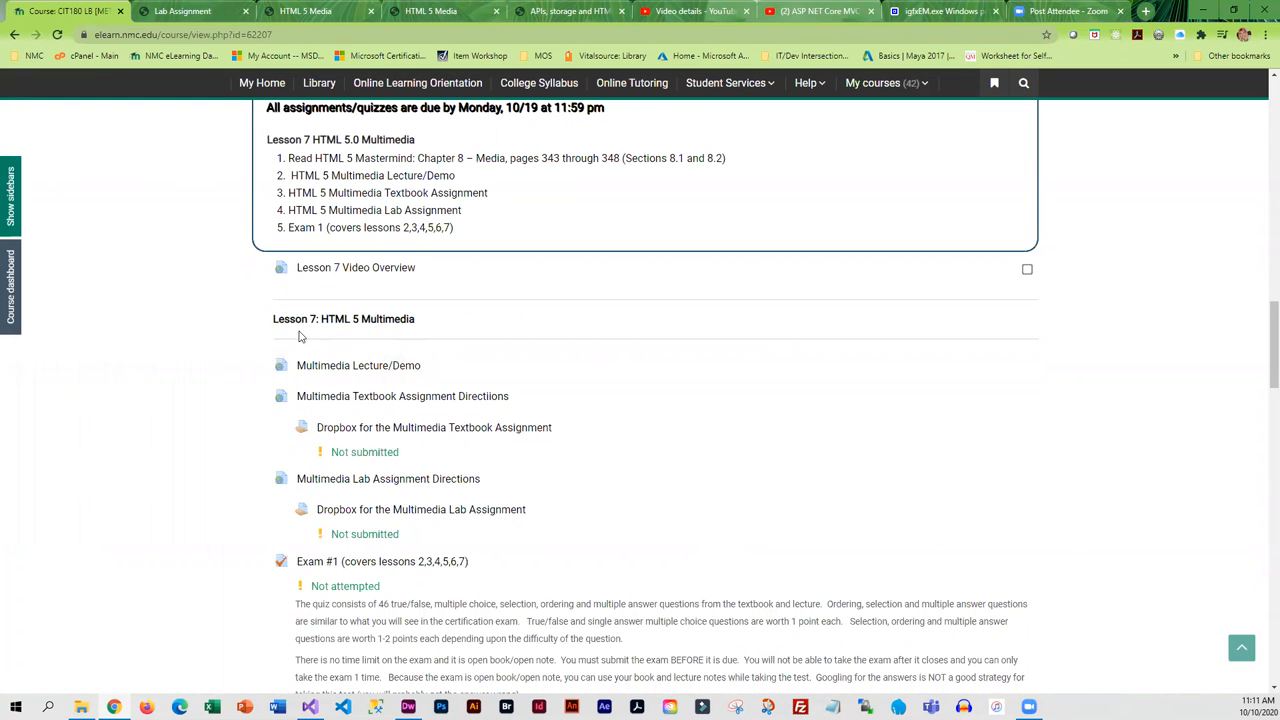
pyautogui.moveTo(358, 364)
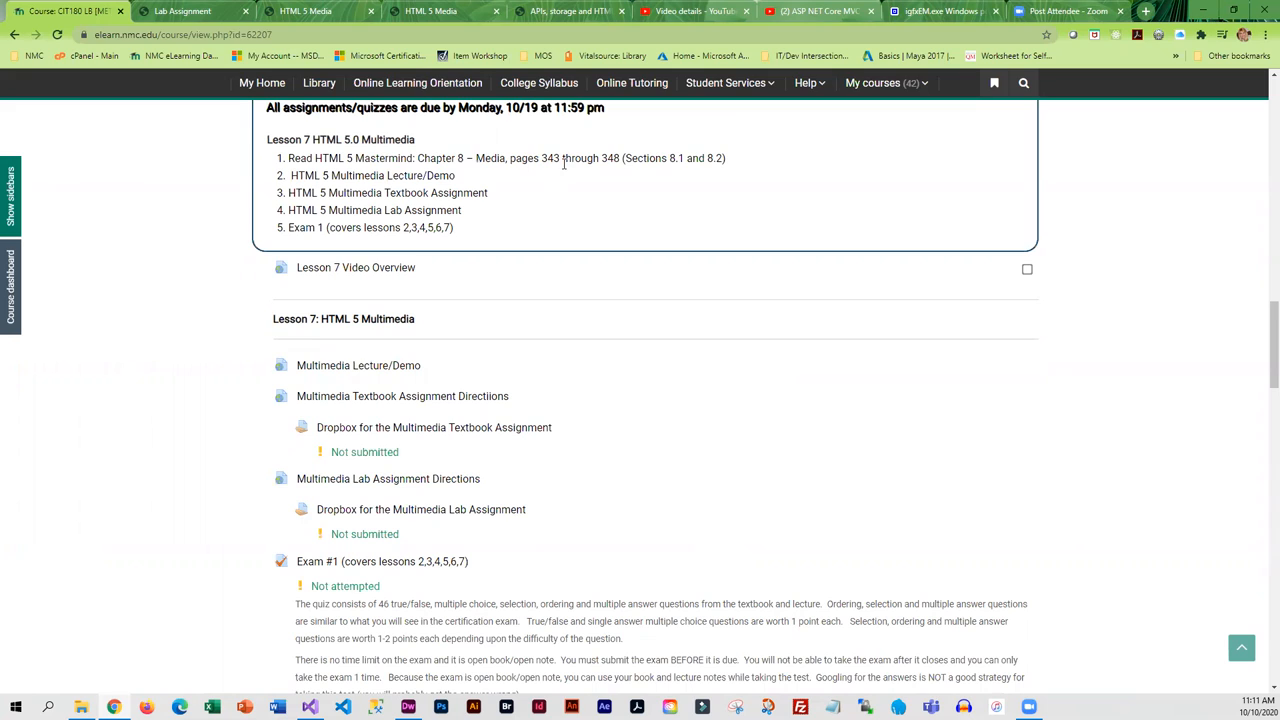
pyautogui.moveTo(552, 172)
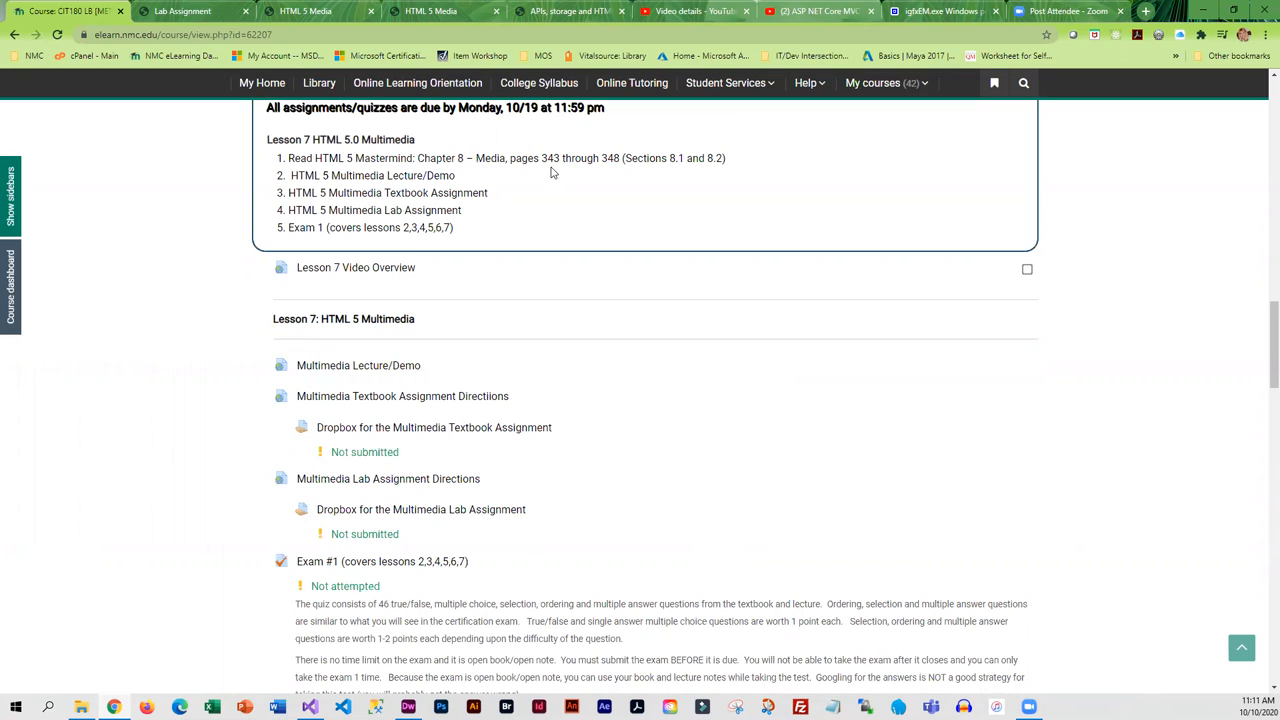
pyautogui.moveTo(358, 364)
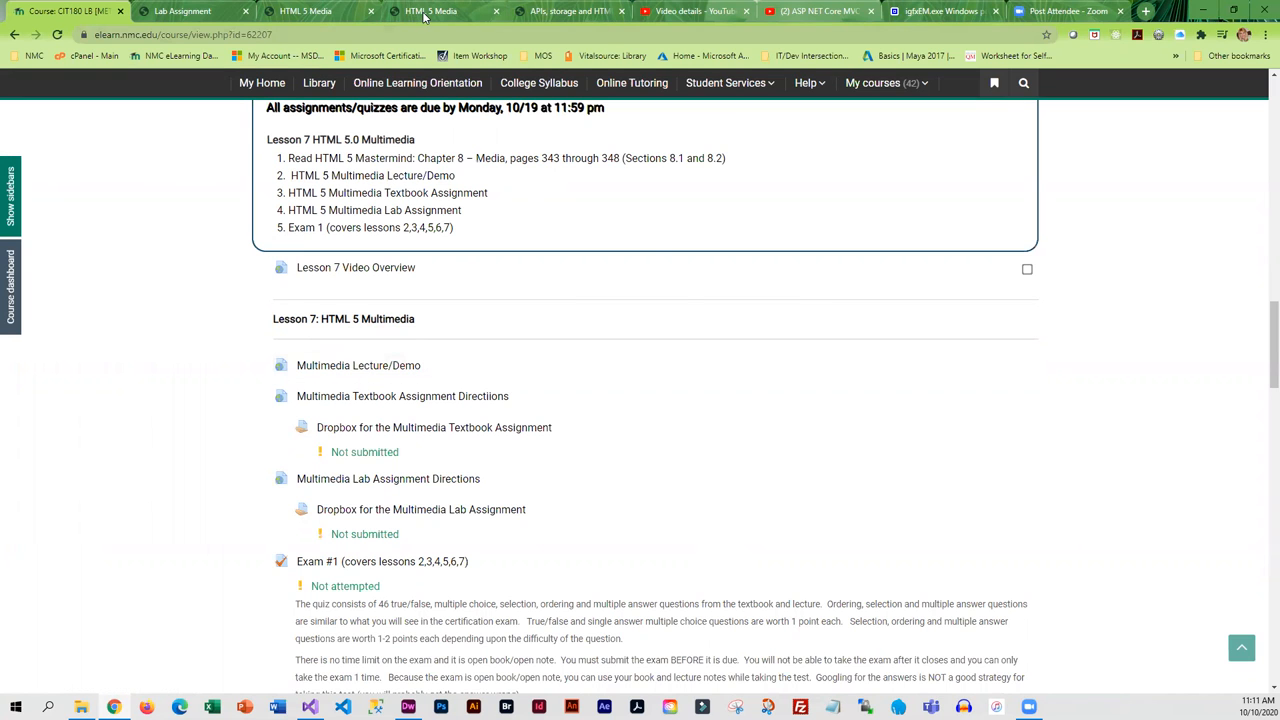
# Switch to the HTML 5 Media lecture page and read through the sound file creation section.
pyautogui.click(444, 12)
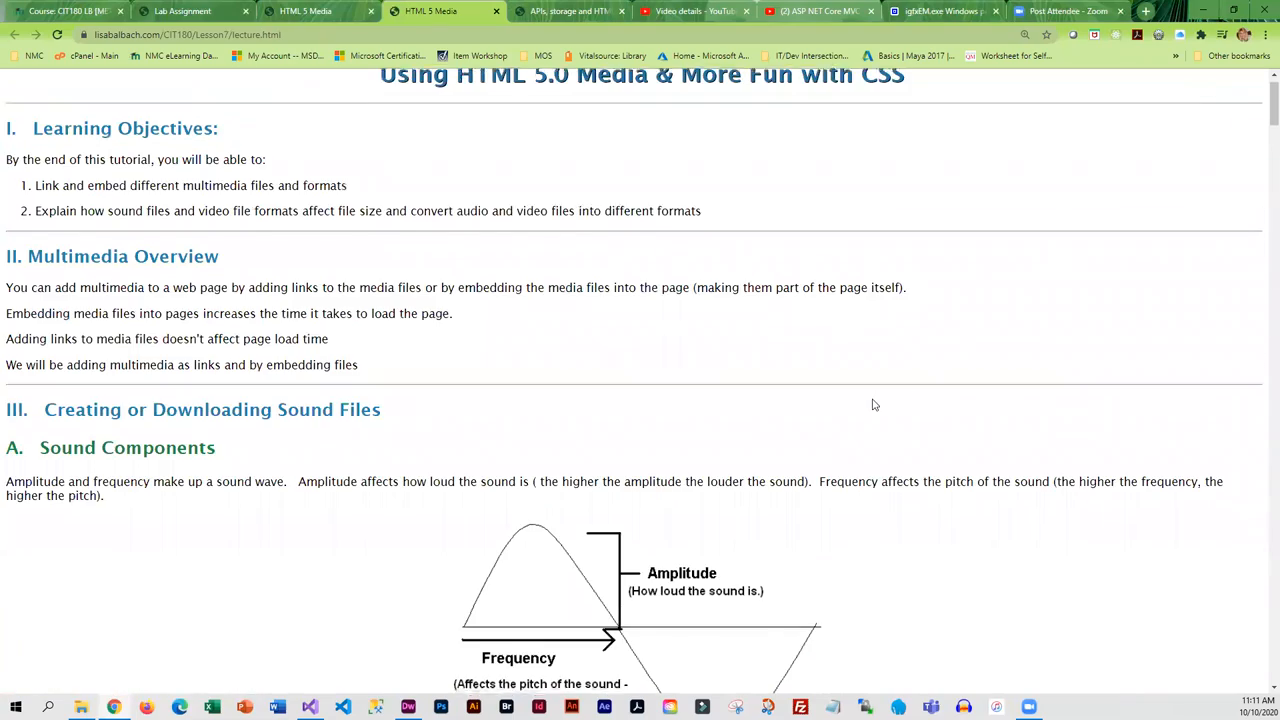
pyautogui.scroll(-3)
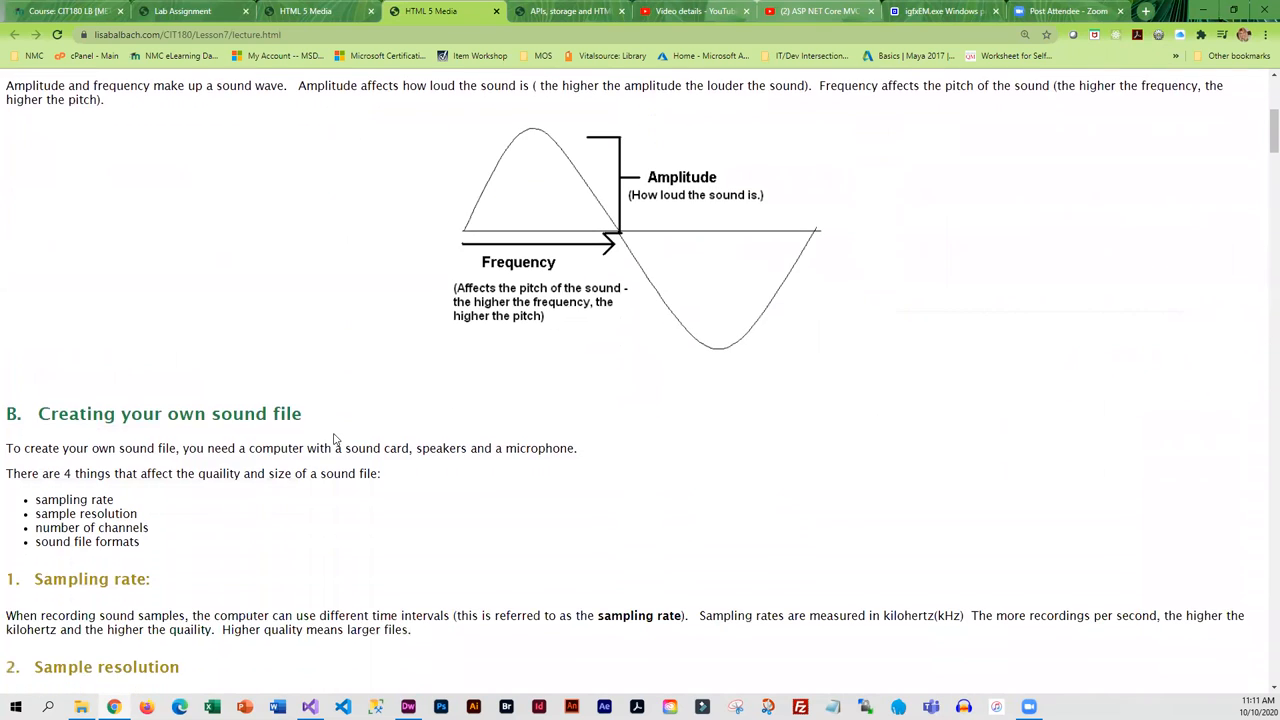
pyautogui.scroll(-3)
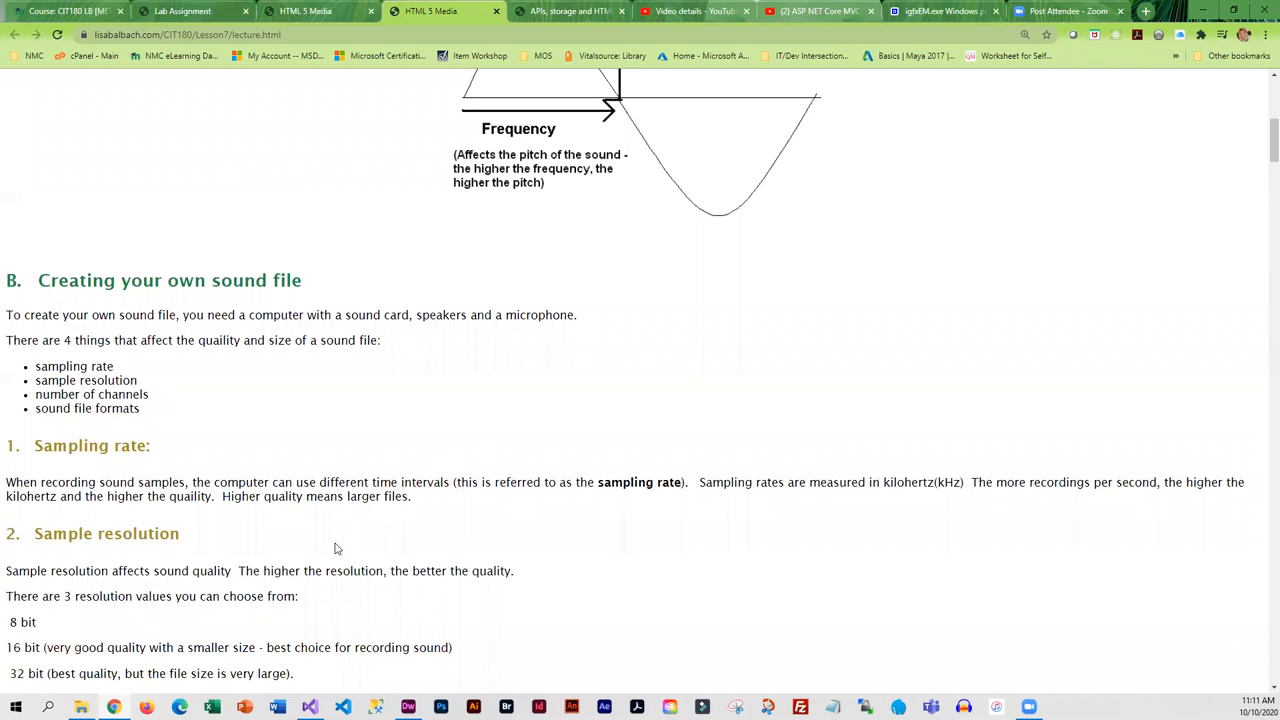
pyautogui.scroll(-3)
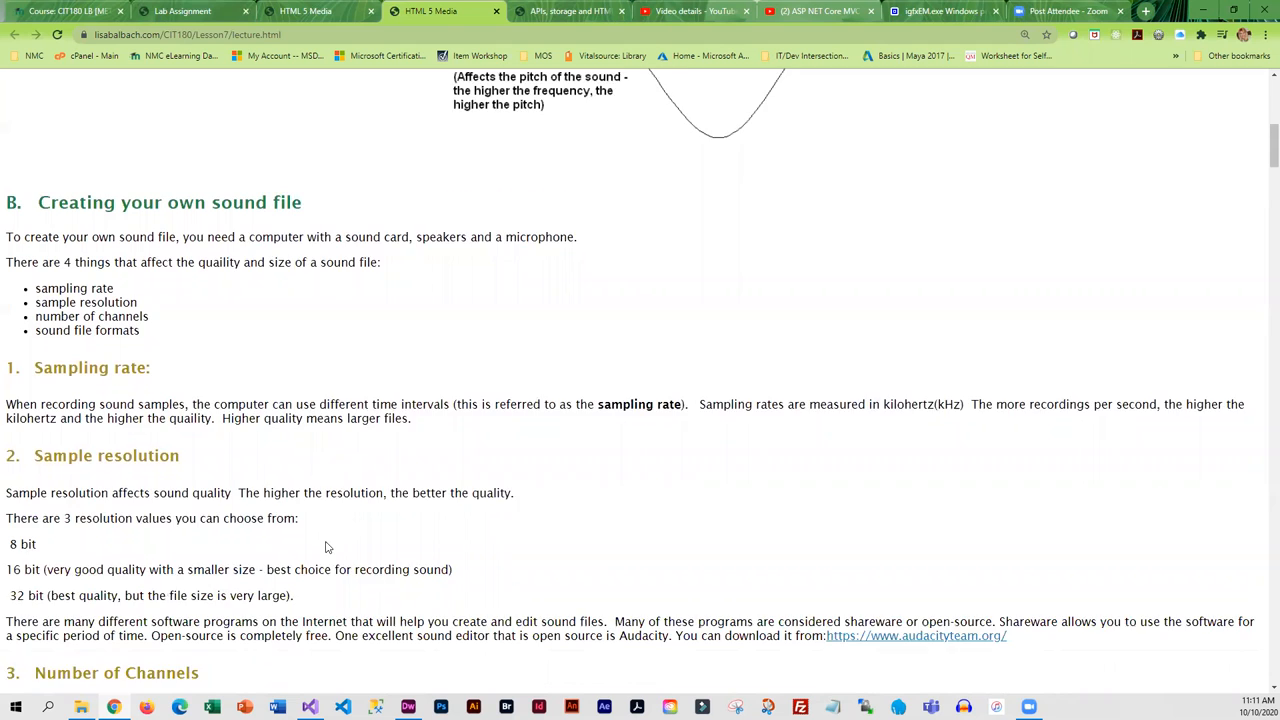
pyautogui.scroll(-3)
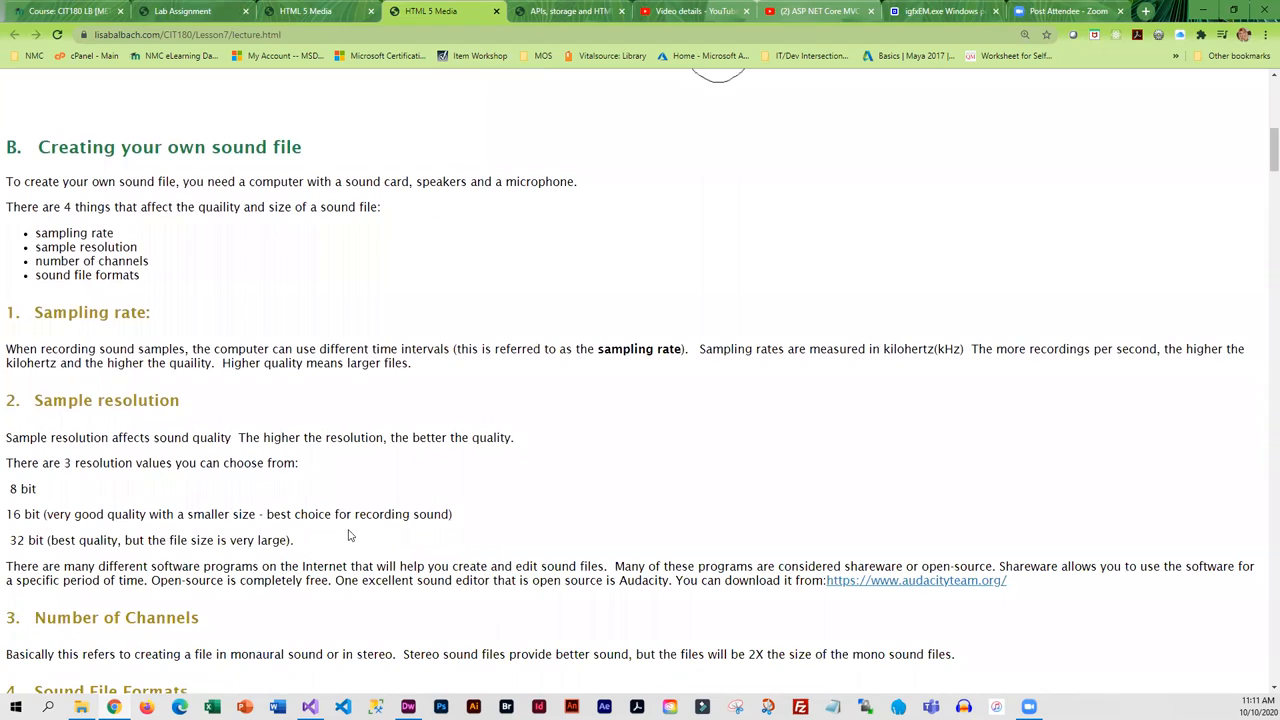
pyautogui.scroll(-3)
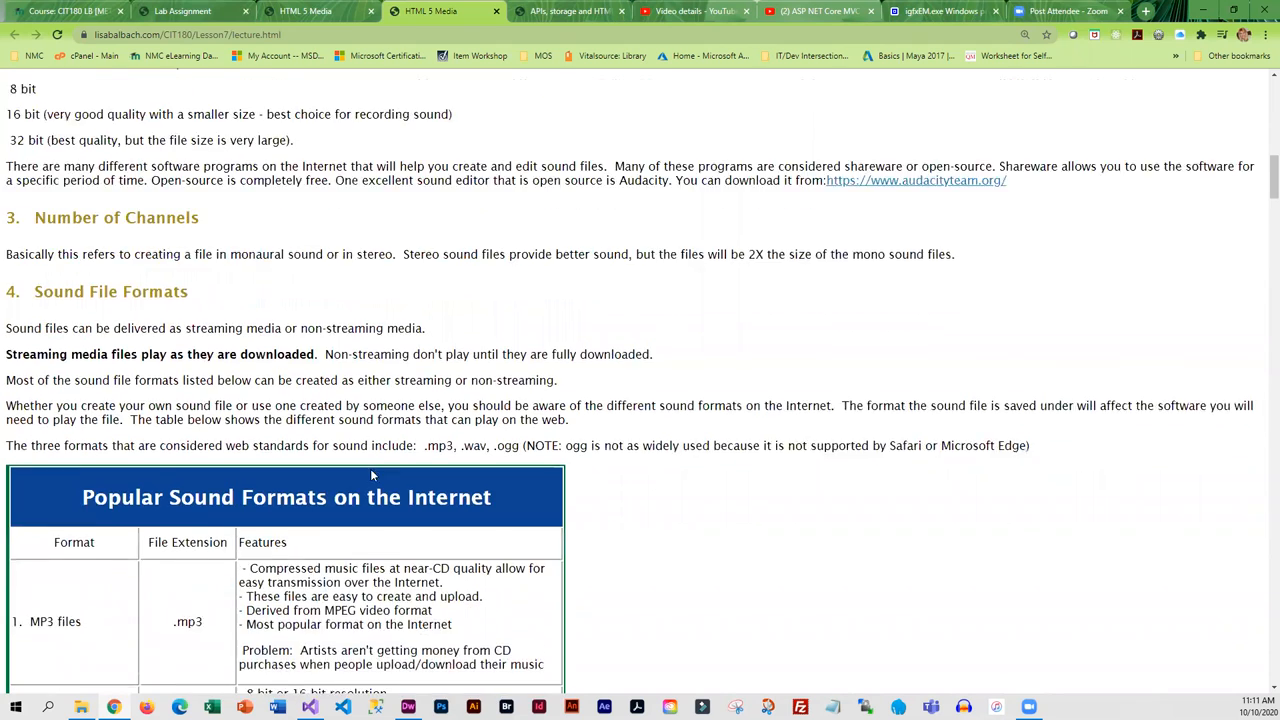
# Continue down through the popular sound formats table to 'Adding Sound Files to a Web Page' with the audio tag syntax.
pyautogui.scroll(-3)
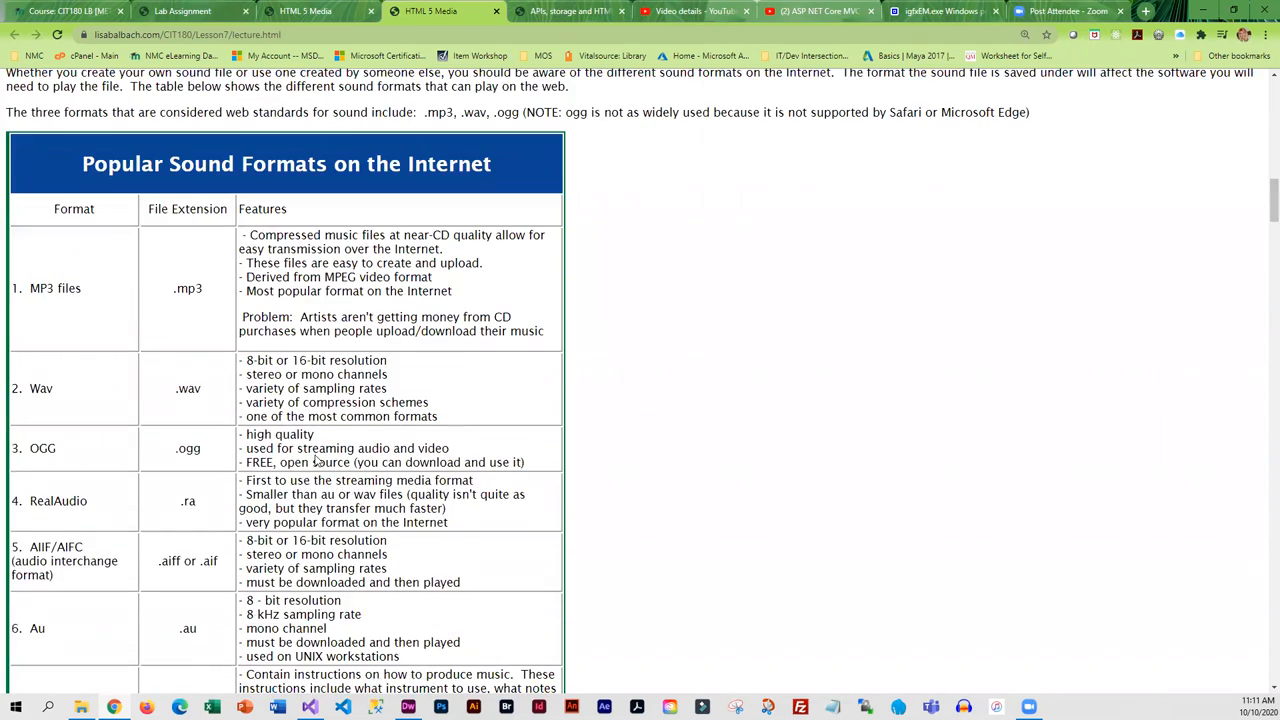
pyautogui.scroll(-3)
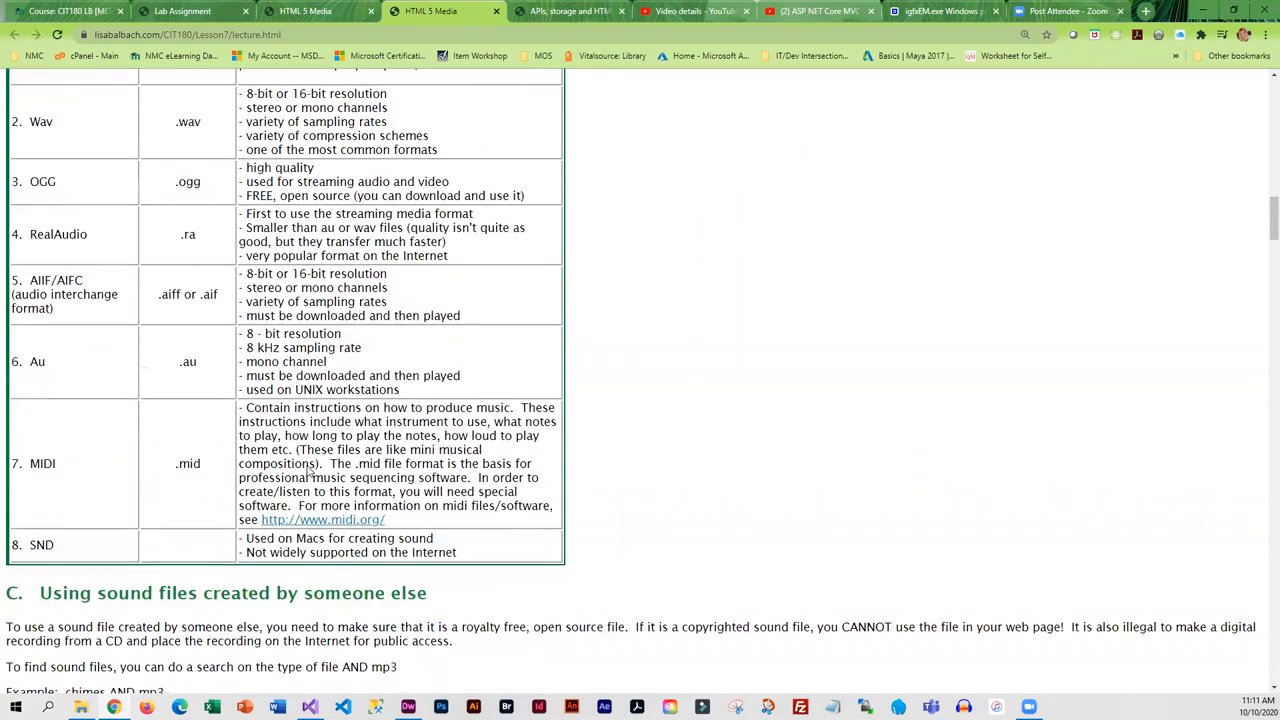
pyautogui.scroll(-3)
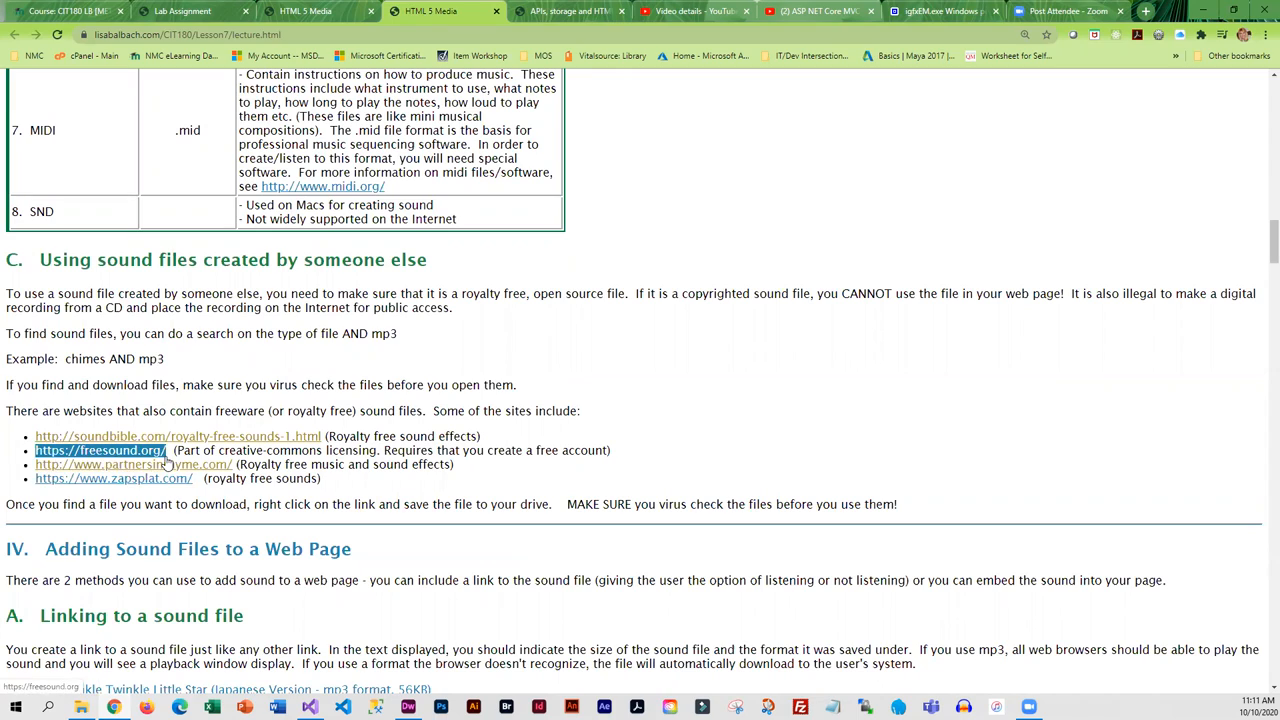
pyautogui.scroll(-3)
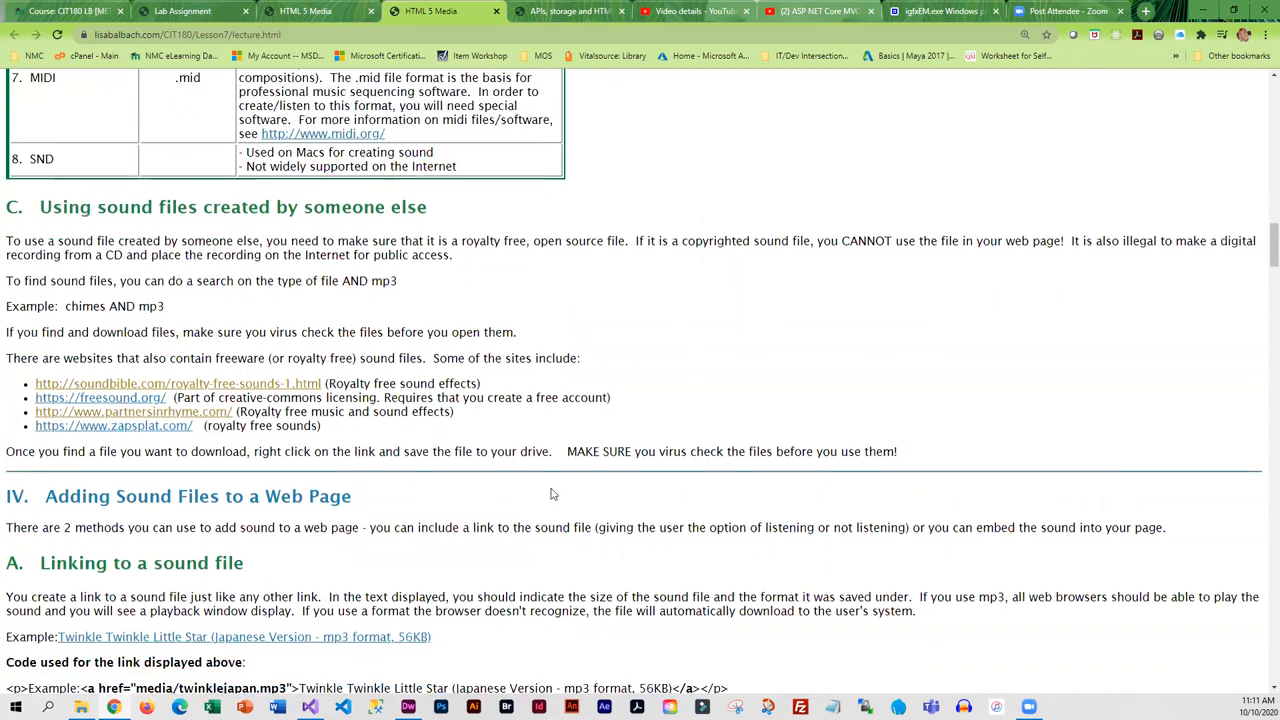
pyautogui.scroll(-3)
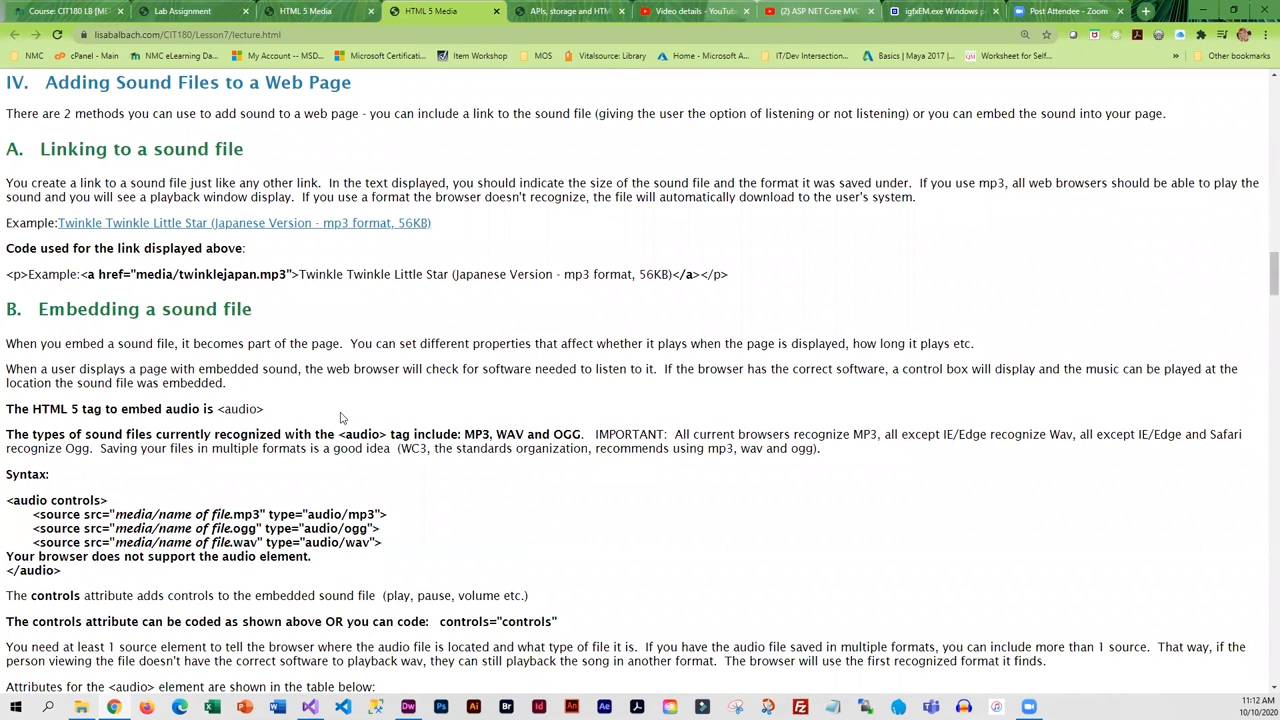
pyautogui.moveTo(370, 464)
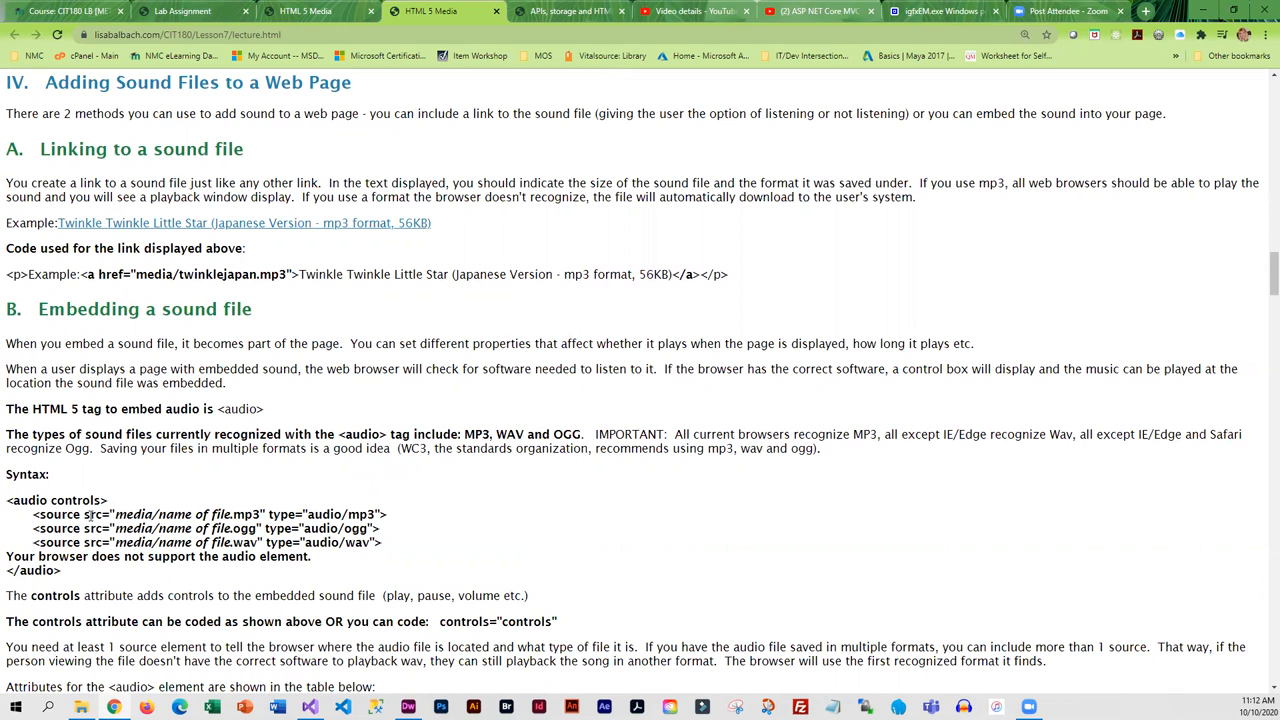
# Highlight the three <source> lines inside the audio tag, then review the loop and autoplay attributes table and embedded player.
pyautogui.scroll(-3)
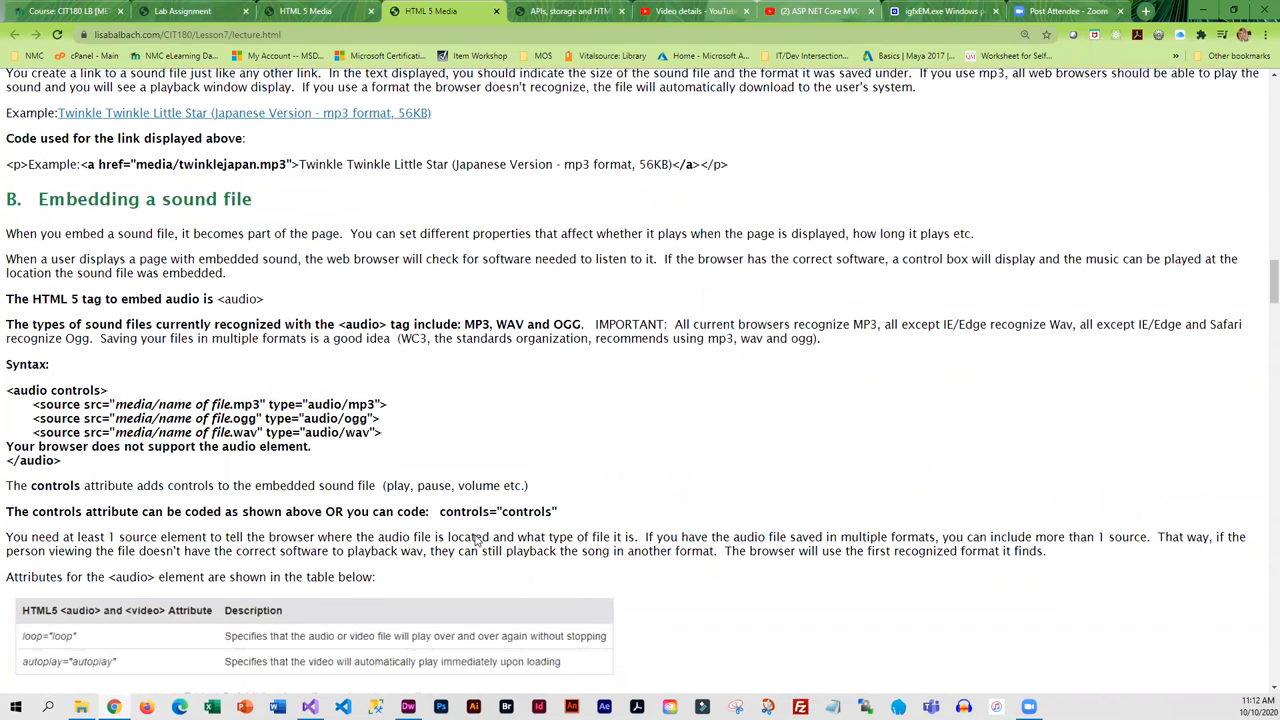
pyautogui.scroll(-3)
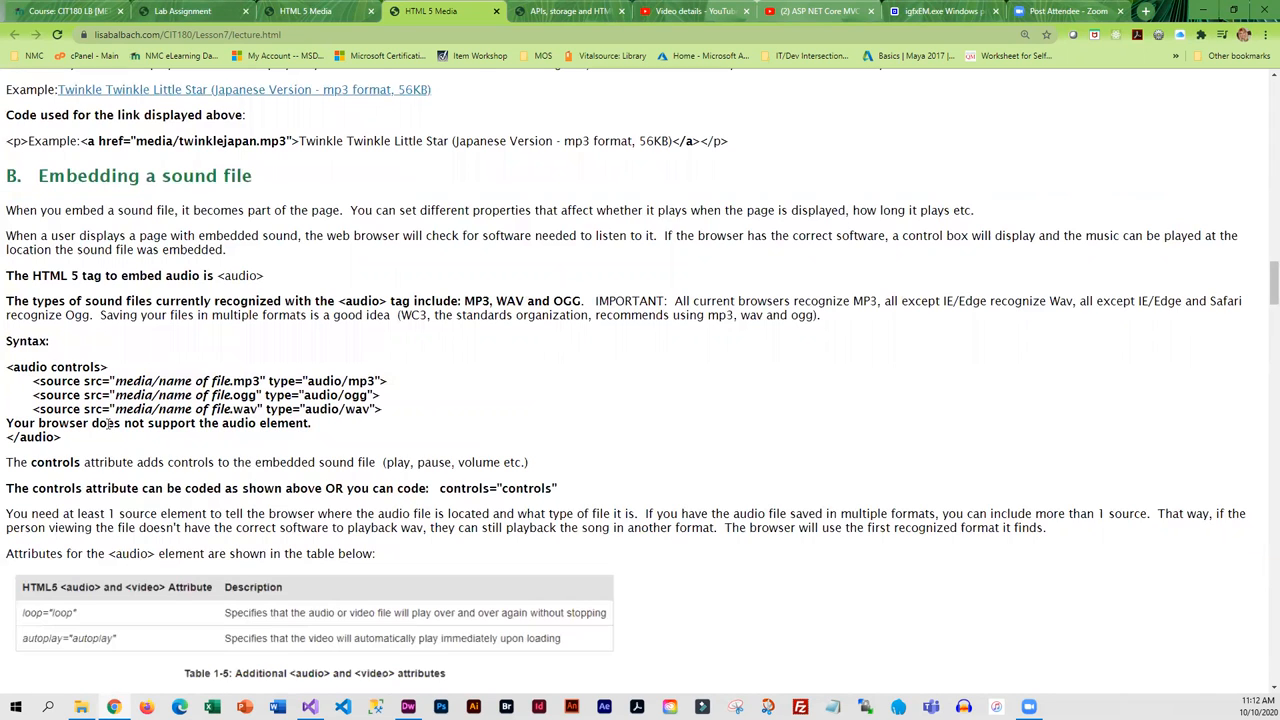
pyautogui.moveTo(34, 380); pyautogui.dragTo(380, 408)
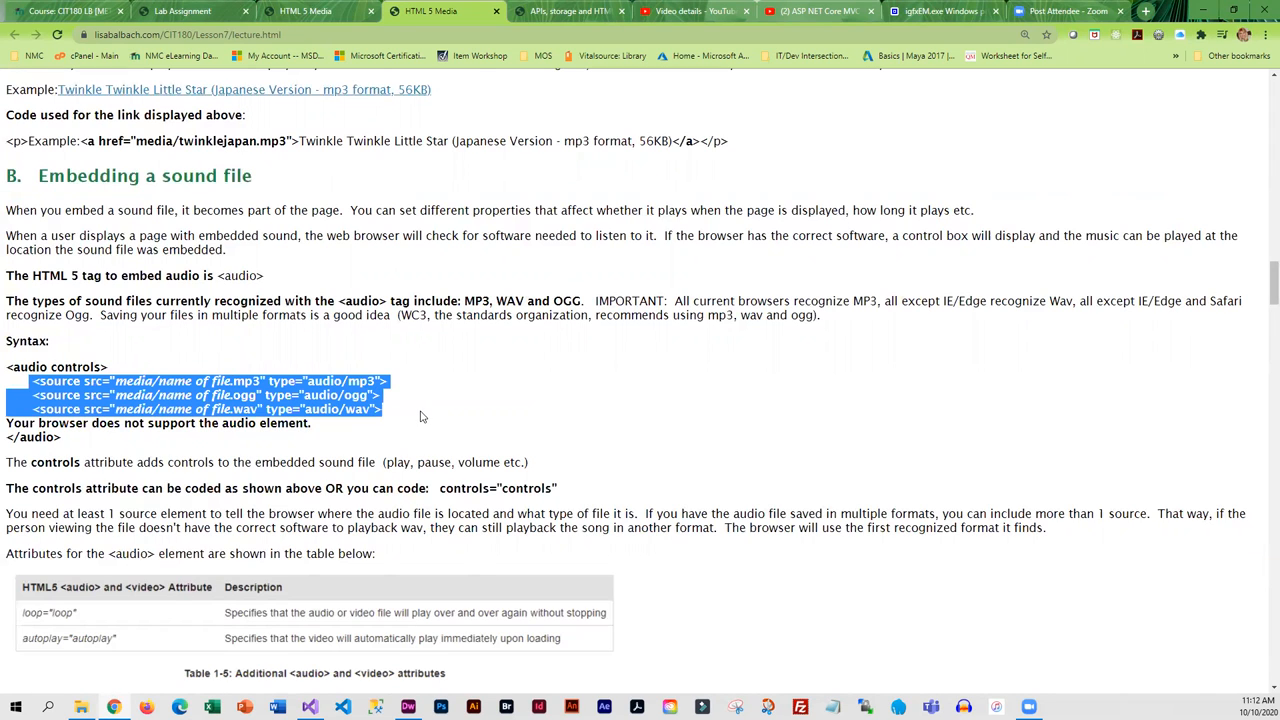
pyautogui.moveTo(438, 418)
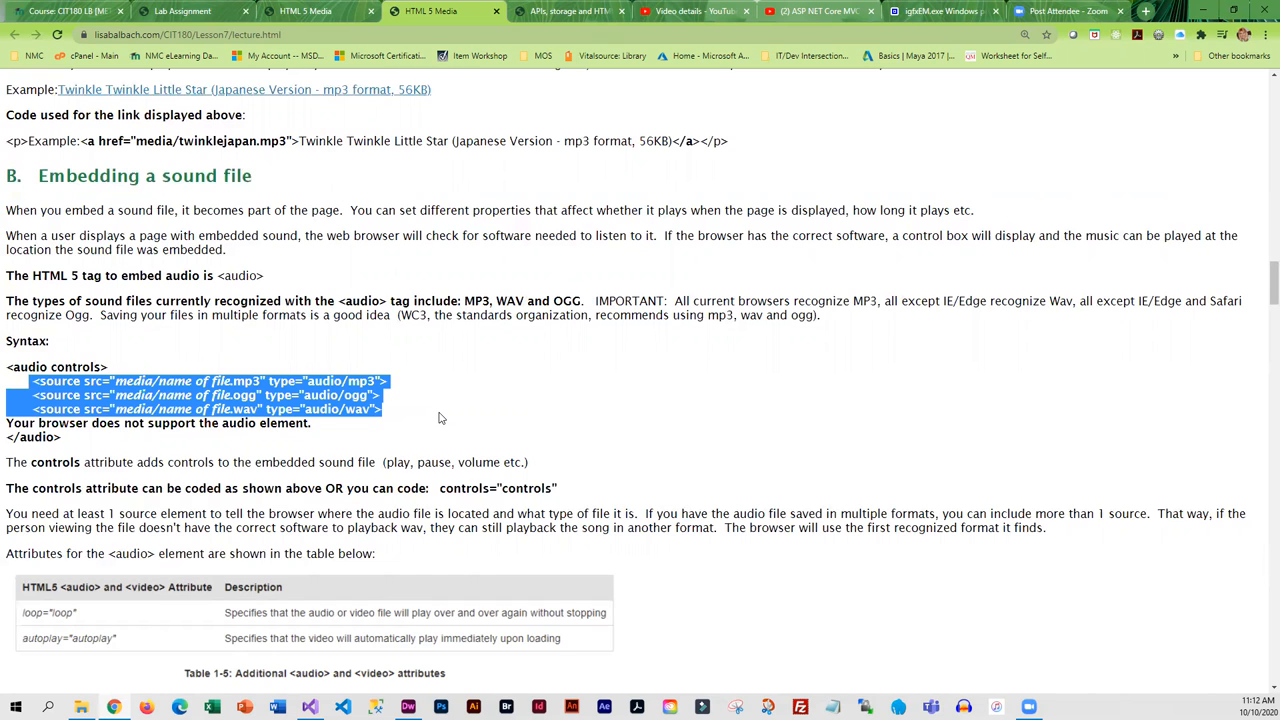
pyautogui.scroll(-3)
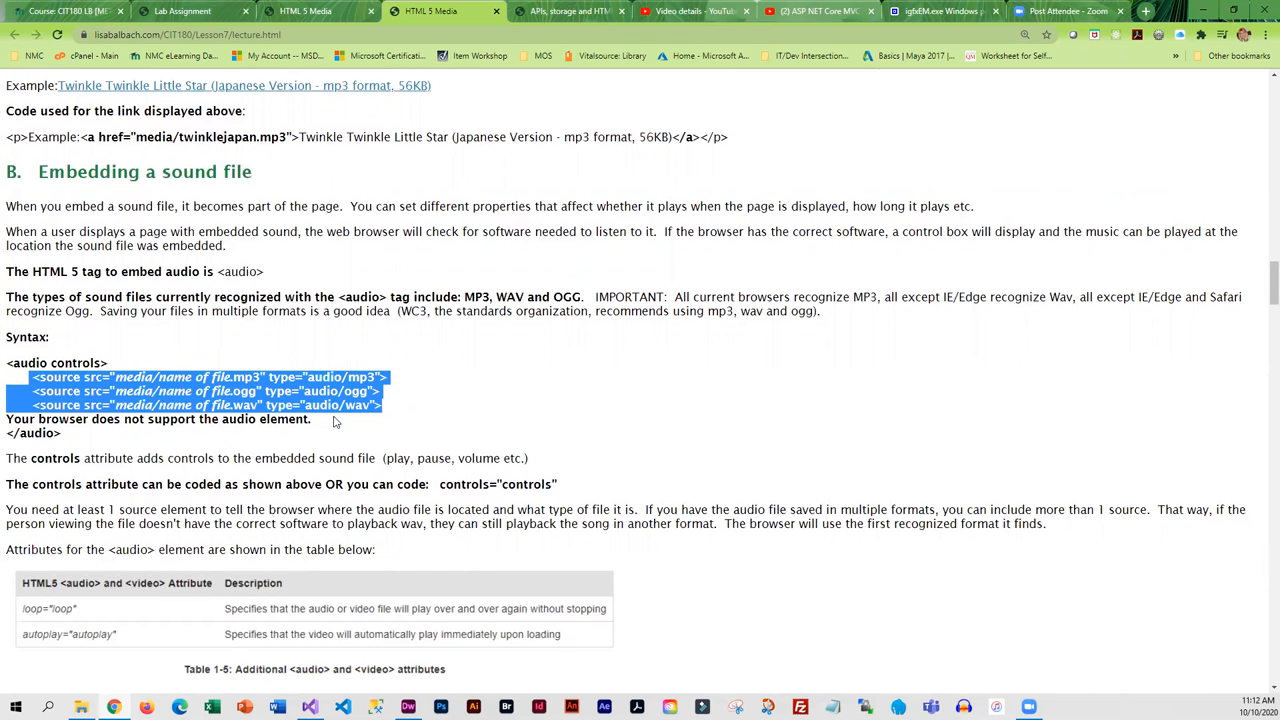
pyautogui.scroll(-3)
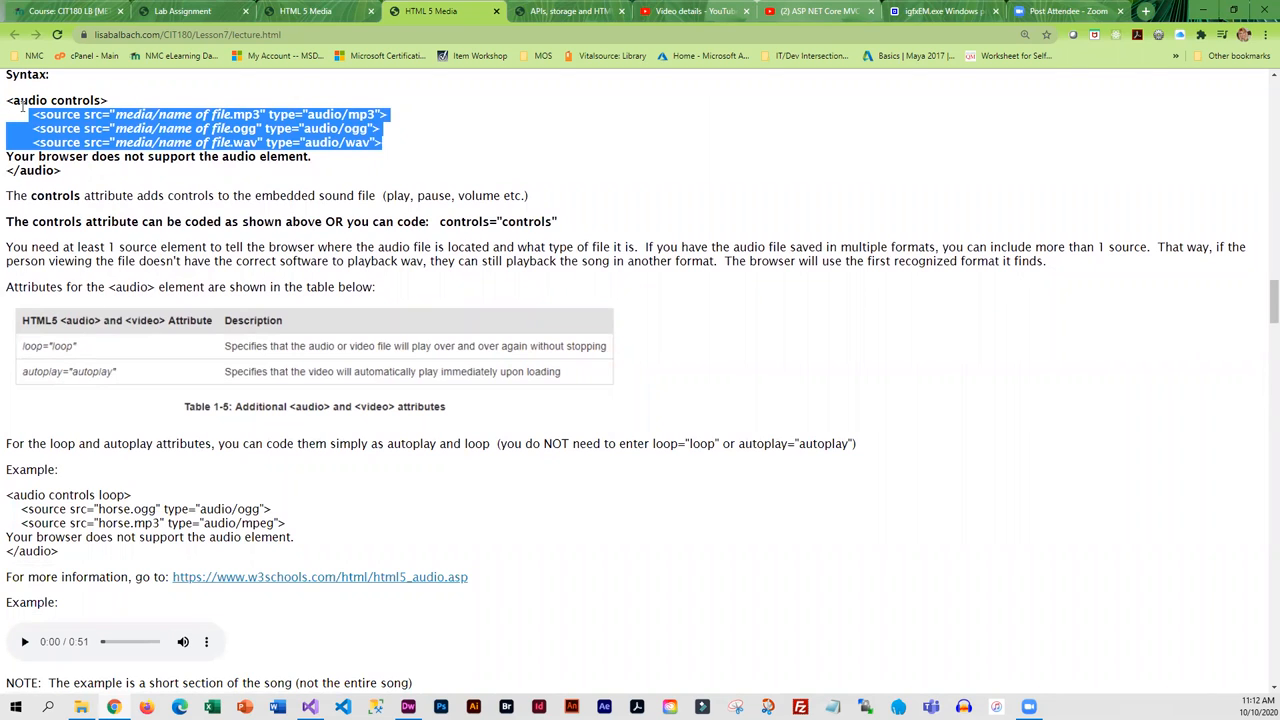
pyautogui.moveTo(96, 344)
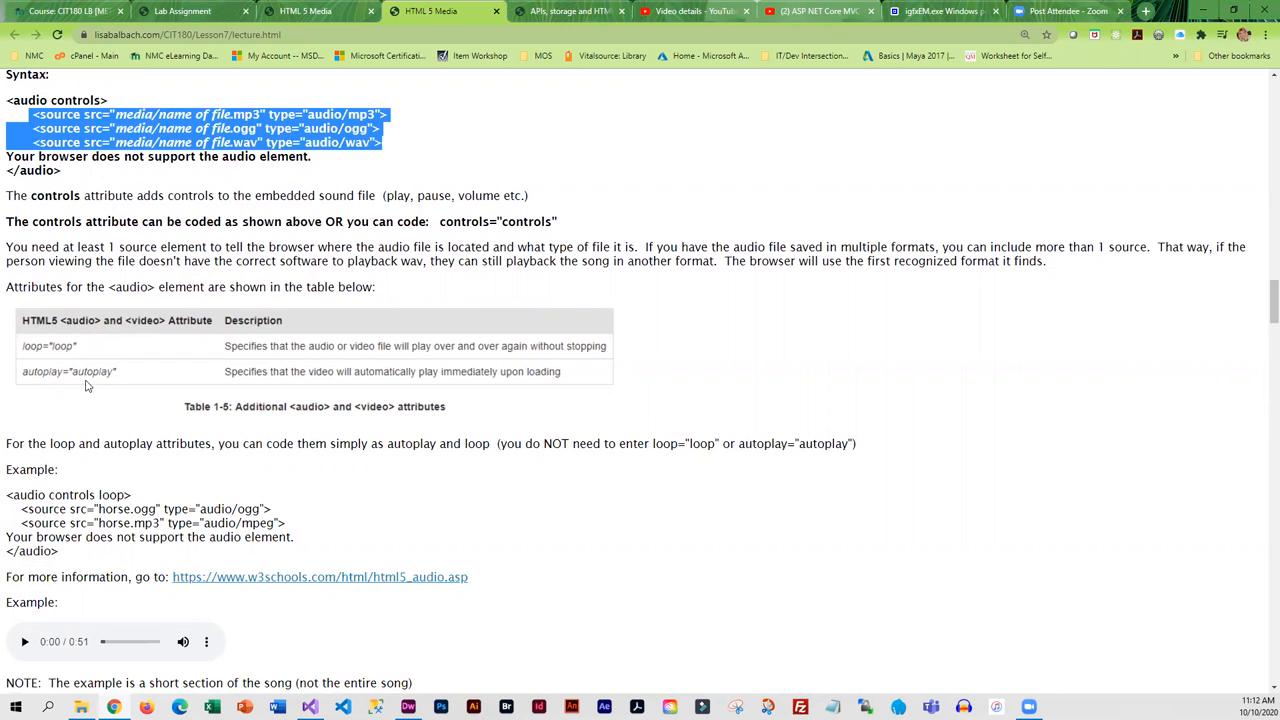
pyautogui.moveTo(296, 380)
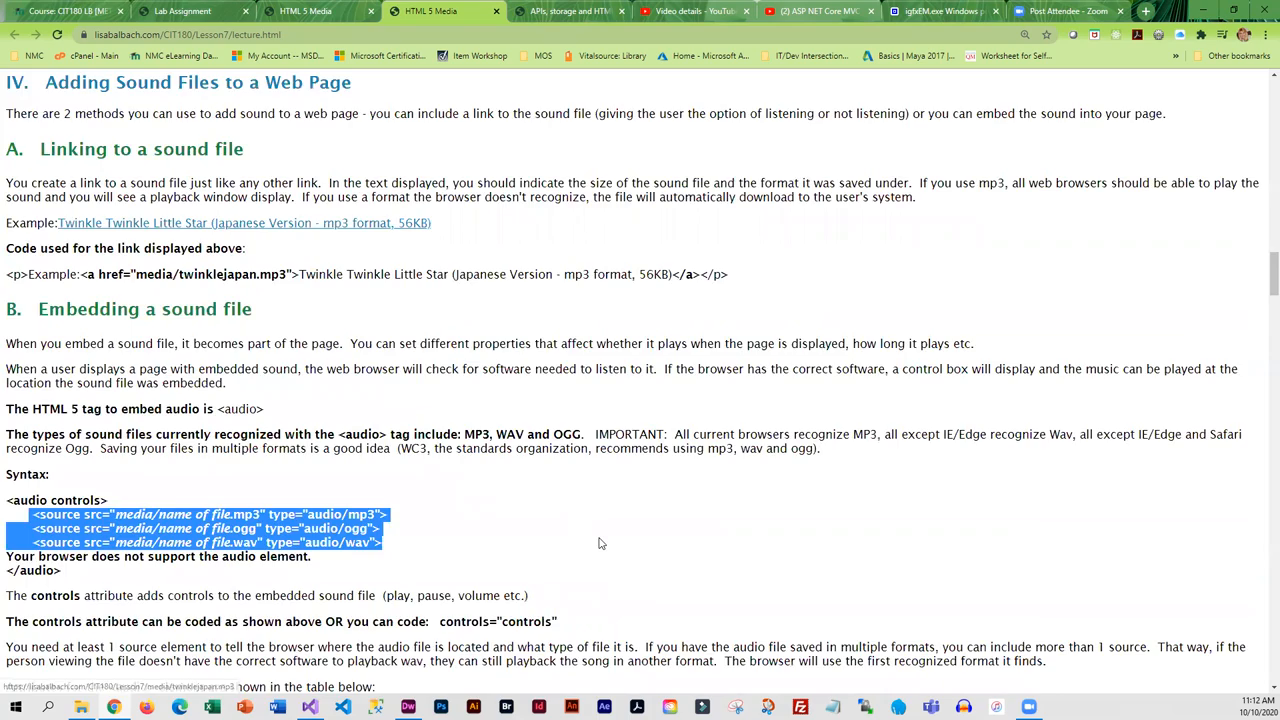
# Scroll to 'C. More on OGG' and 'D. Converting files into different formats' with the CloudConvert audio converter link.
pyautogui.scroll(-3)
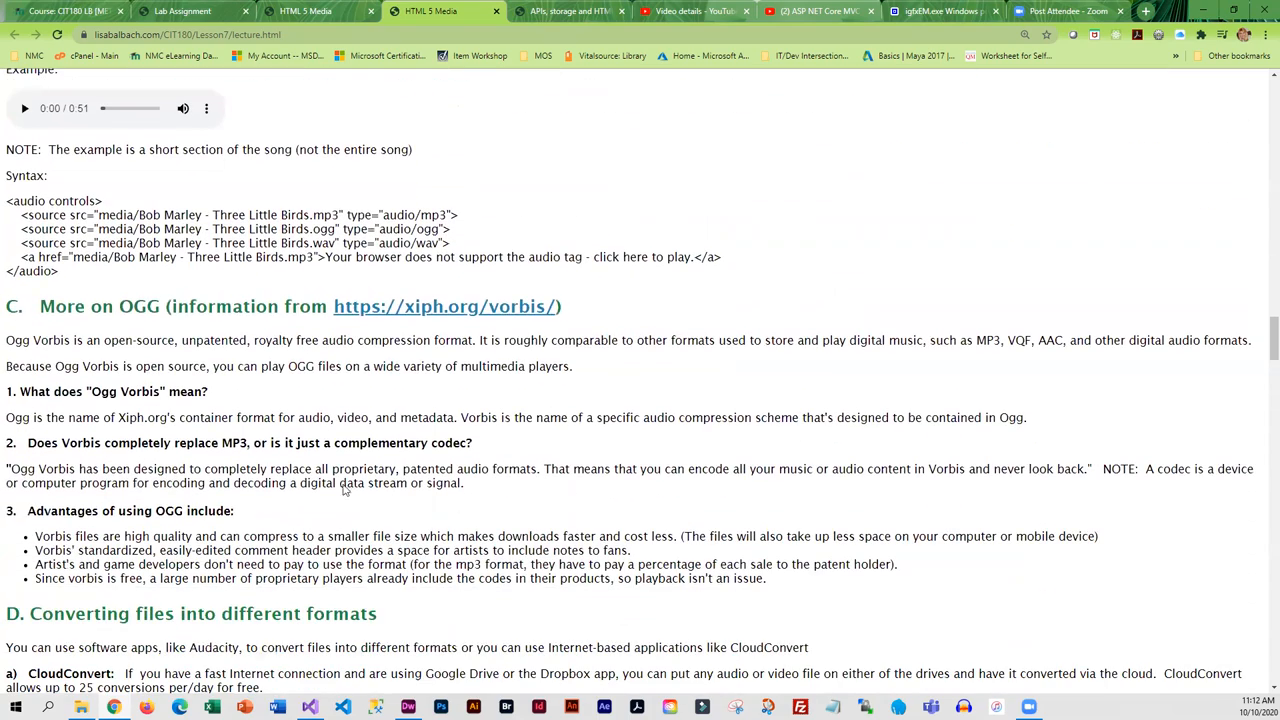
pyautogui.moveTo(136, 334)
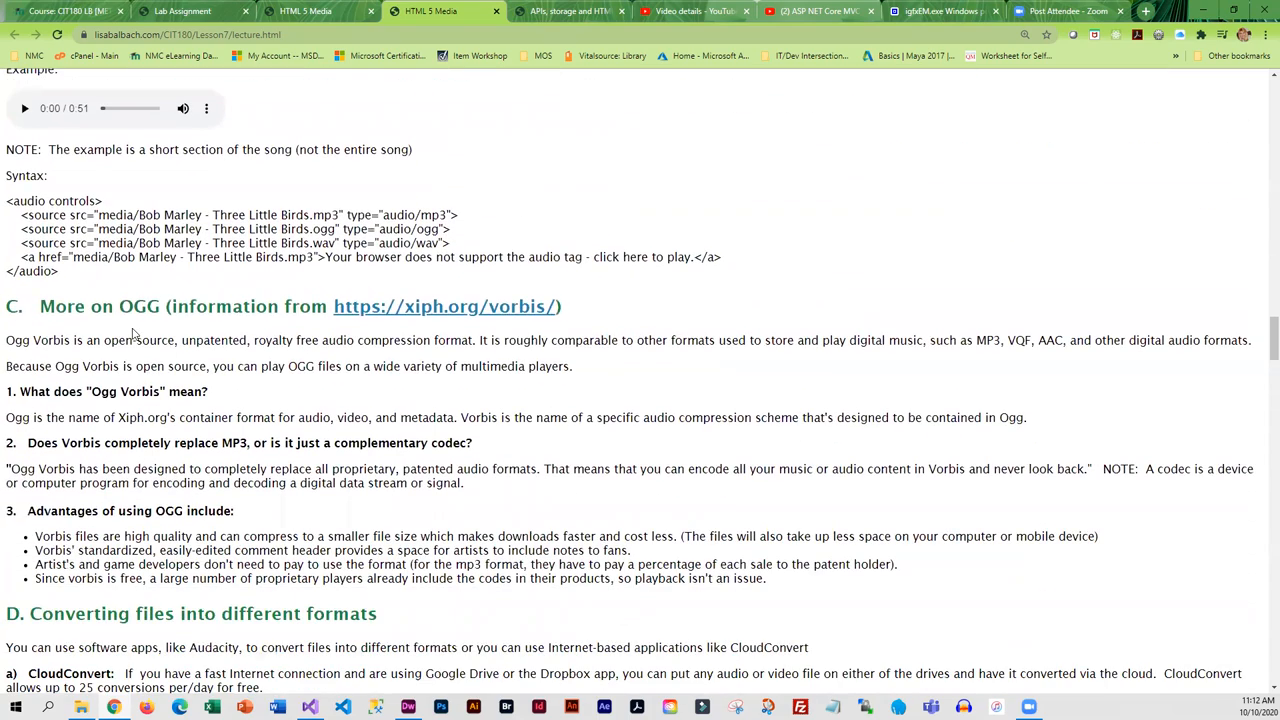
pyautogui.scroll(-3)
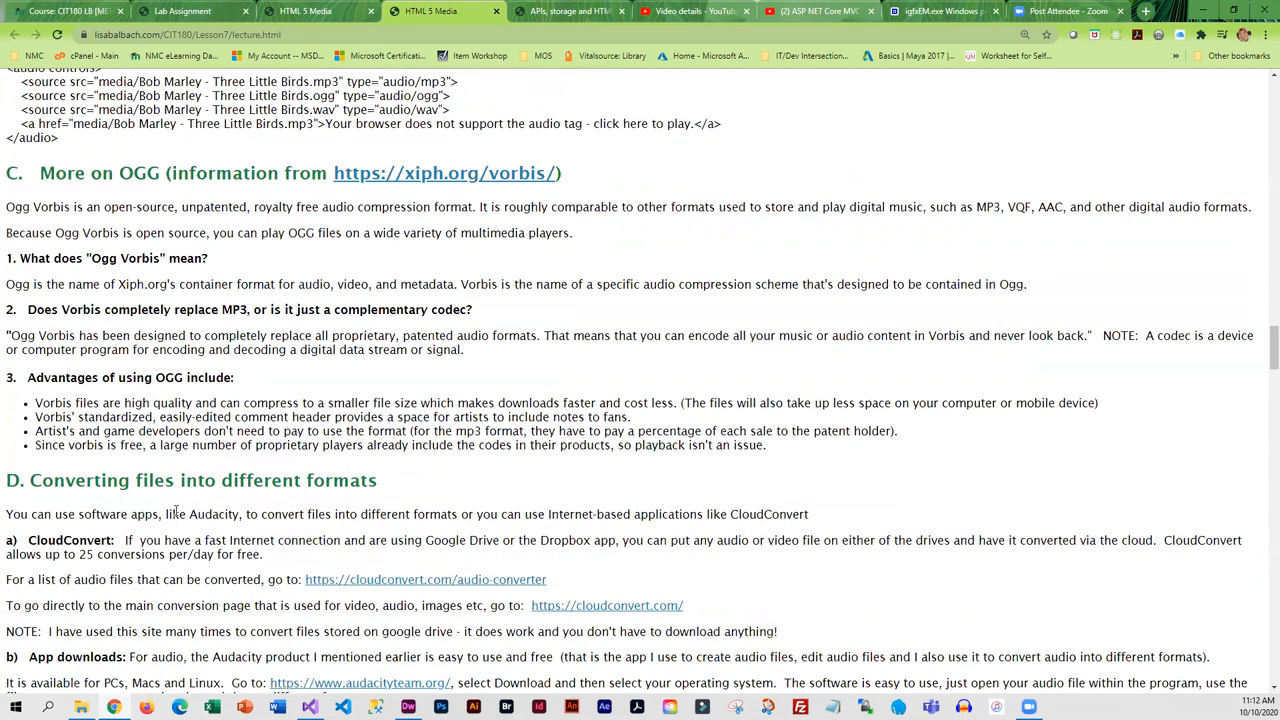
pyautogui.scroll(-3)
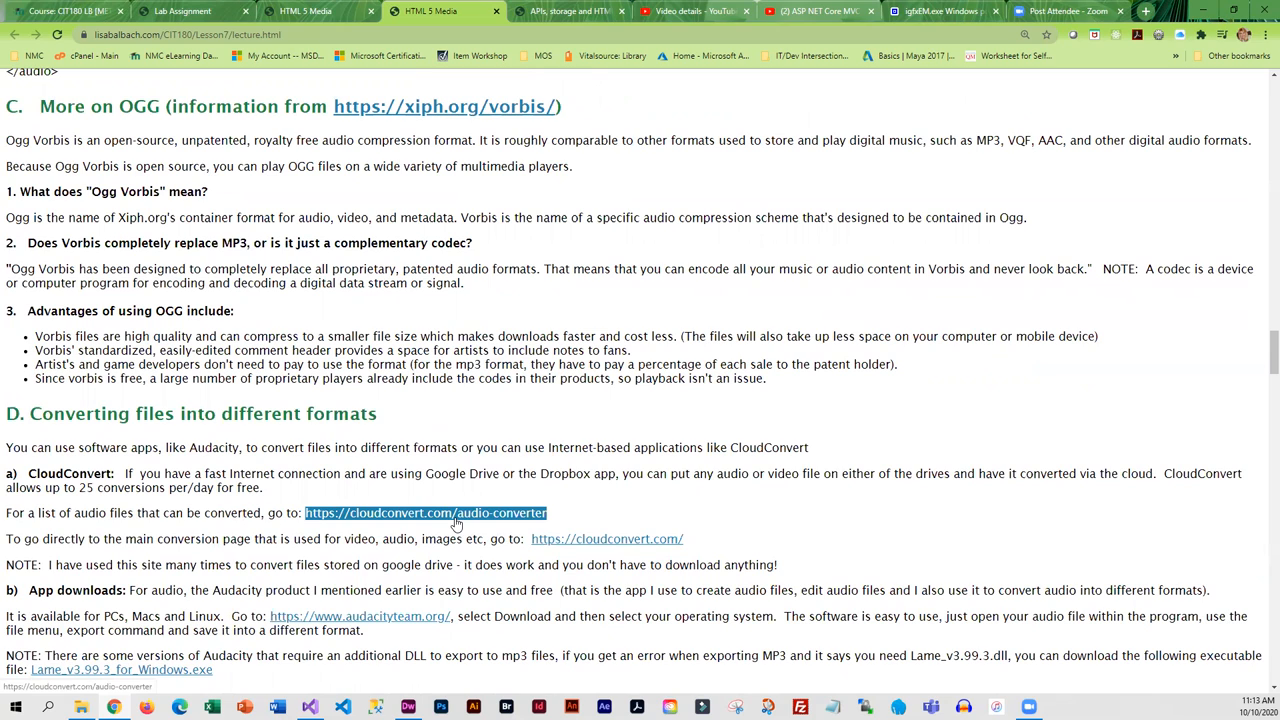
pyautogui.moveTo(456, 524)
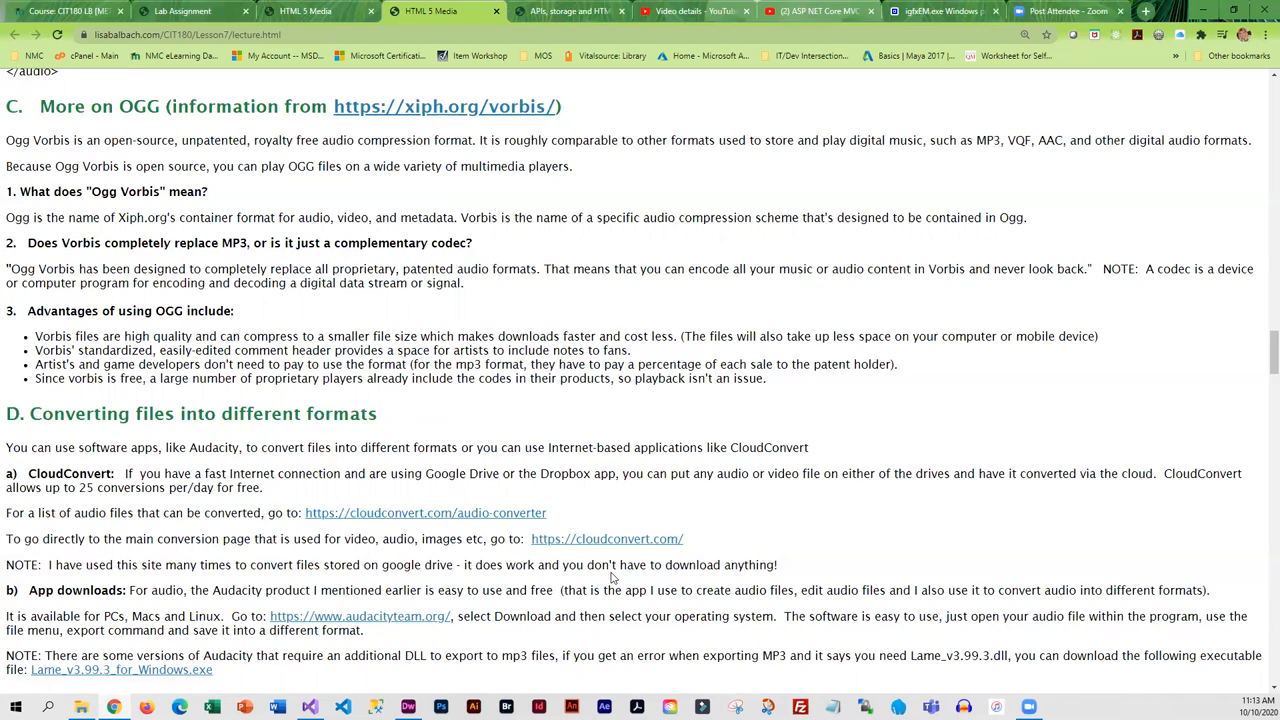
# Read down from the multimedia playback apps toward the HTML 5 video element section.
pyautogui.scroll(-3)
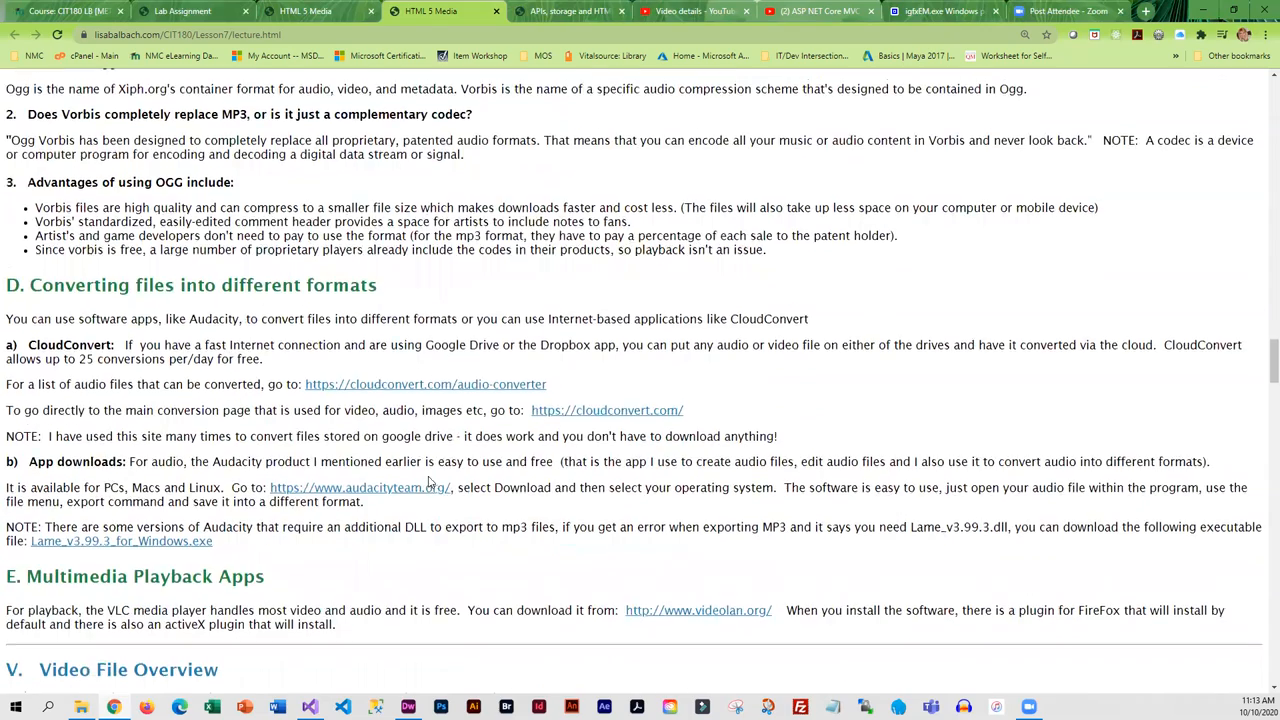
pyautogui.scroll(-3)
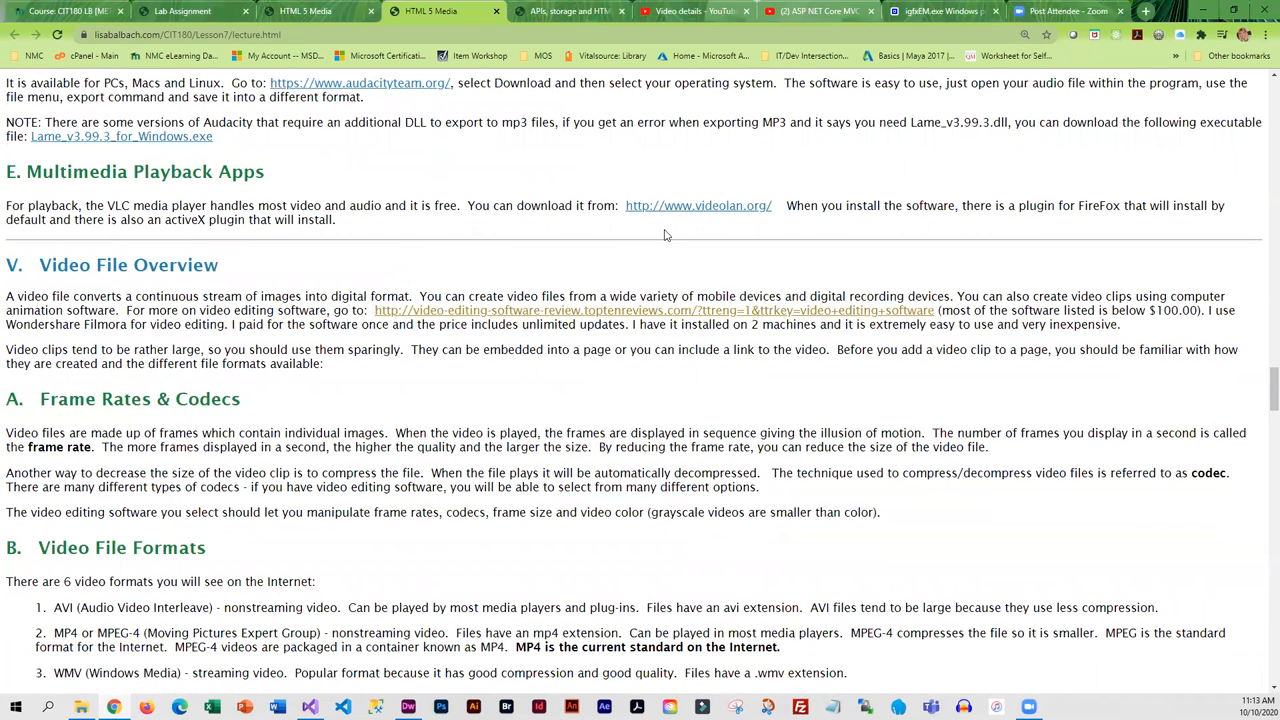
pyautogui.moveTo(668, 228)
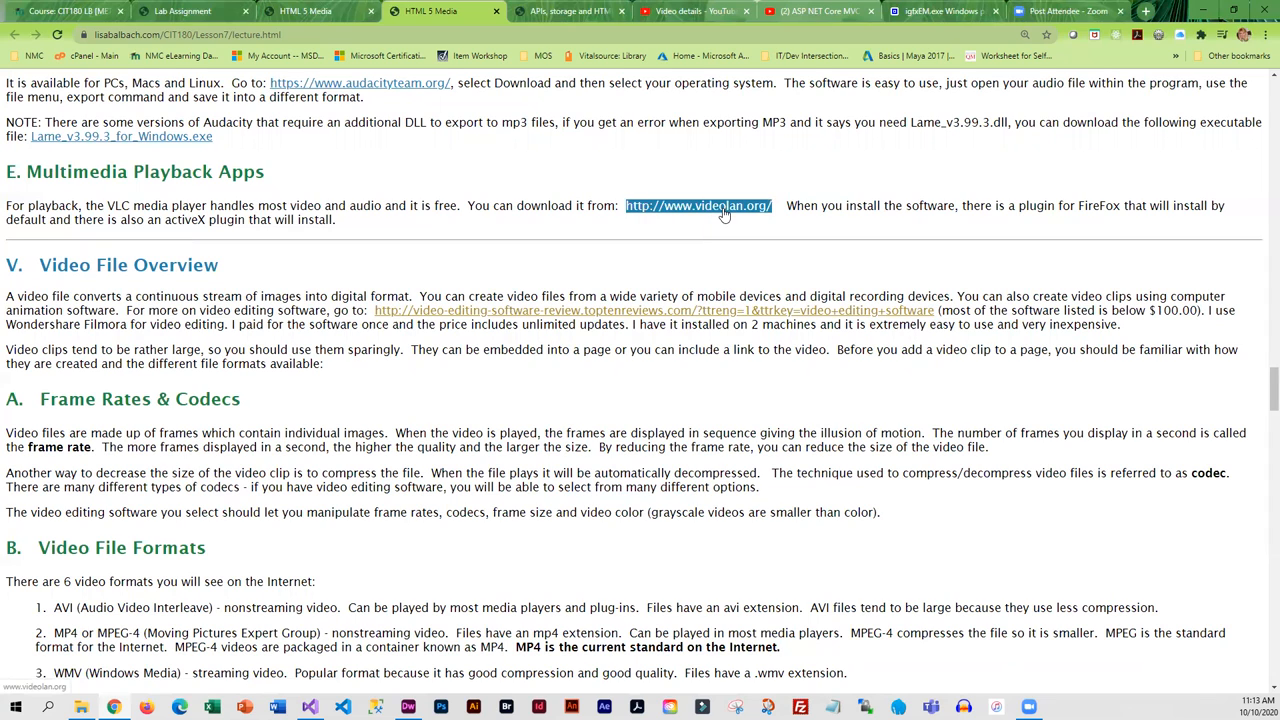
pyautogui.moveTo(700, 212)
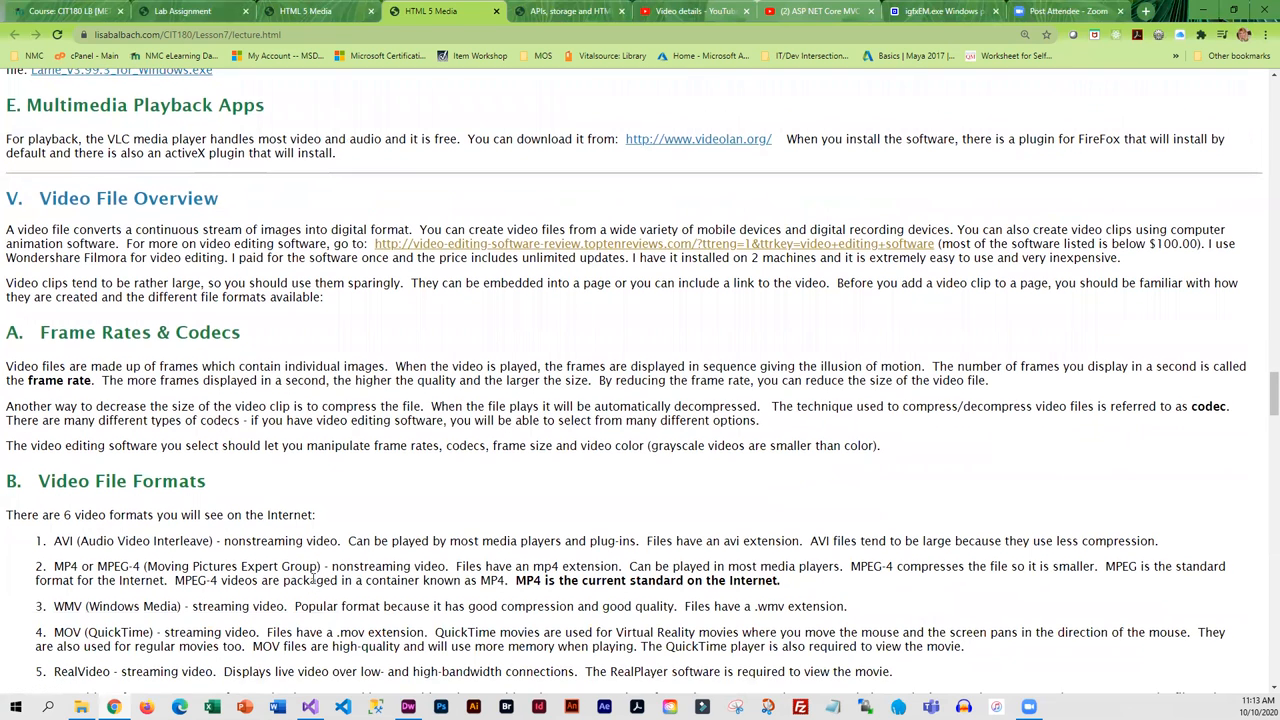
pyautogui.moveTo(450, 452)
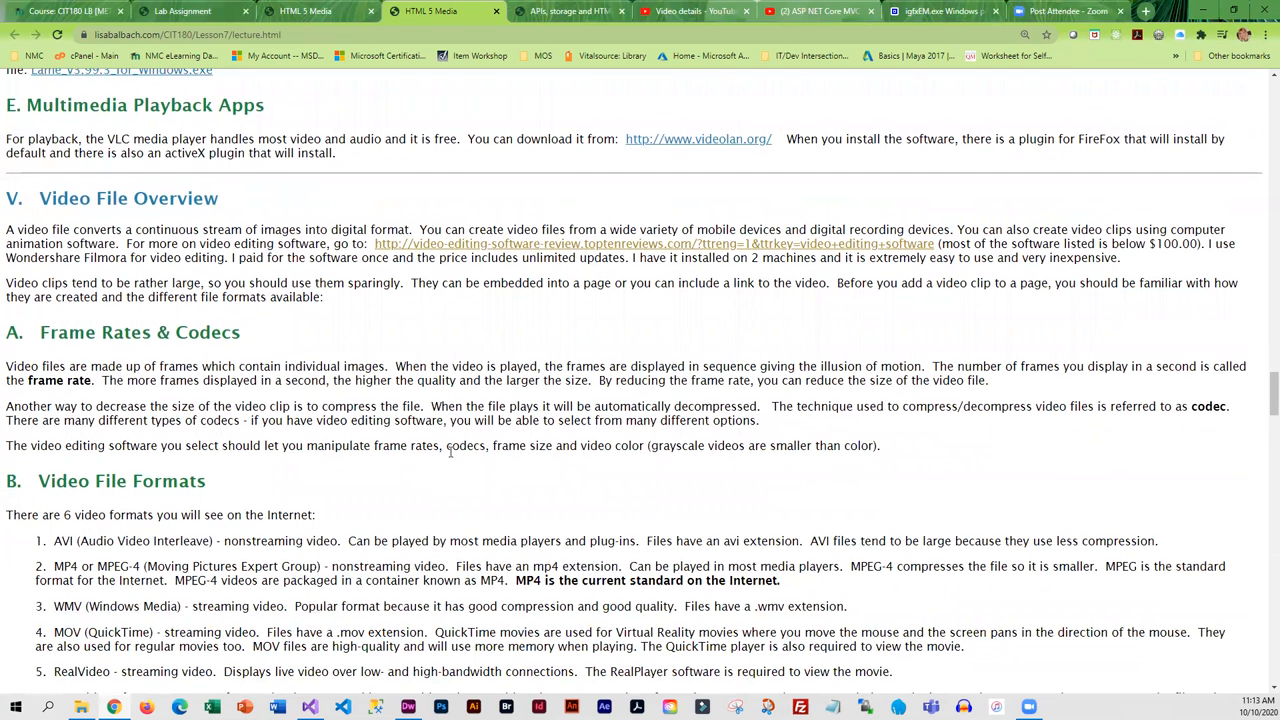
pyautogui.moveTo(558, 274)
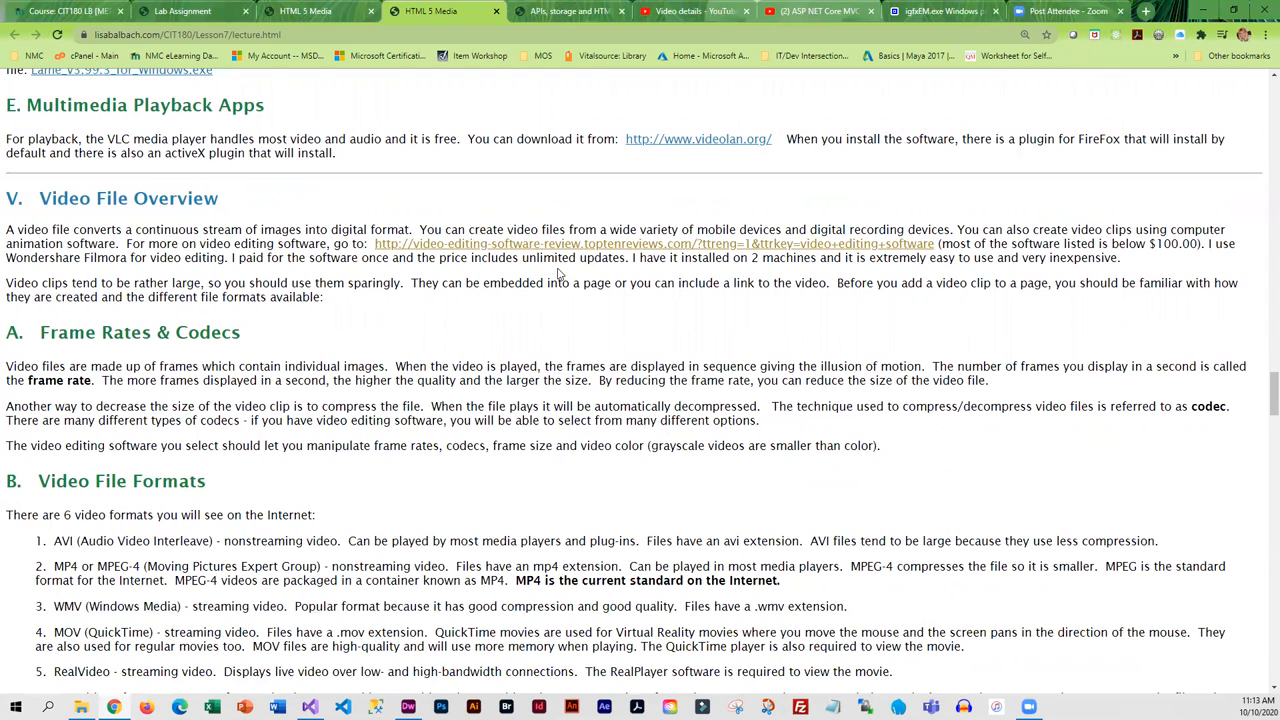
pyautogui.moveTo(668, 244)
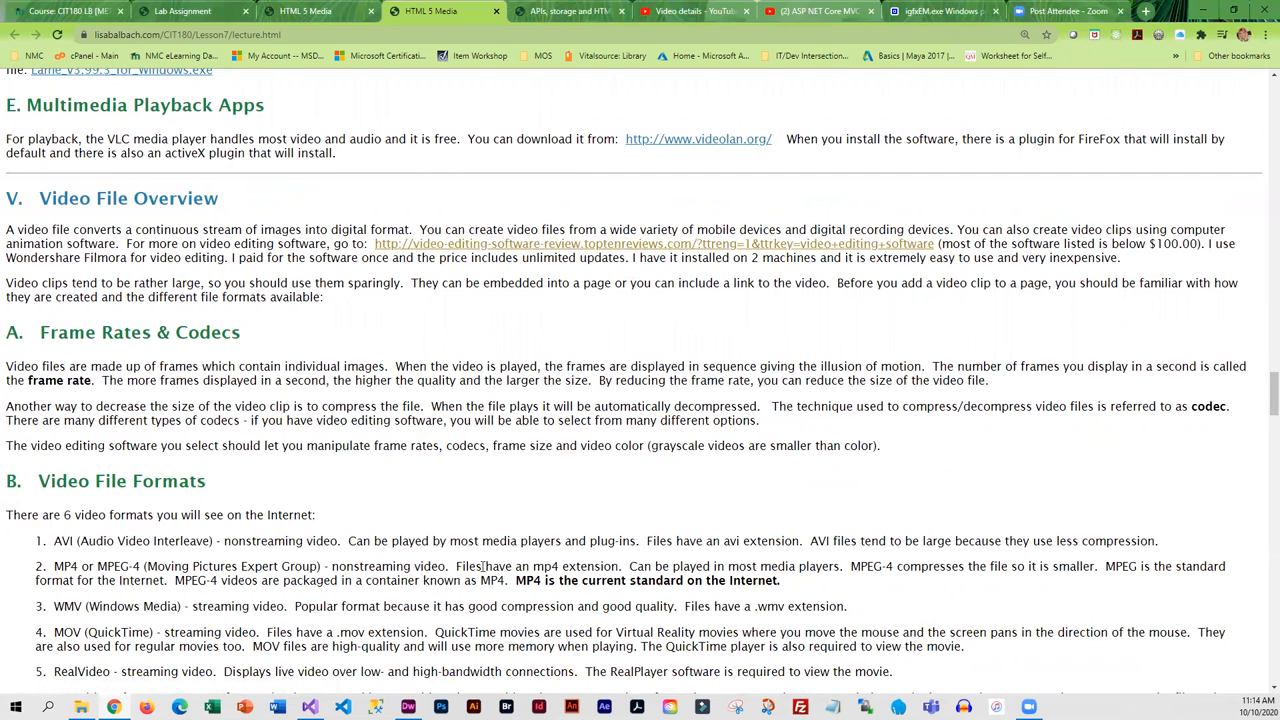
pyautogui.scroll(-3)
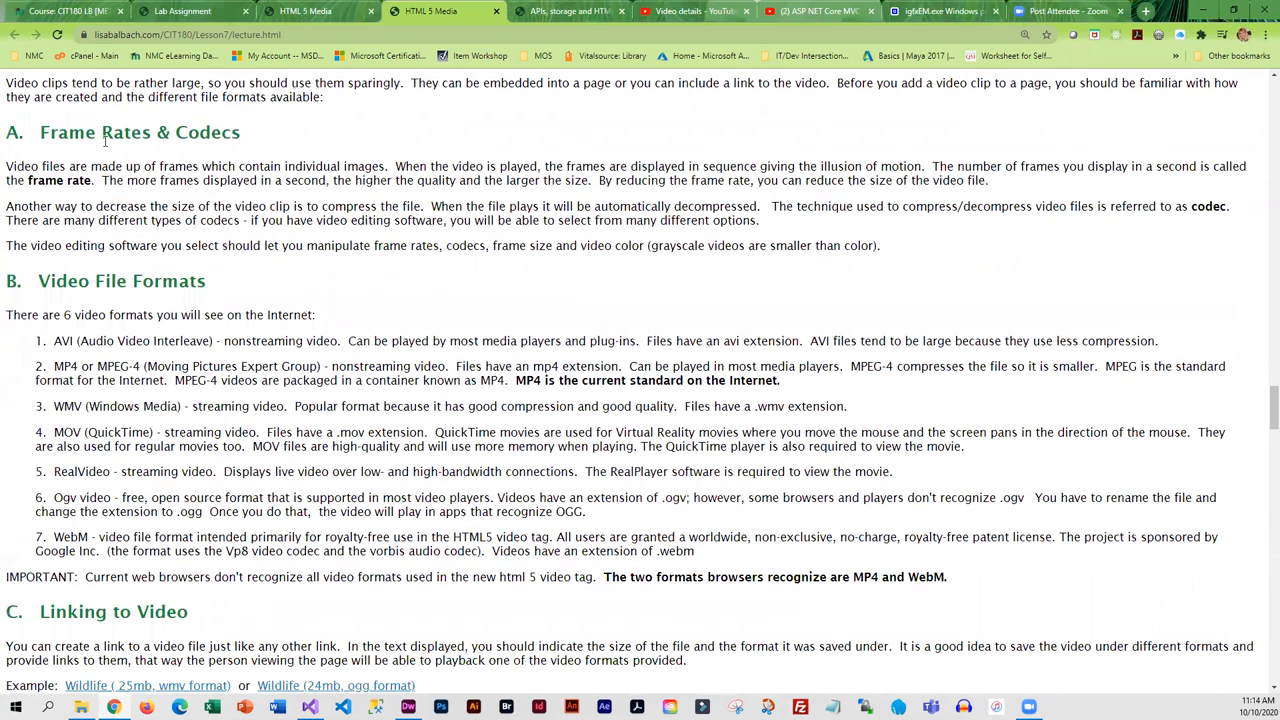
pyautogui.moveTo(204, 240)
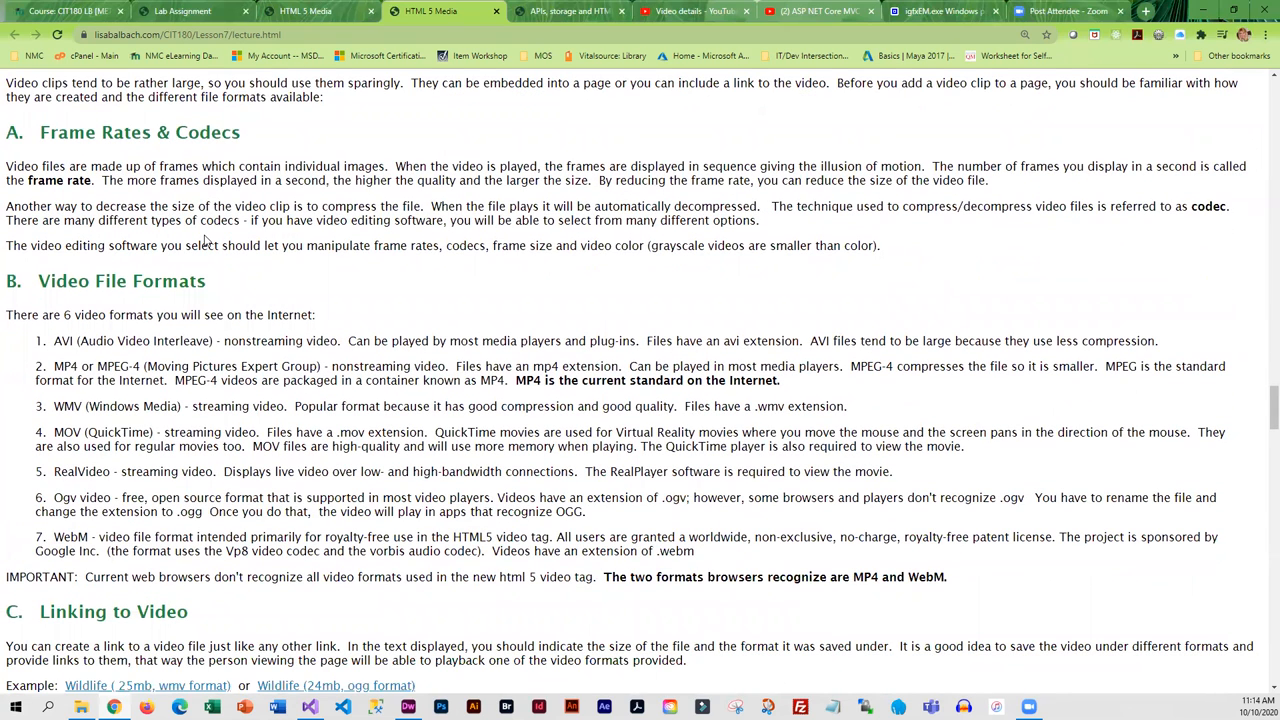
pyautogui.moveTo(124, 304)
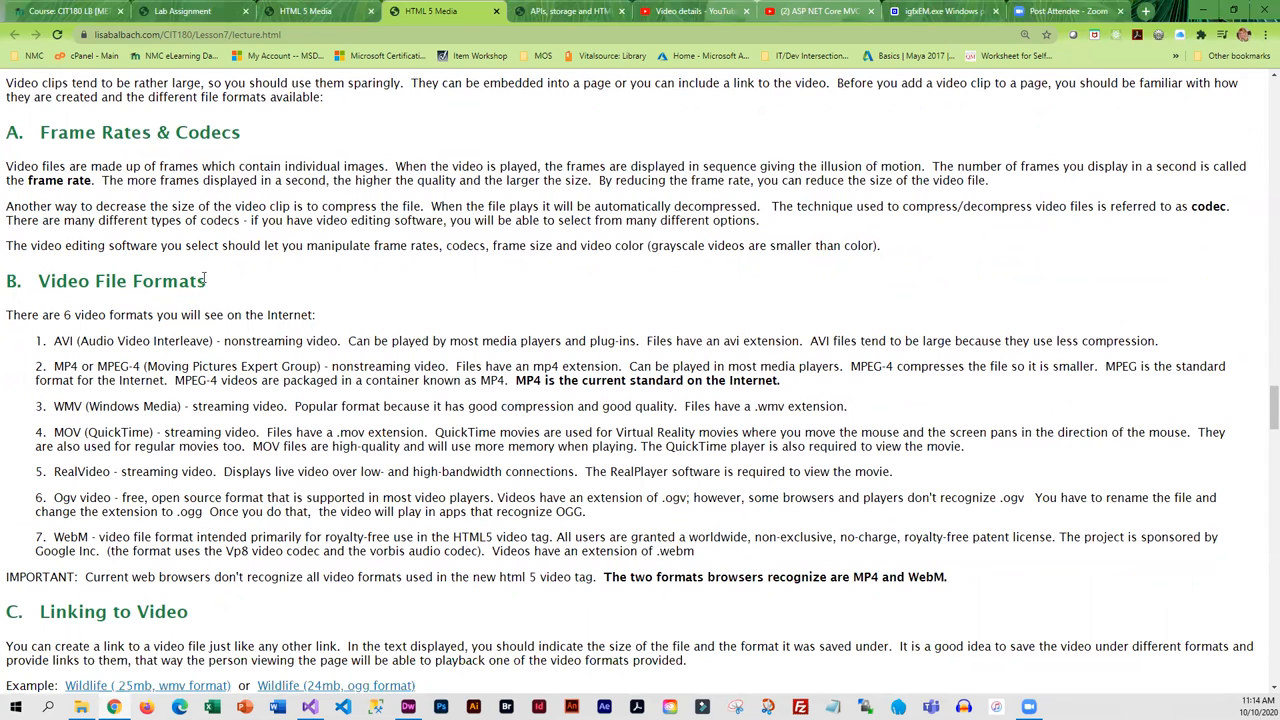
pyautogui.moveTo(676, 600)
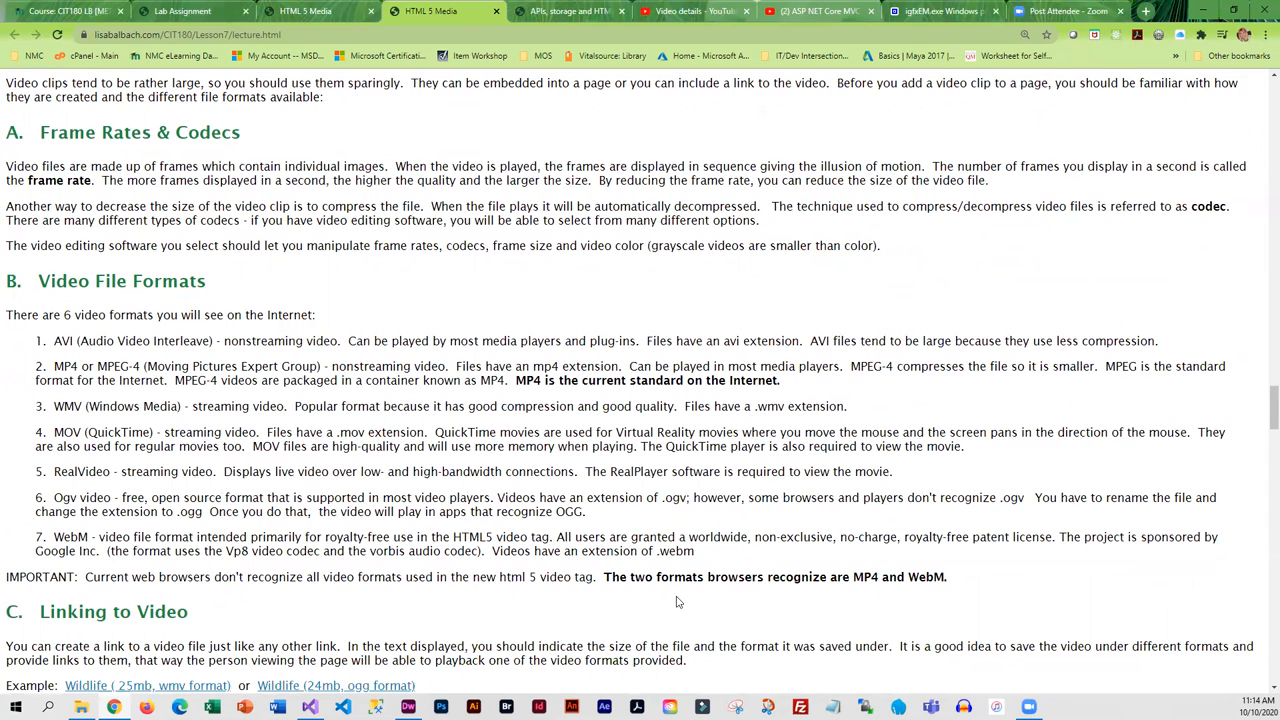
pyautogui.scroll(-3)
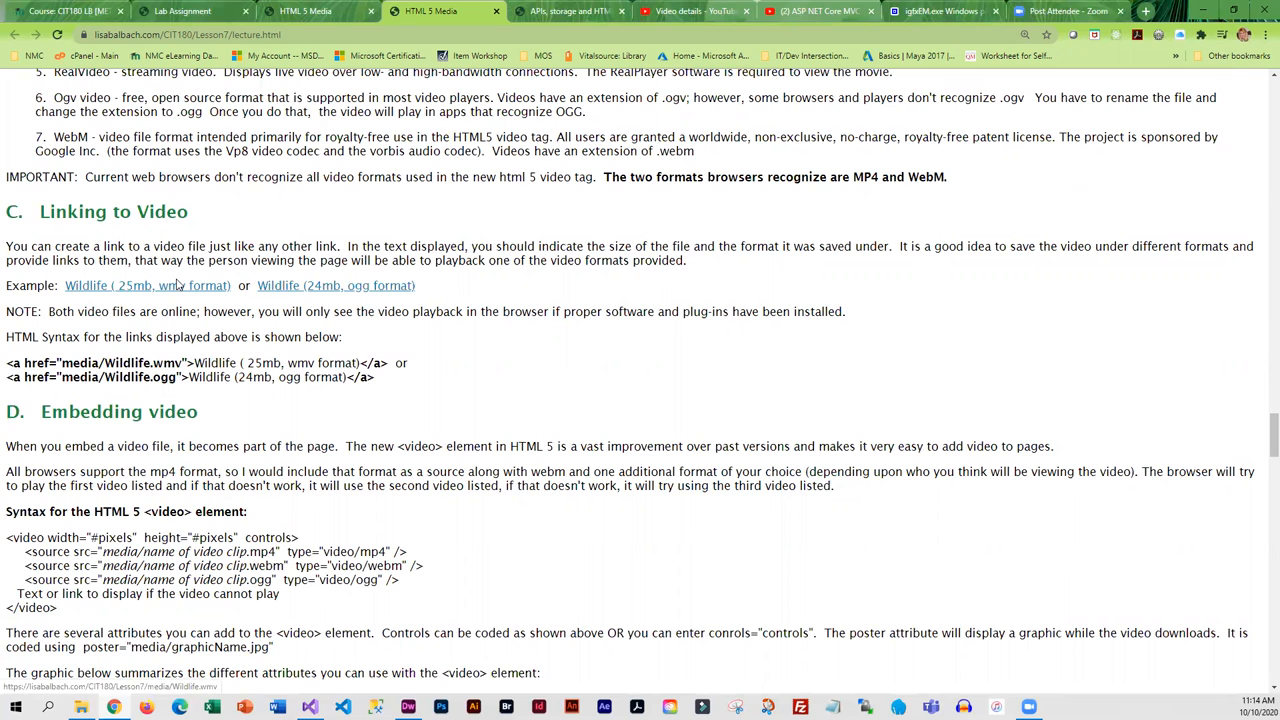
pyautogui.scroll(-3)
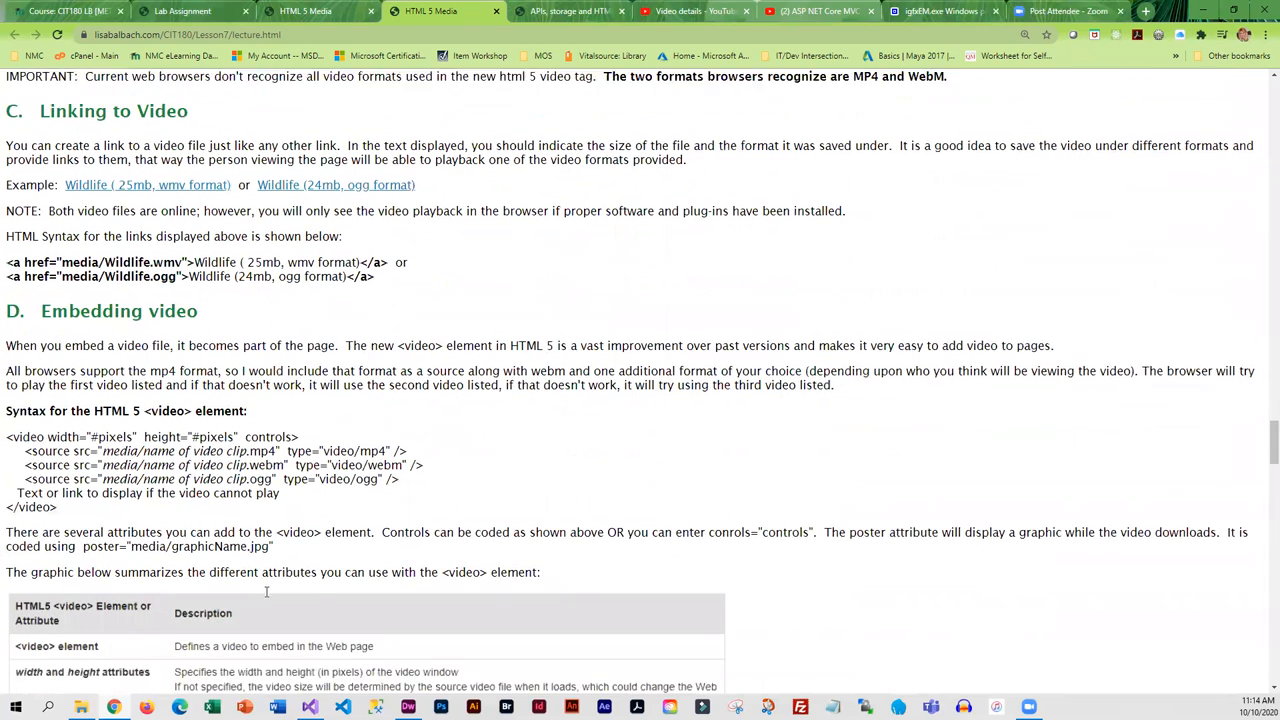
# Reach the video element syntax and highlight its three <source> lines above the video attributes table.
pyautogui.scroll(-3)
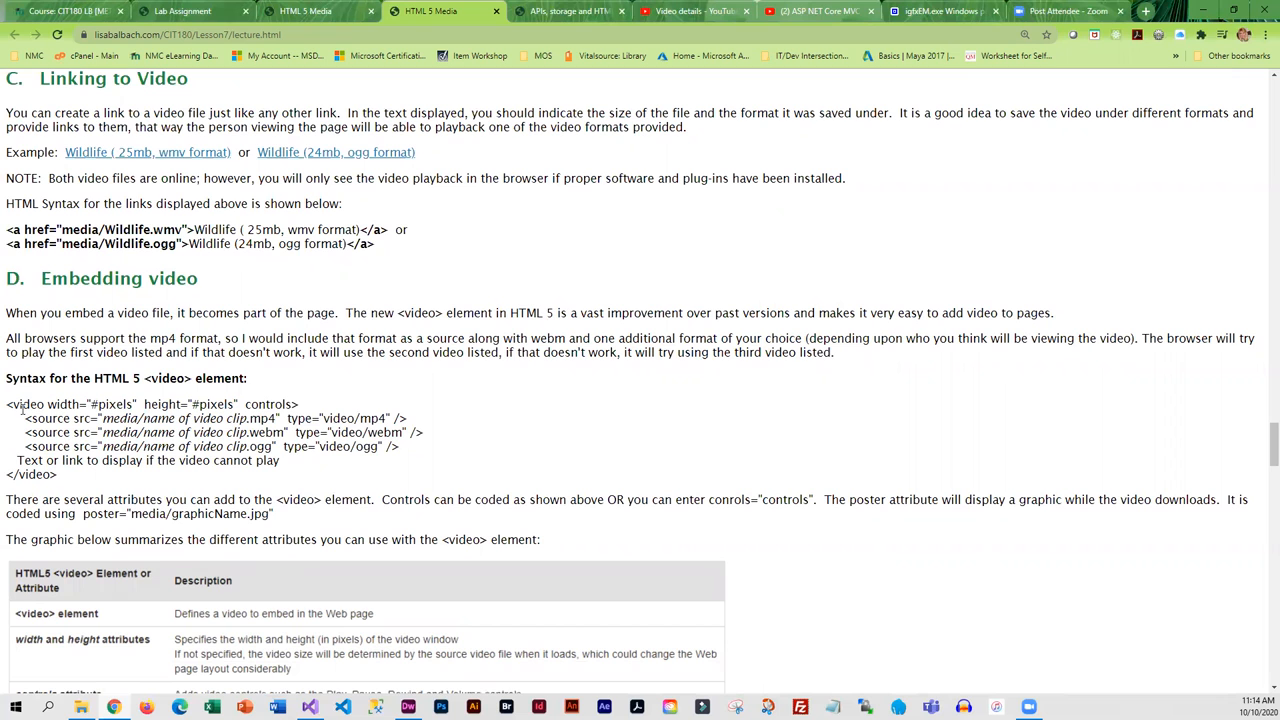
pyautogui.scroll(-3)
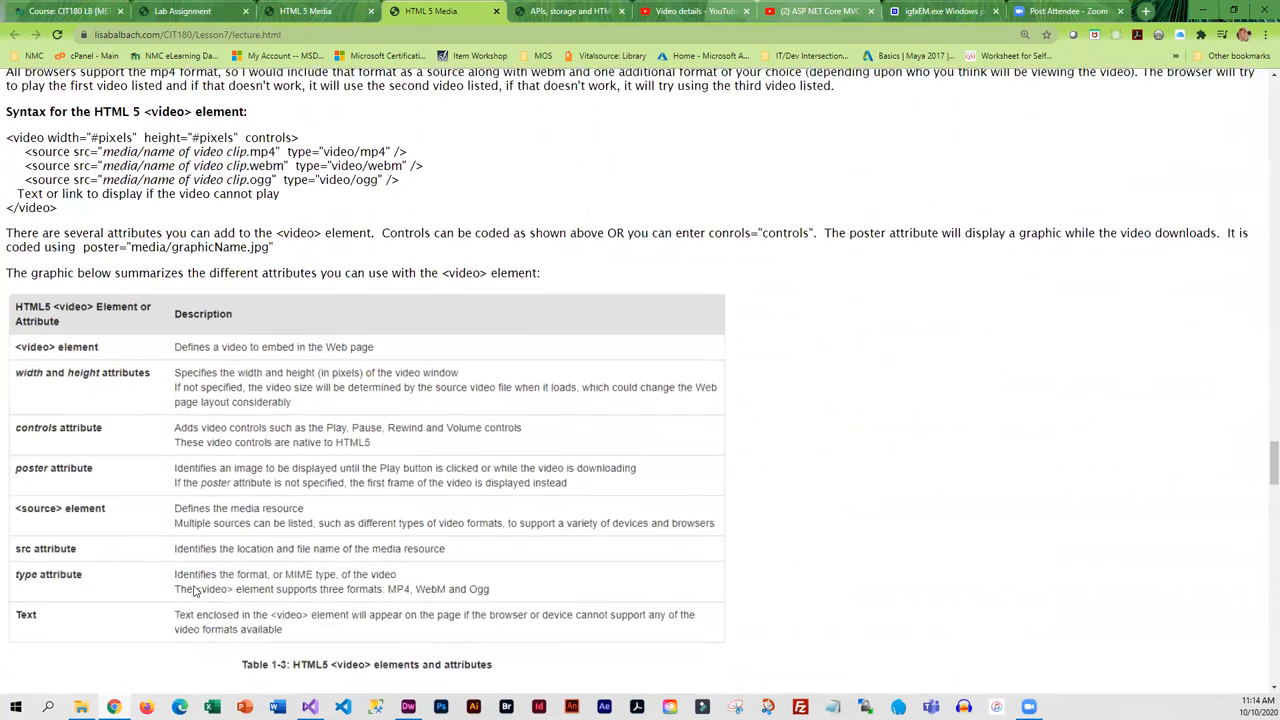
pyautogui.scroll(-3)
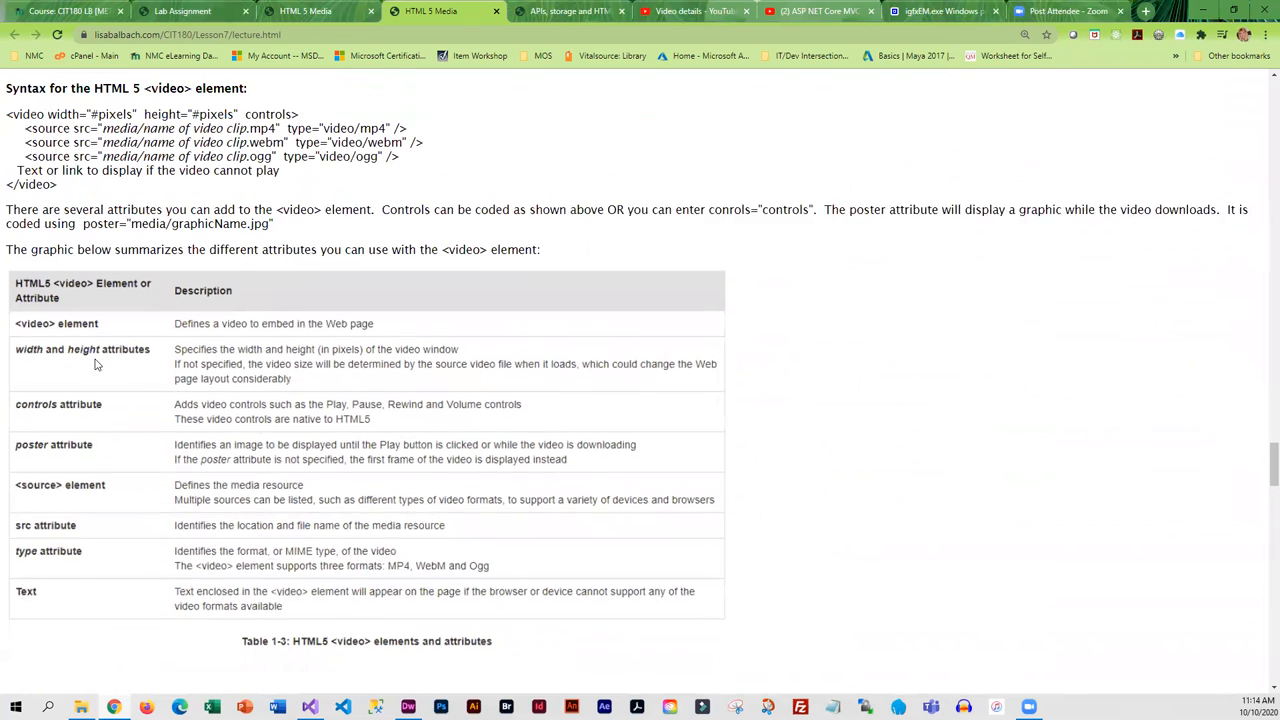
pyautogui.scroll(-3)
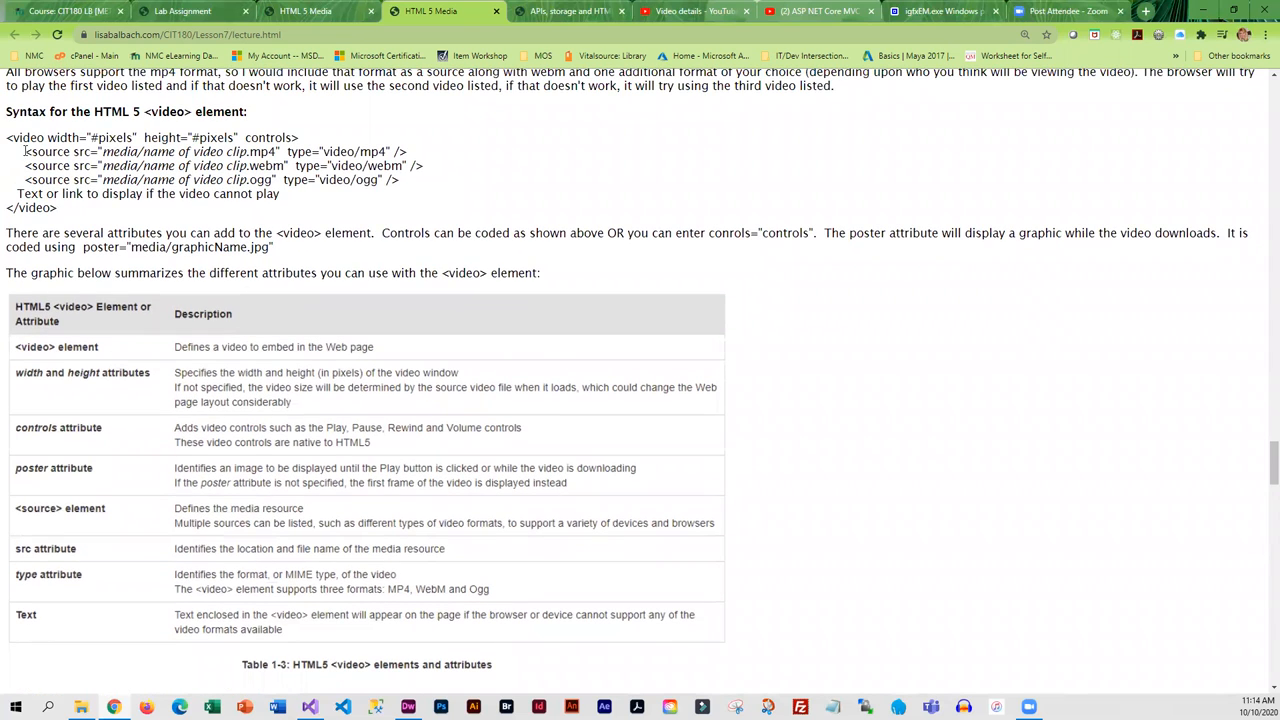
pyautogui.moveTo(24, 152); pyautogui.dragTo(280, 192)
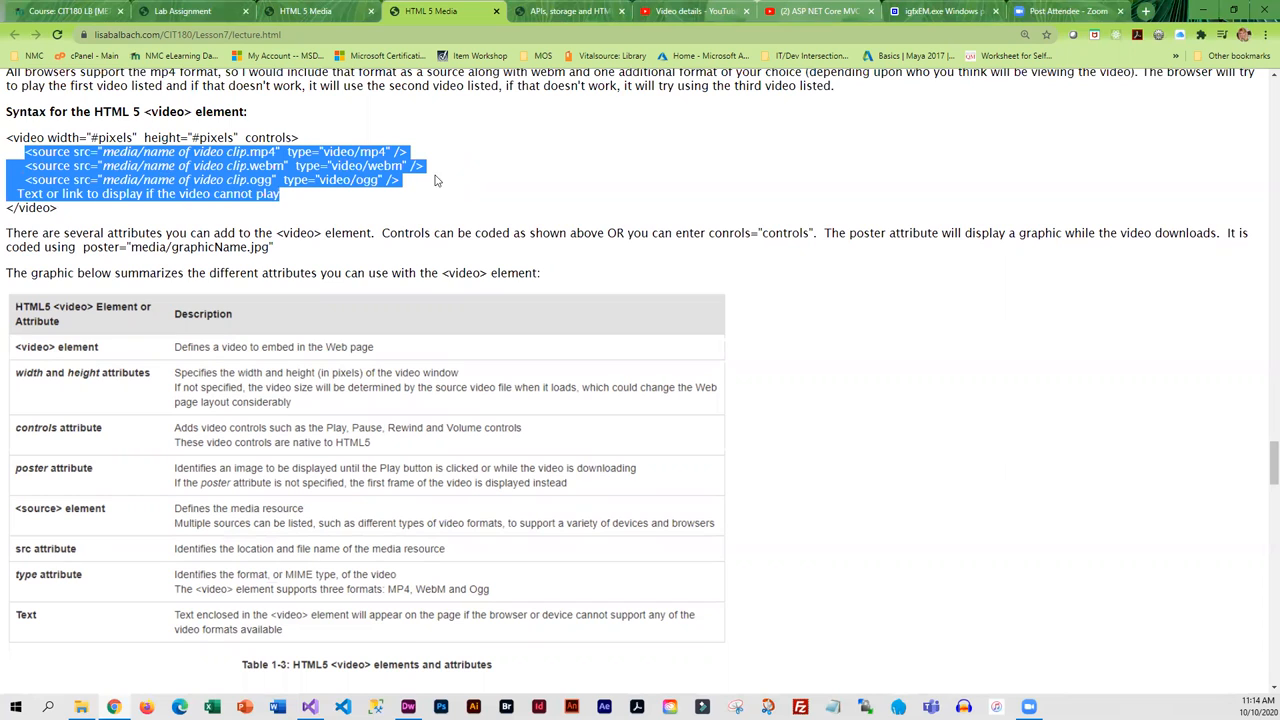
pyautogui.moveTo(408, 184)
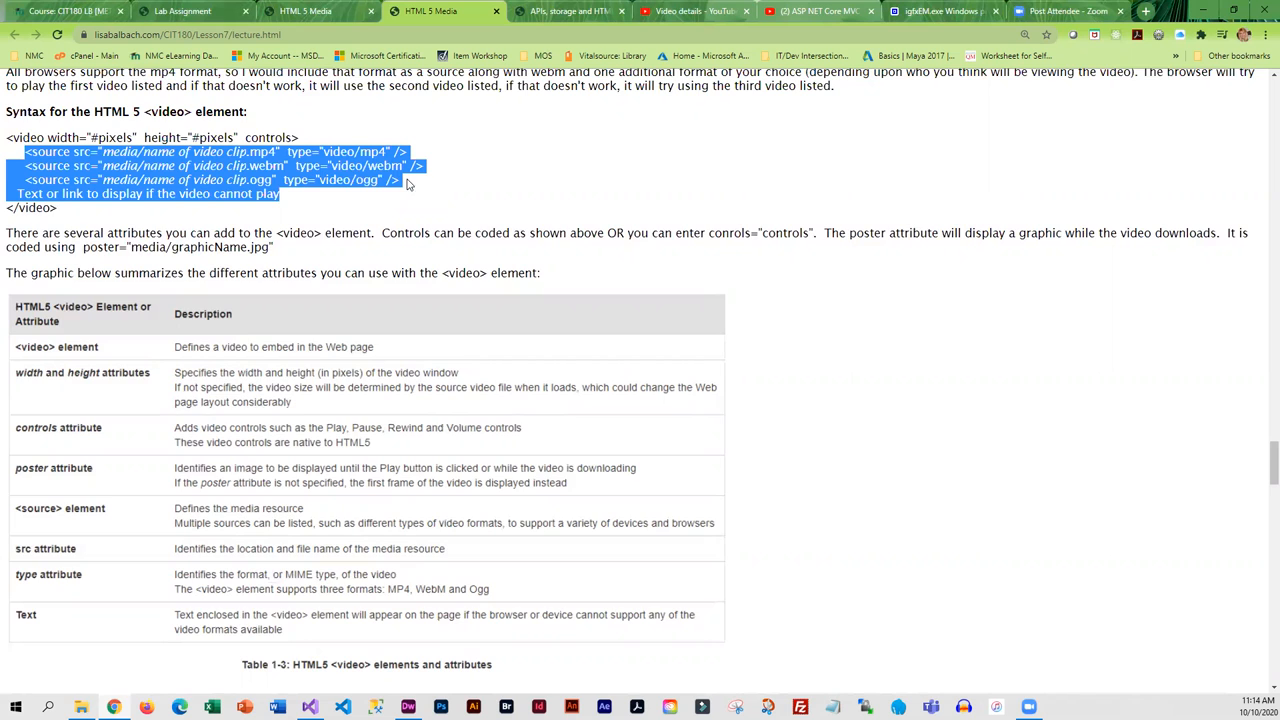
# Review the Live Example wildlife video code, highlighting the mp4 source, then the Converting Video Files section.
pyautogui.scroll(-3)
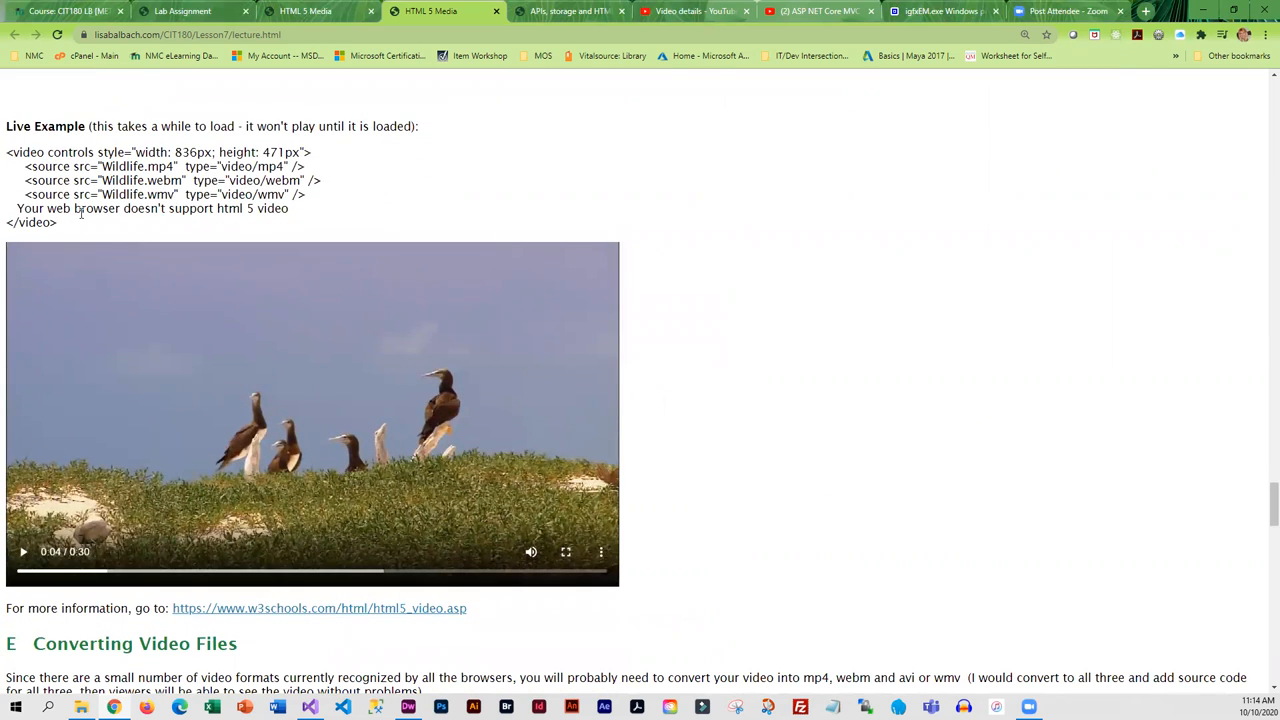
pyautogui.doubleClick(158, 166)
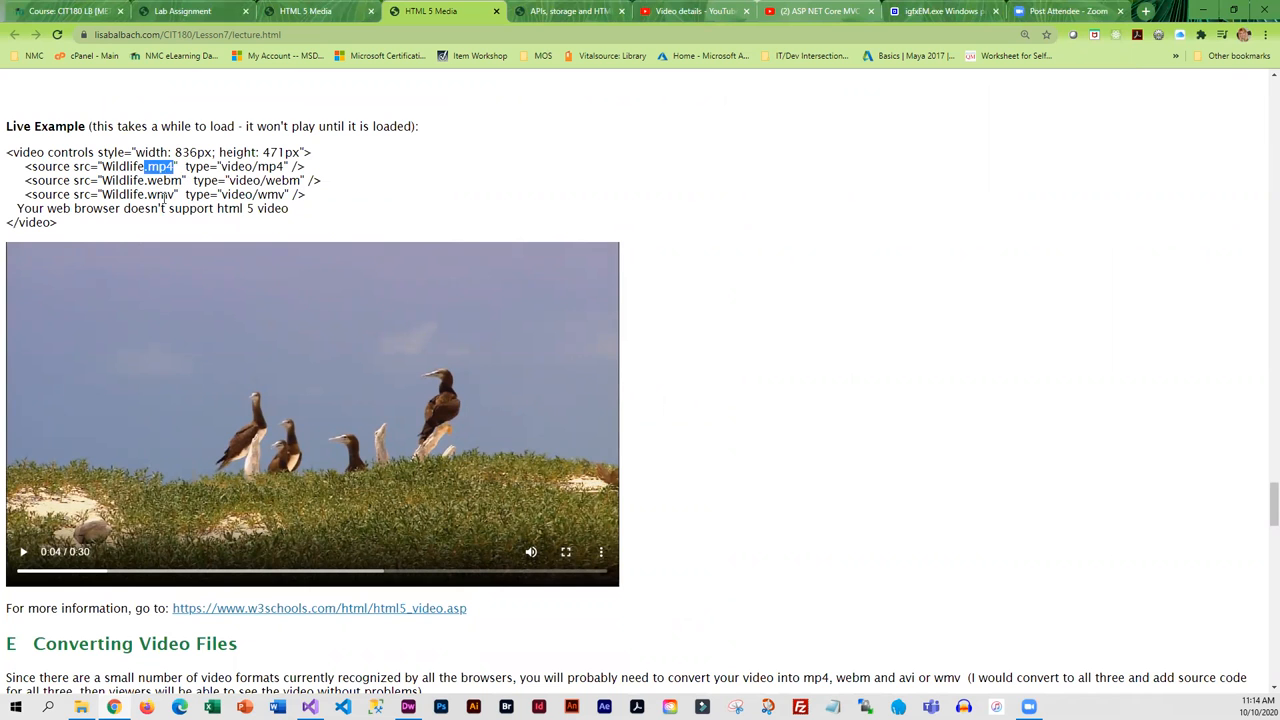
pyautogui.moveTo(380, 520)
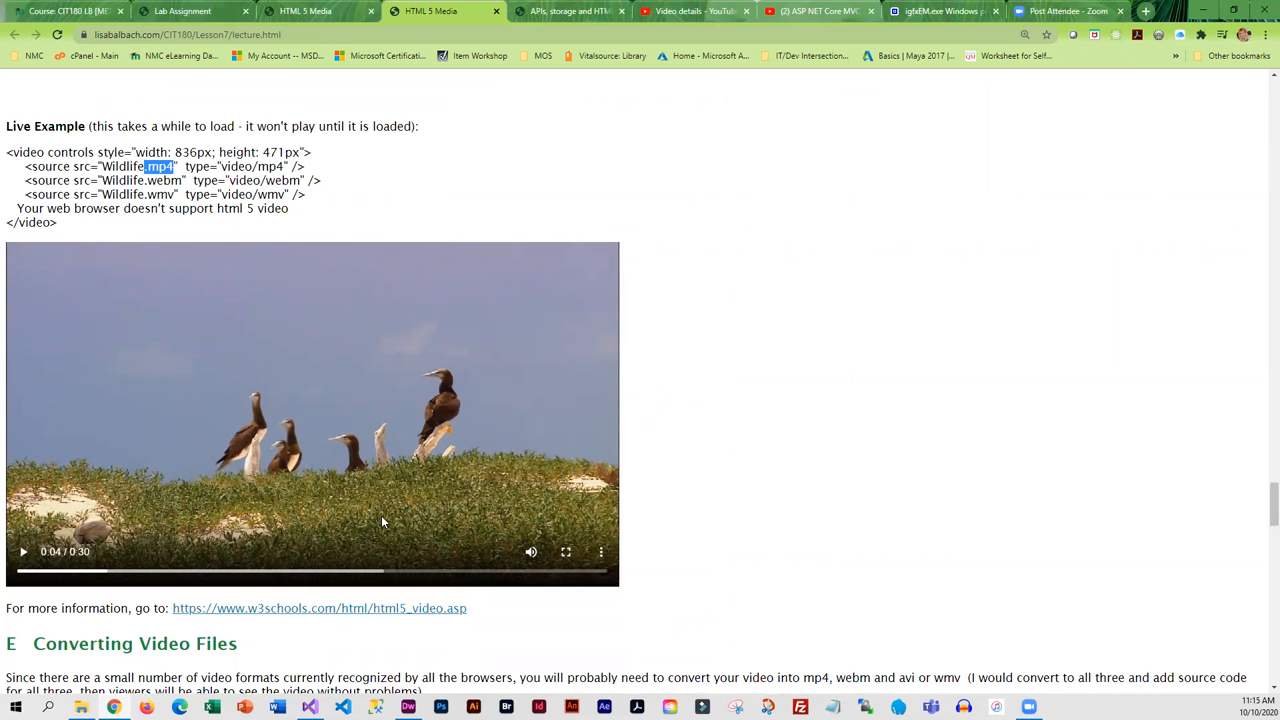
pyautogui.scroll(-3)
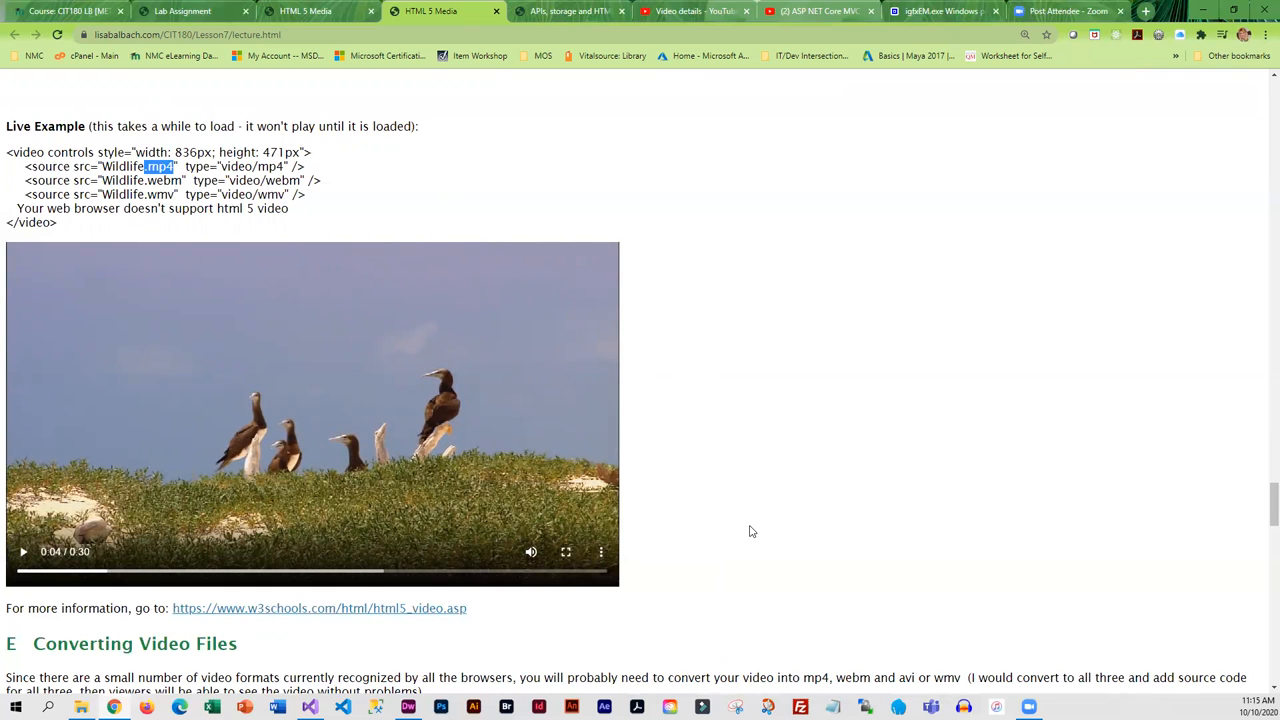
pyautogui.moveTo(764, 342)
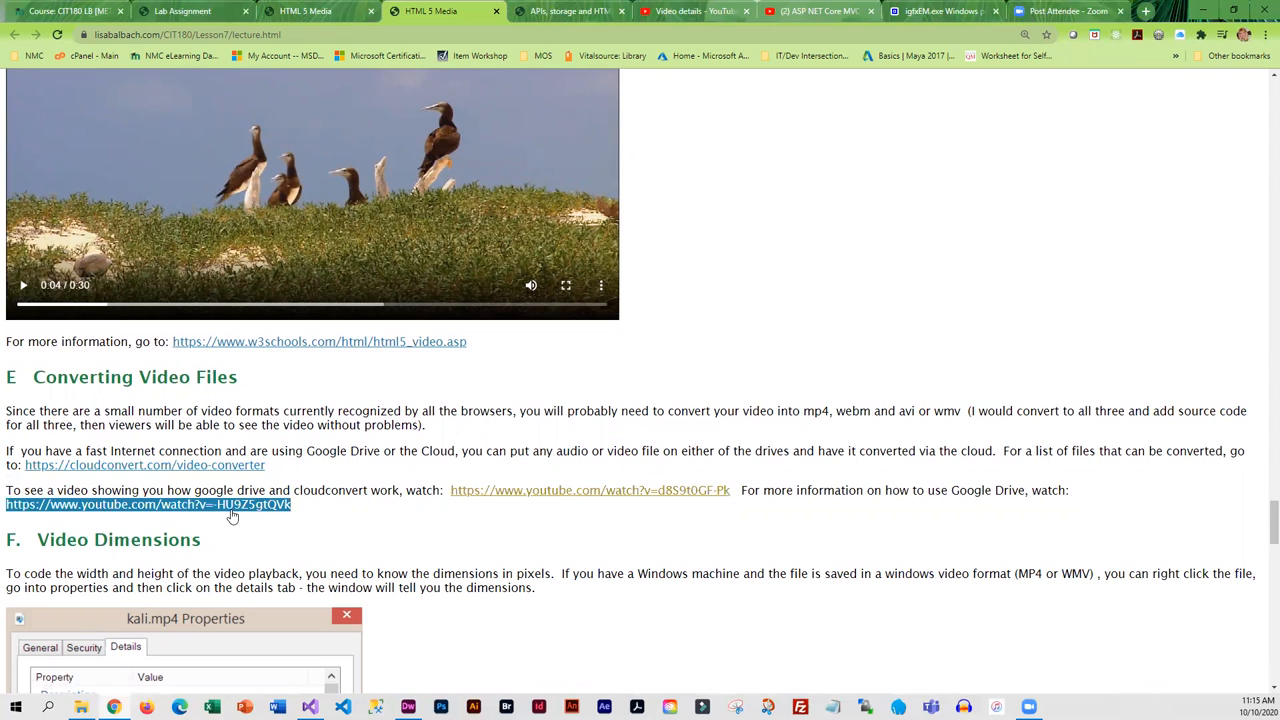
pyautogui.moveTo(276, 510)
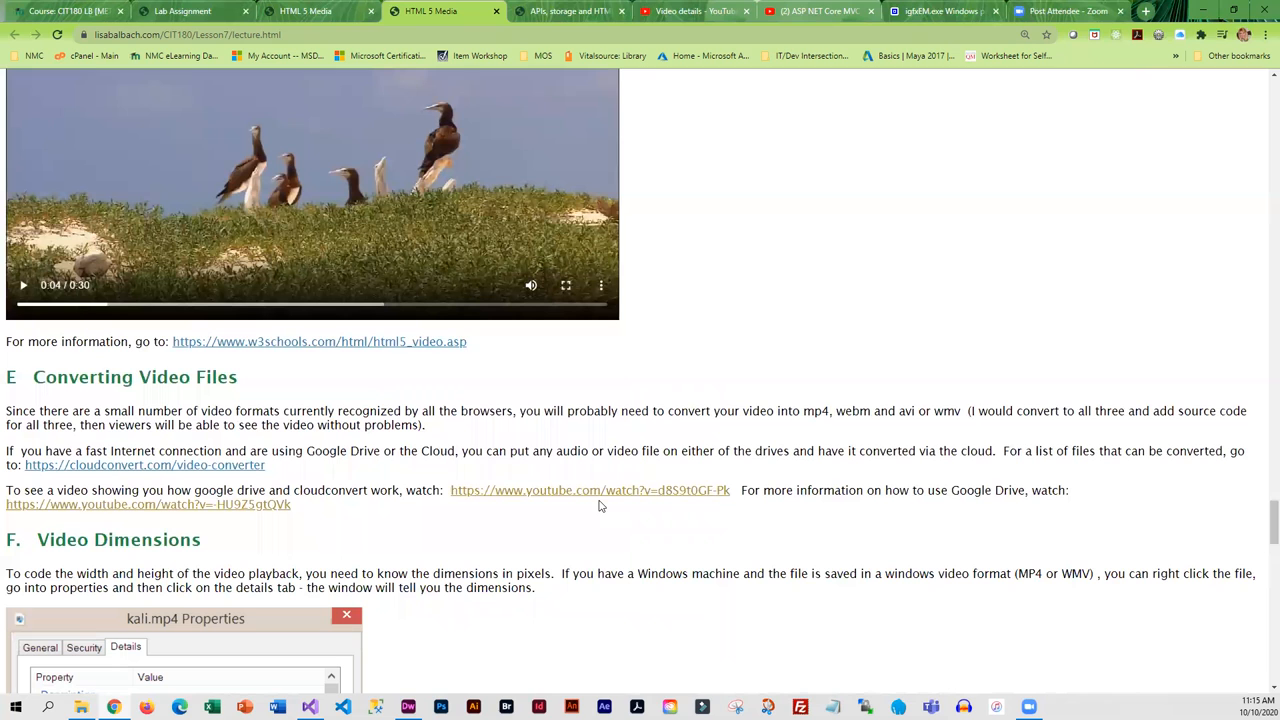
pyautogui.scroll(-3)
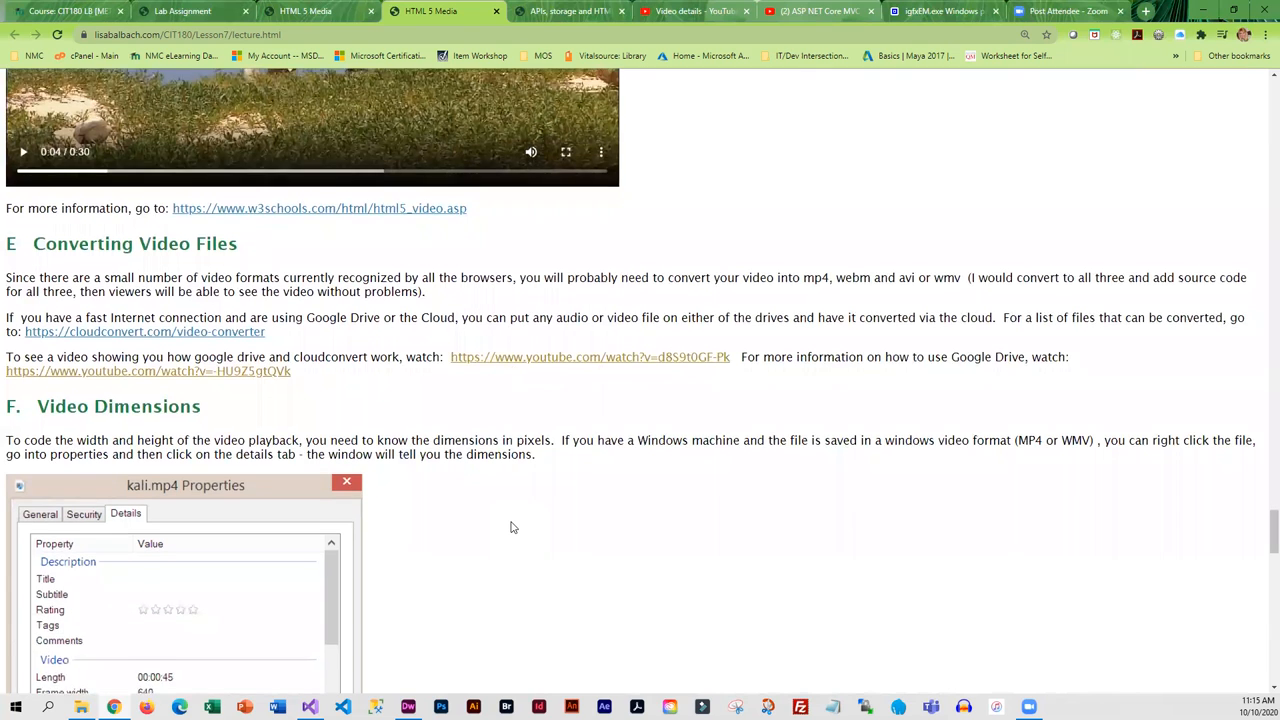
pyautogui.scroll(-3)
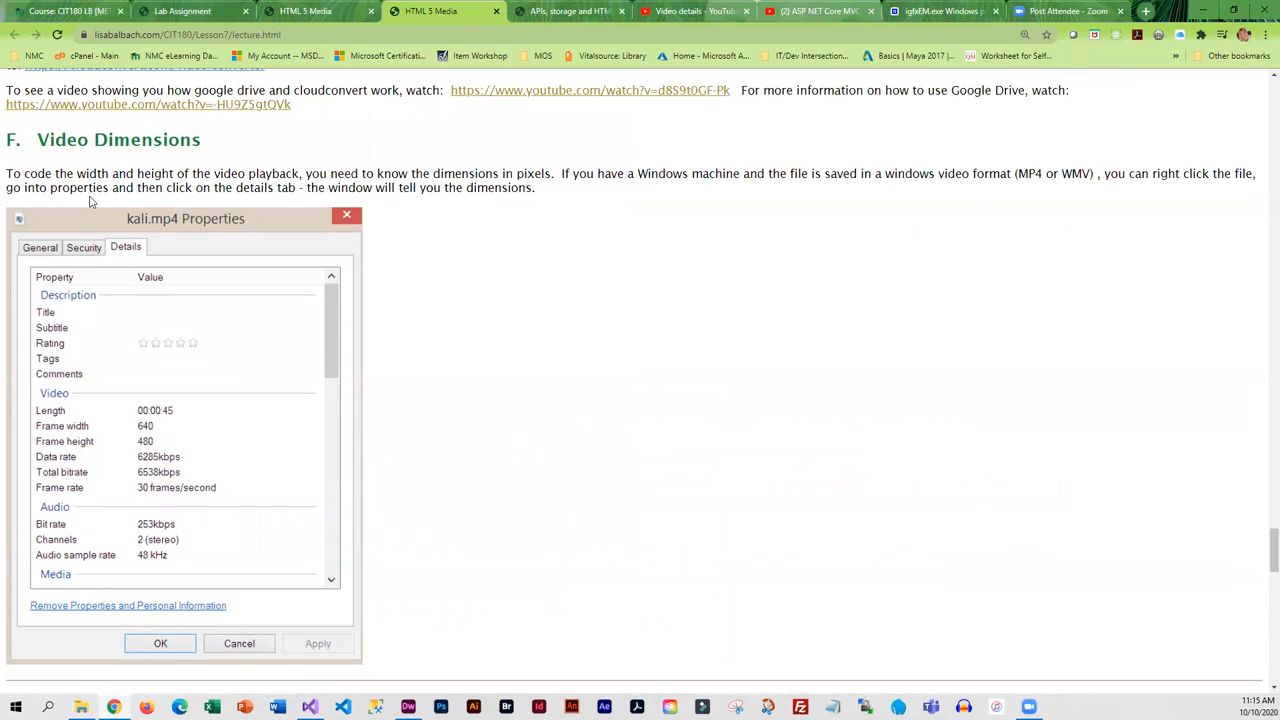
pyautogui.moveTo(392, 432)
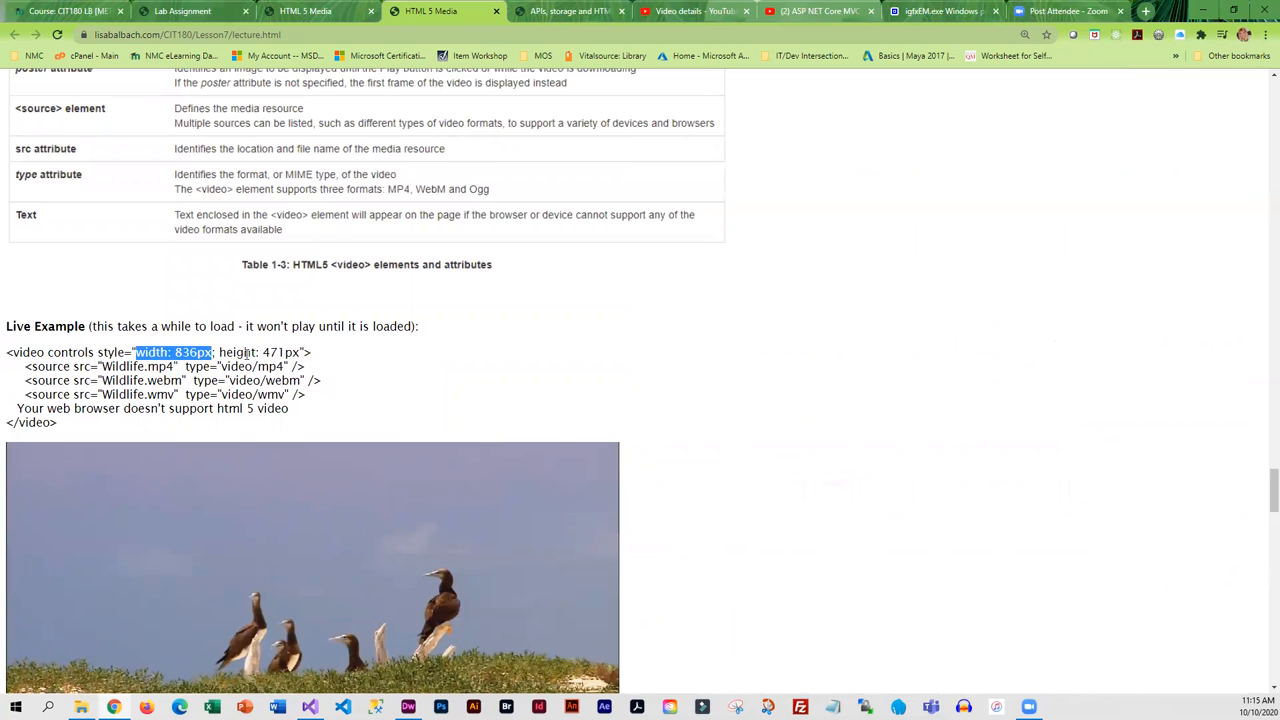
pyautogui.scroll(-3)
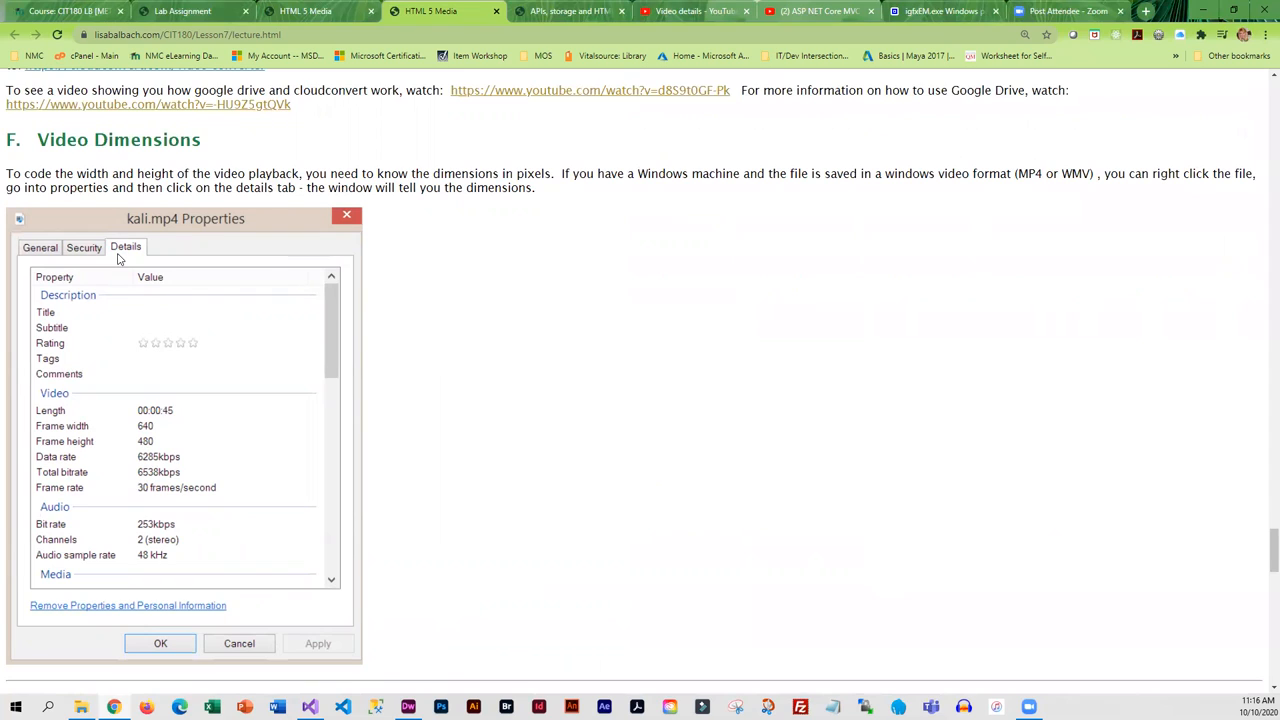
pyautogui.moveTo(128, 520)
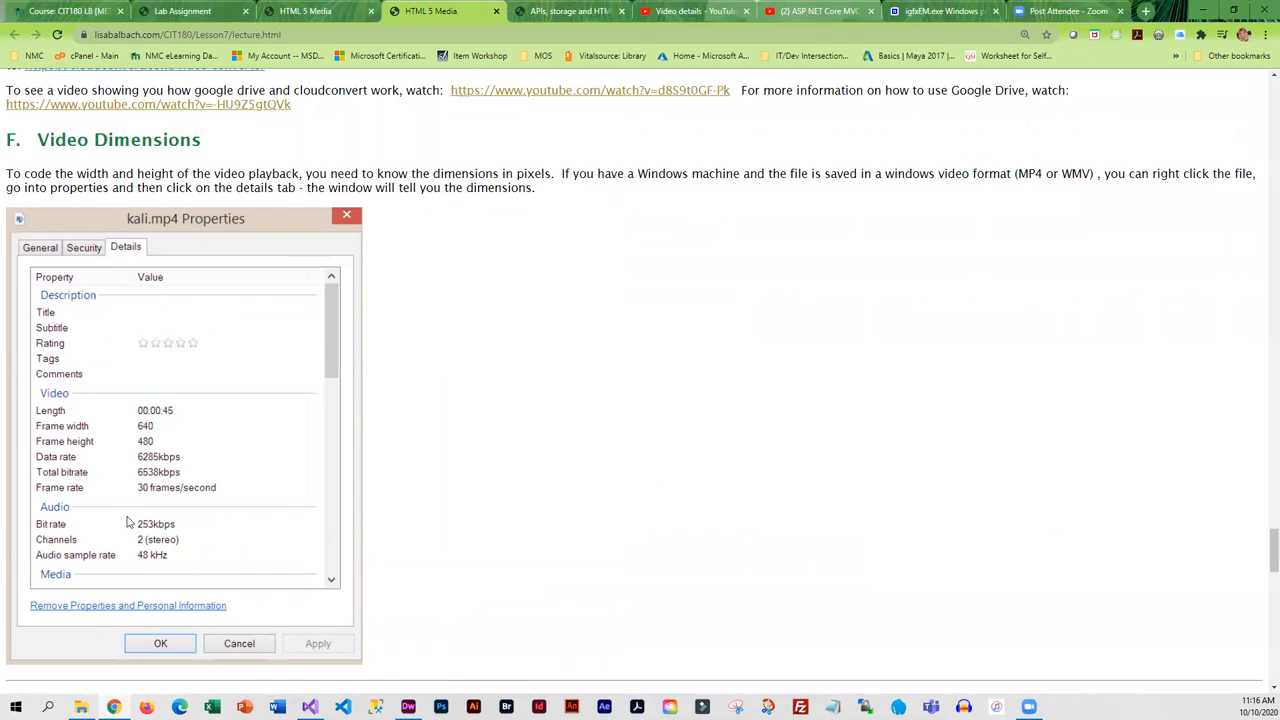
pyautogui.moveTo(154, 466)
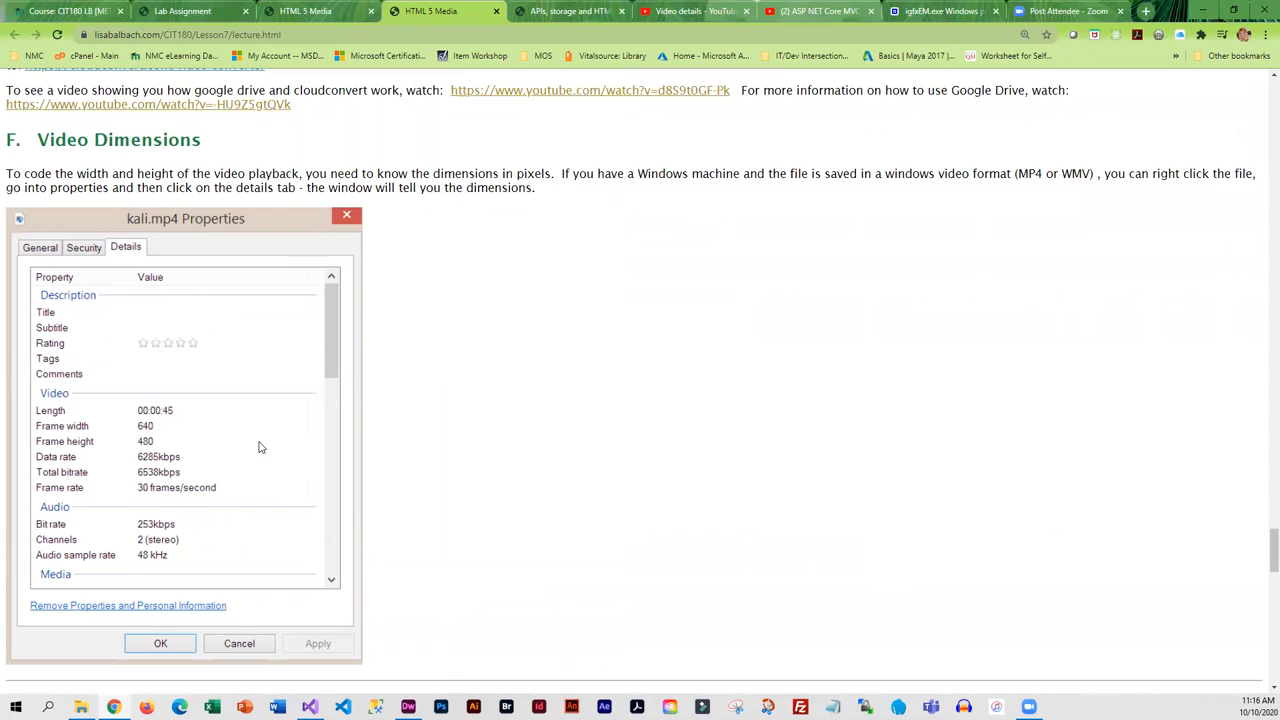
pyautogui.moveTo(232, 604)
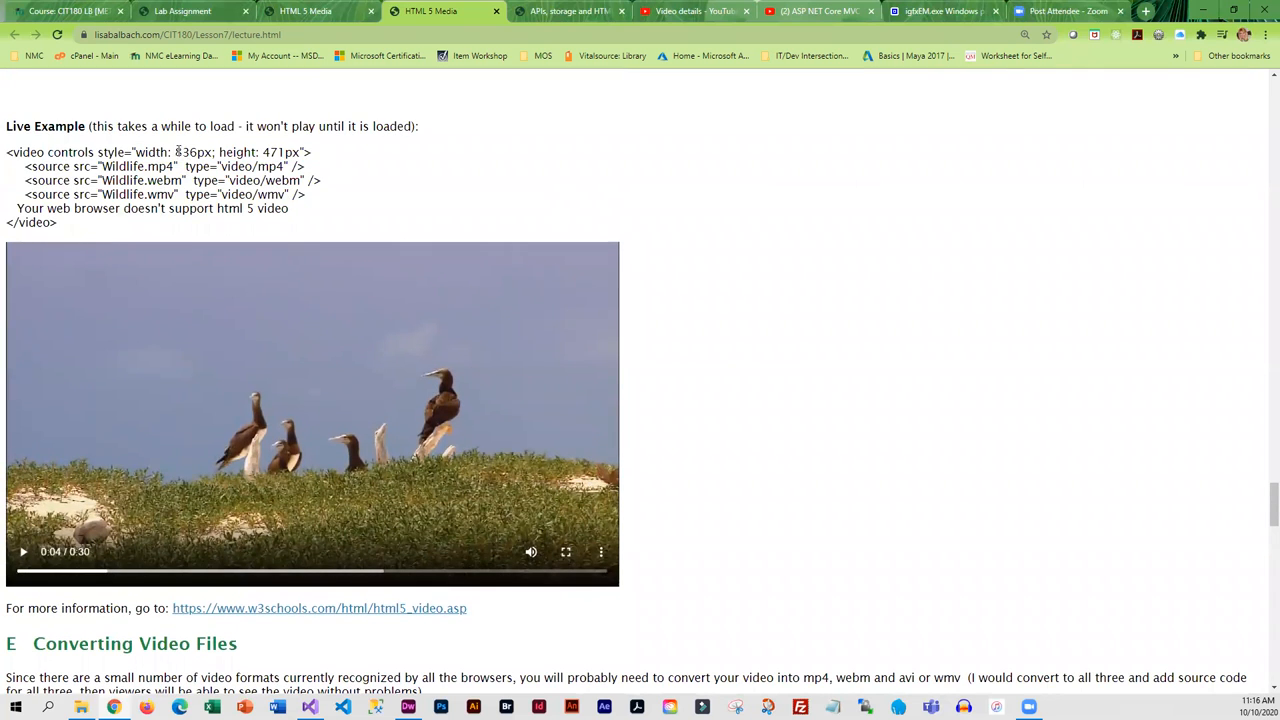
pyautogui.doubleClick(186, 152)
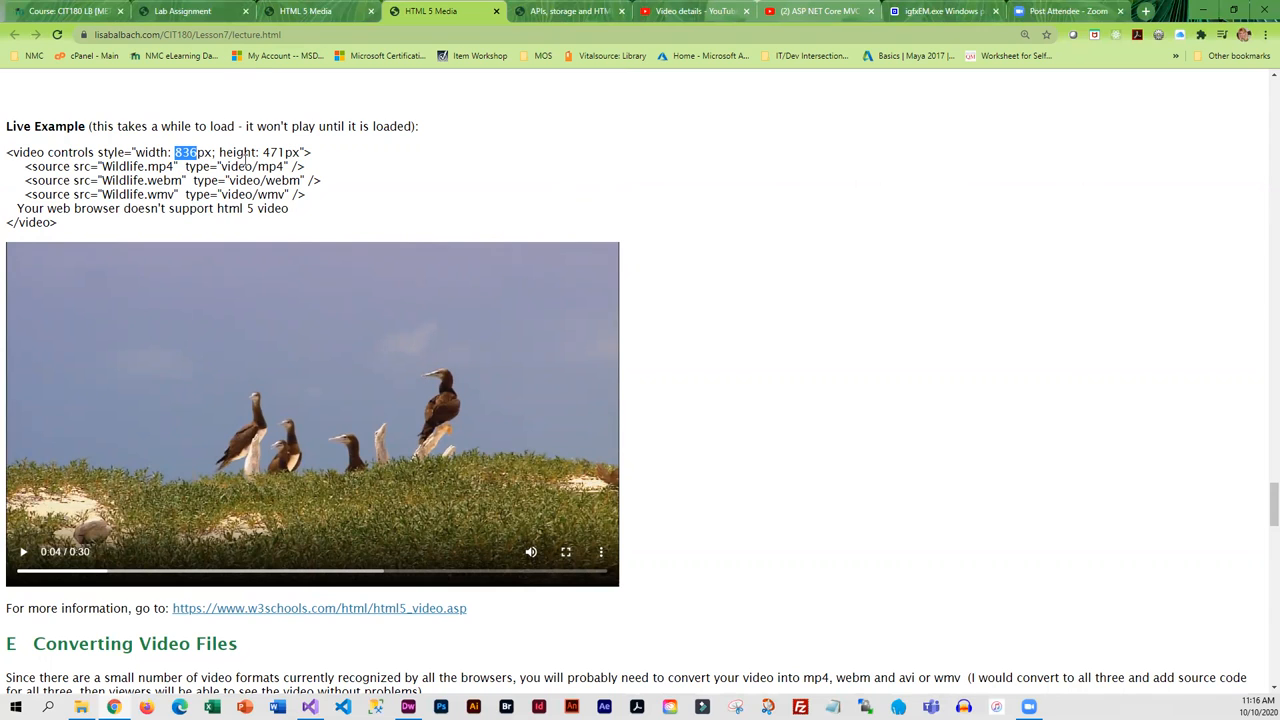
pyautogui.moveTo(624, 296)
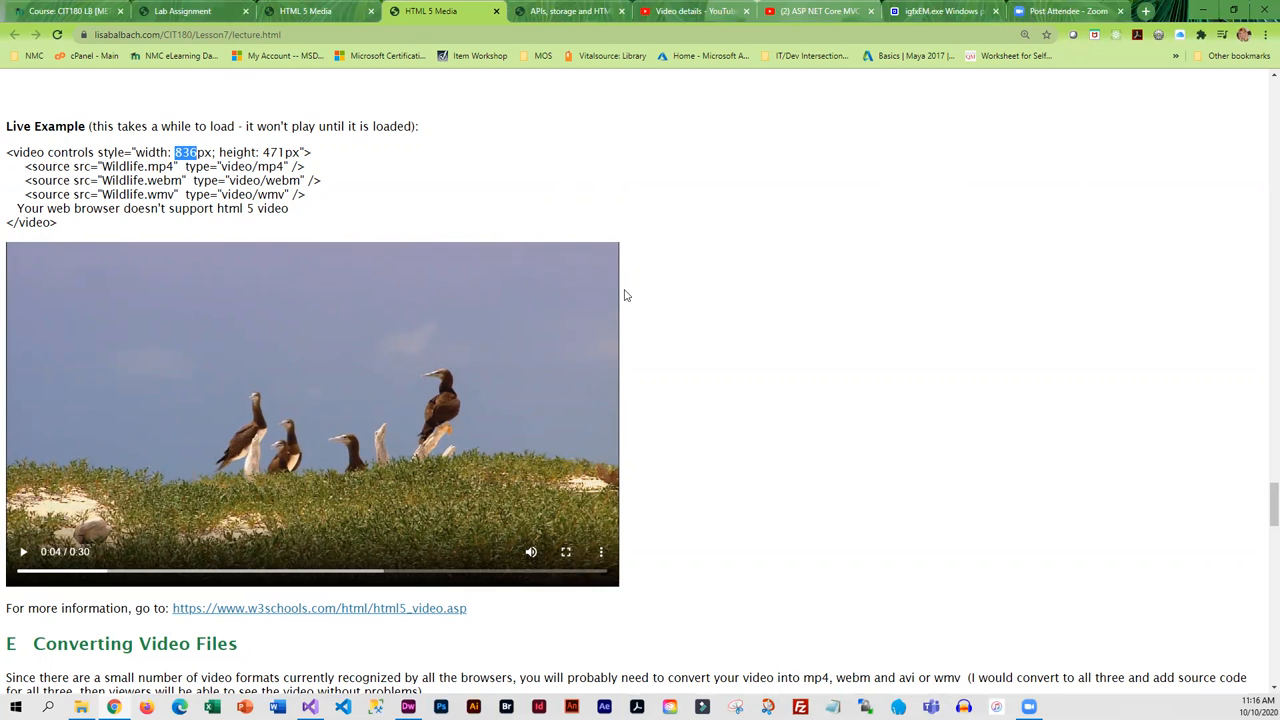
pyautogui.scroll(-3)
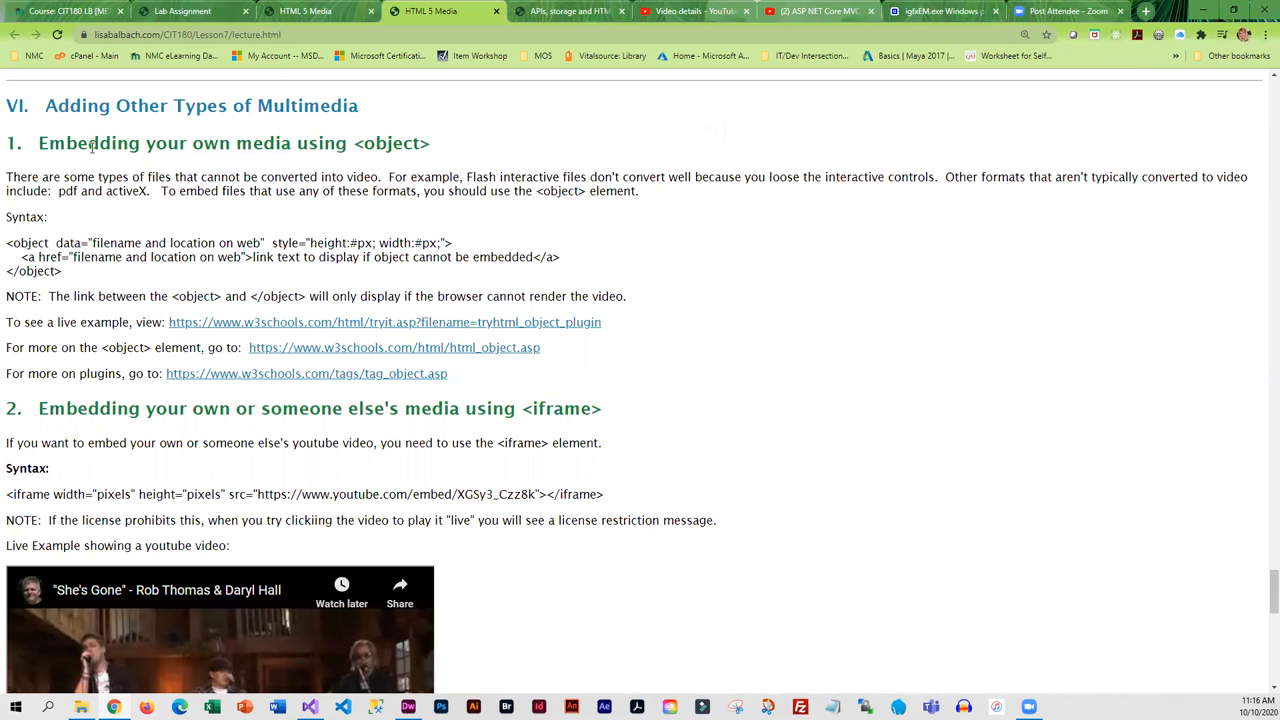
pyautogui.scroll(-3)
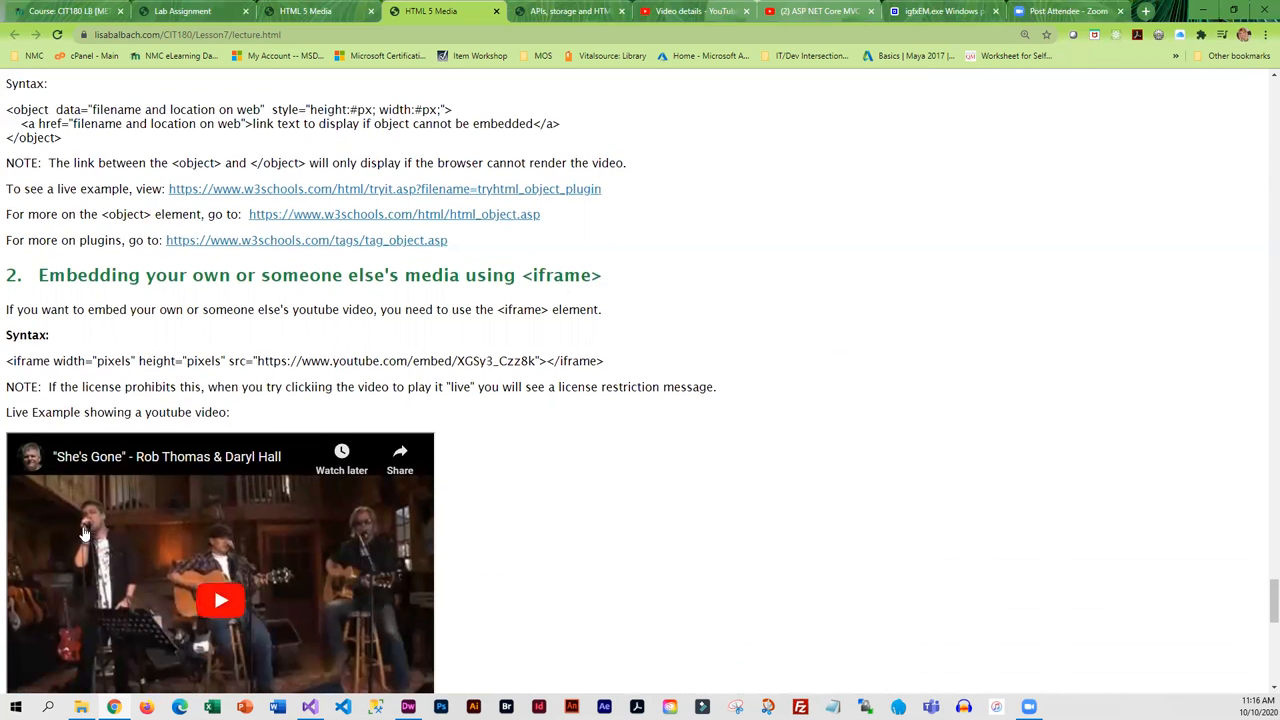
pyautogui.scroll(-3)
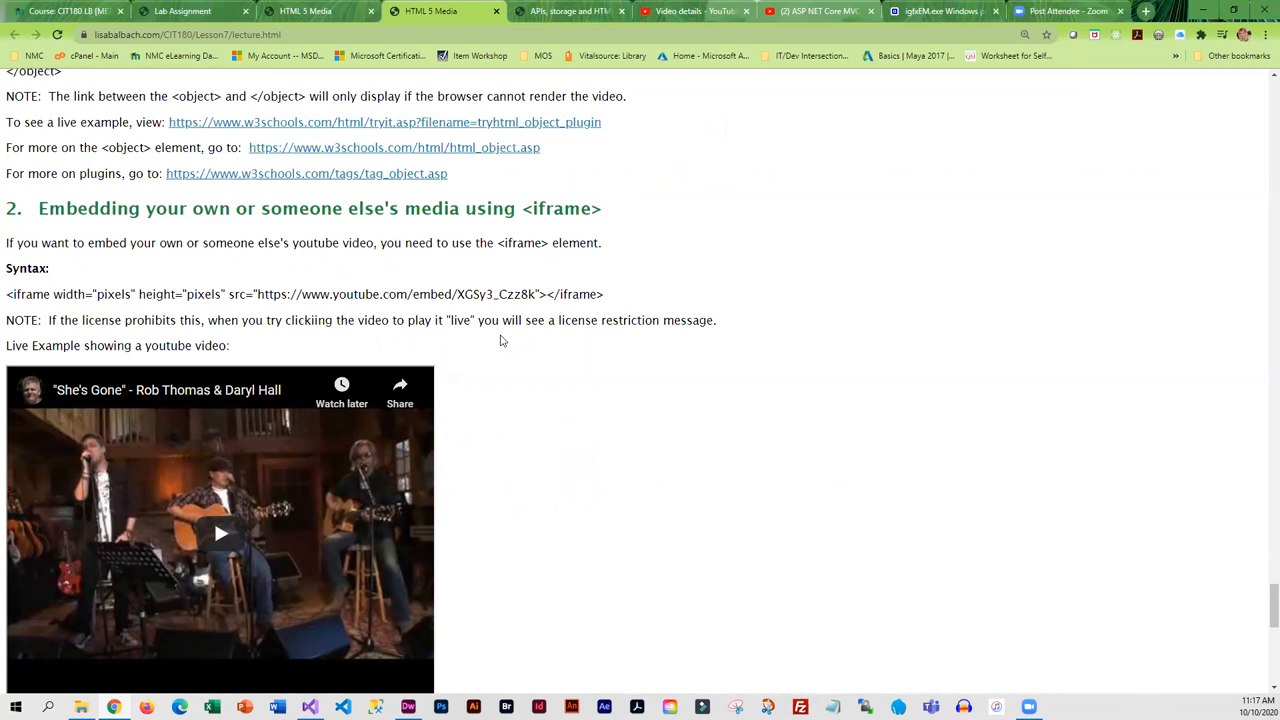
pyautogui.scroll(-3)
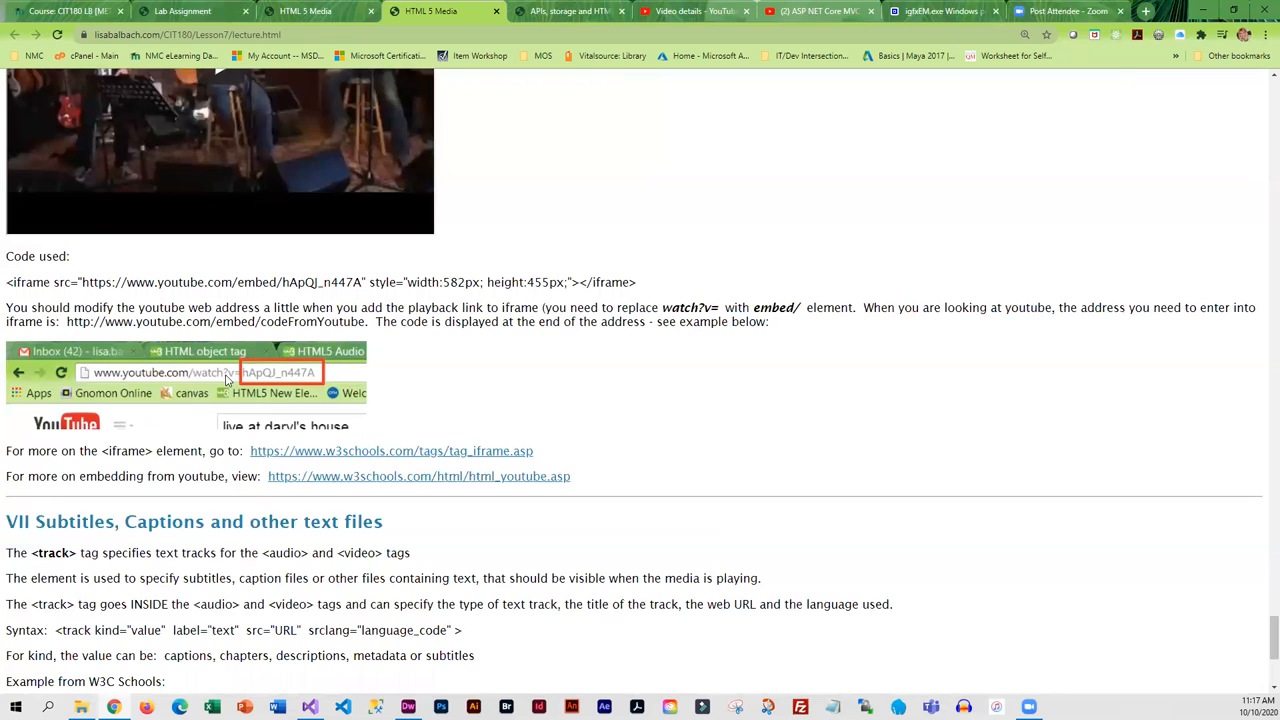
pyautogui.moveTo(336, 372)
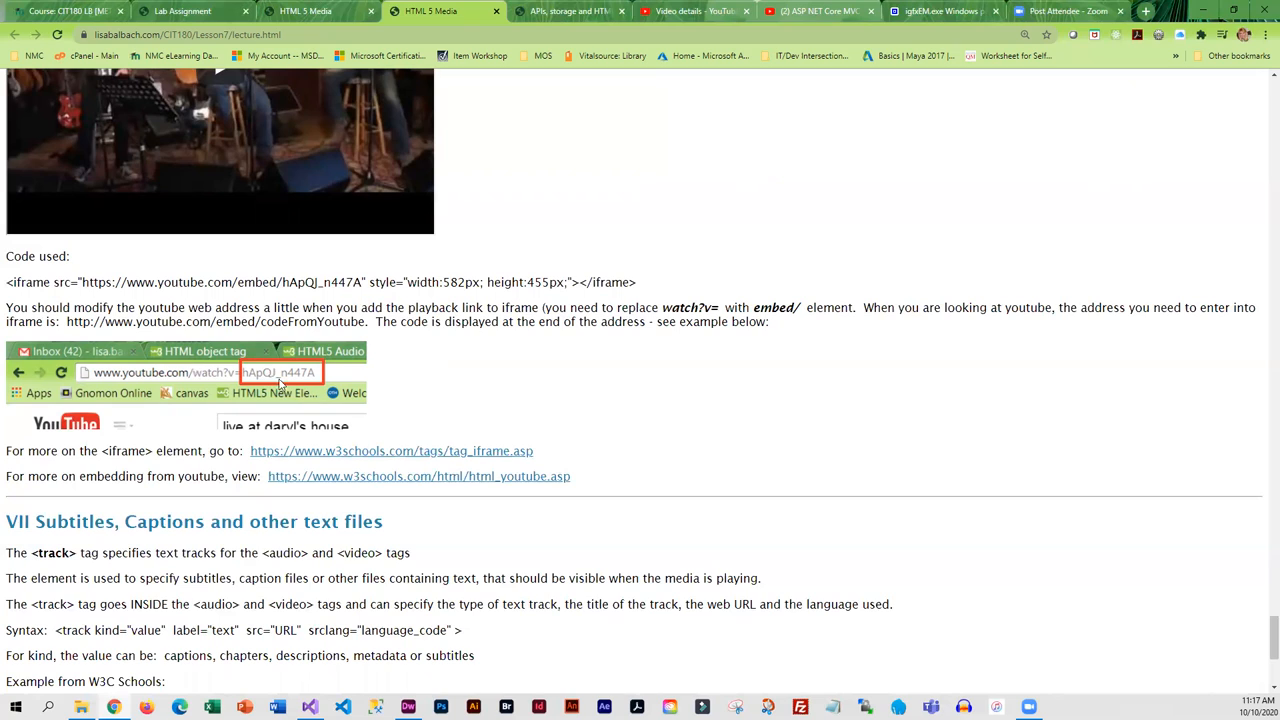
pyautogui.moveTo(340, 308); pyautogui.dragTo(260, 320)
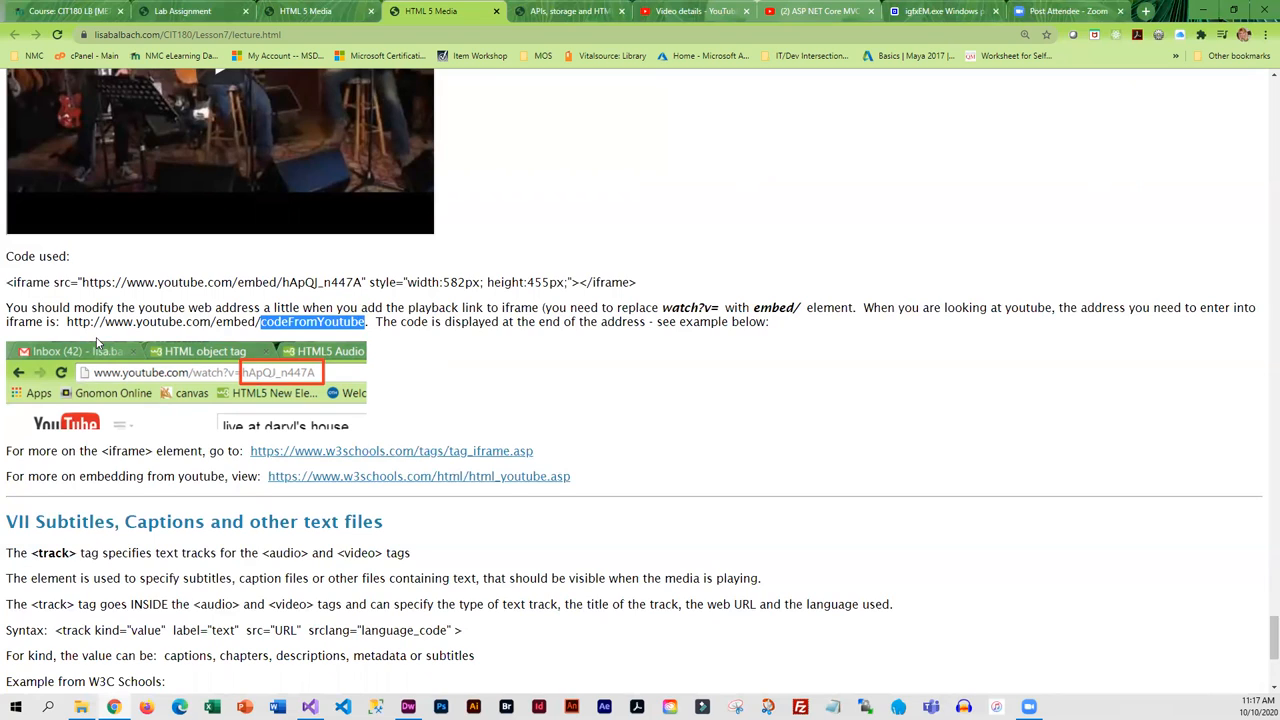
pyautogui.moveTo(160, 340)
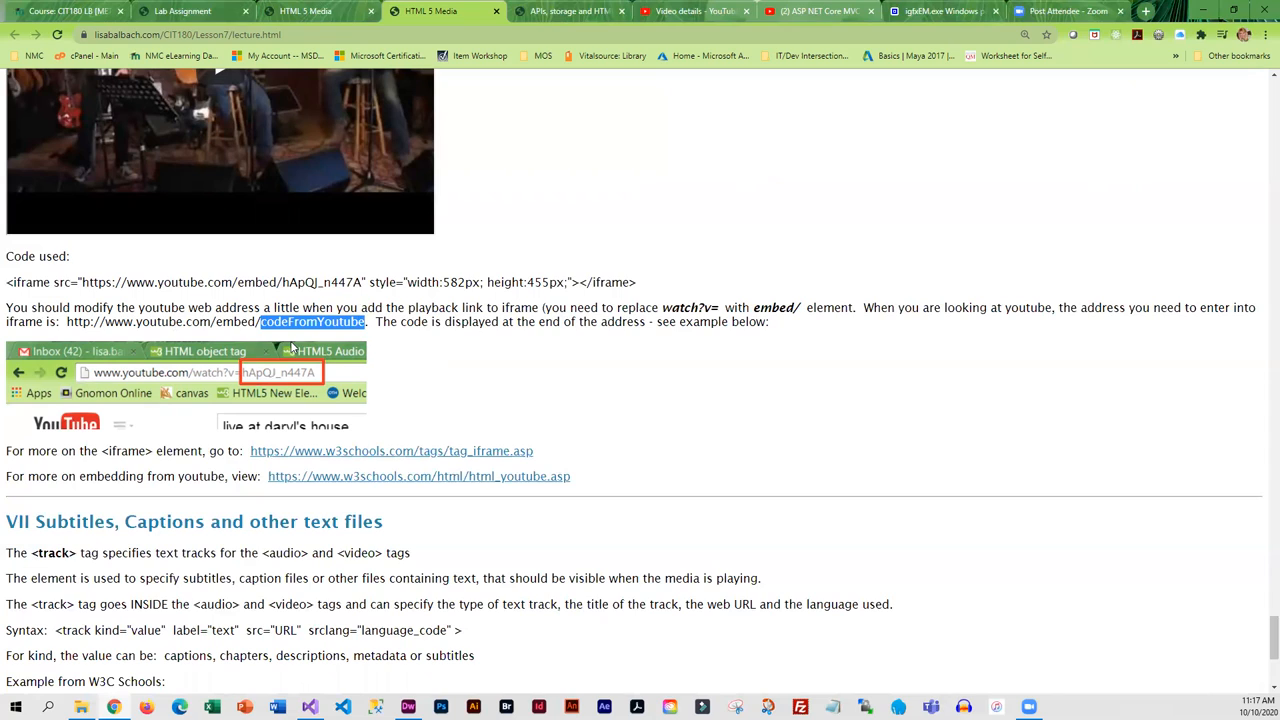
pyautogui.moveTo(258, 378)
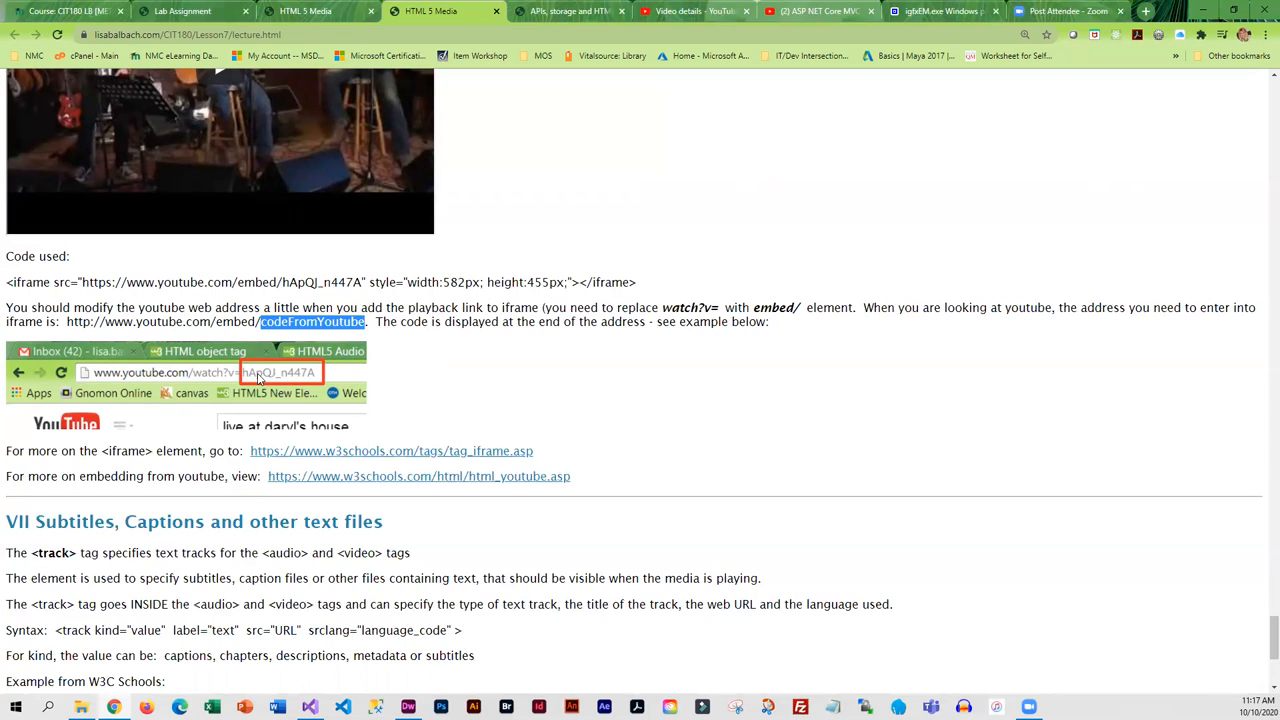
pyautogui.moveTo(258, 380)
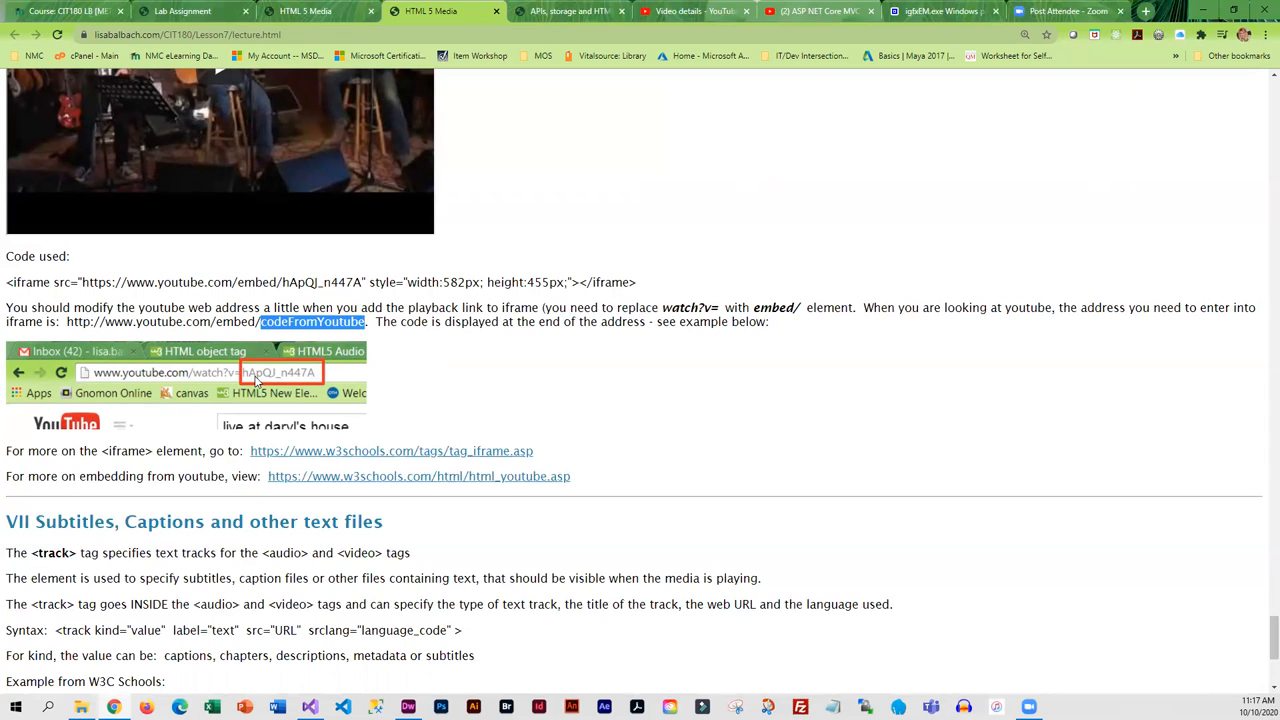
pyautogui.moveTo(308, 376)
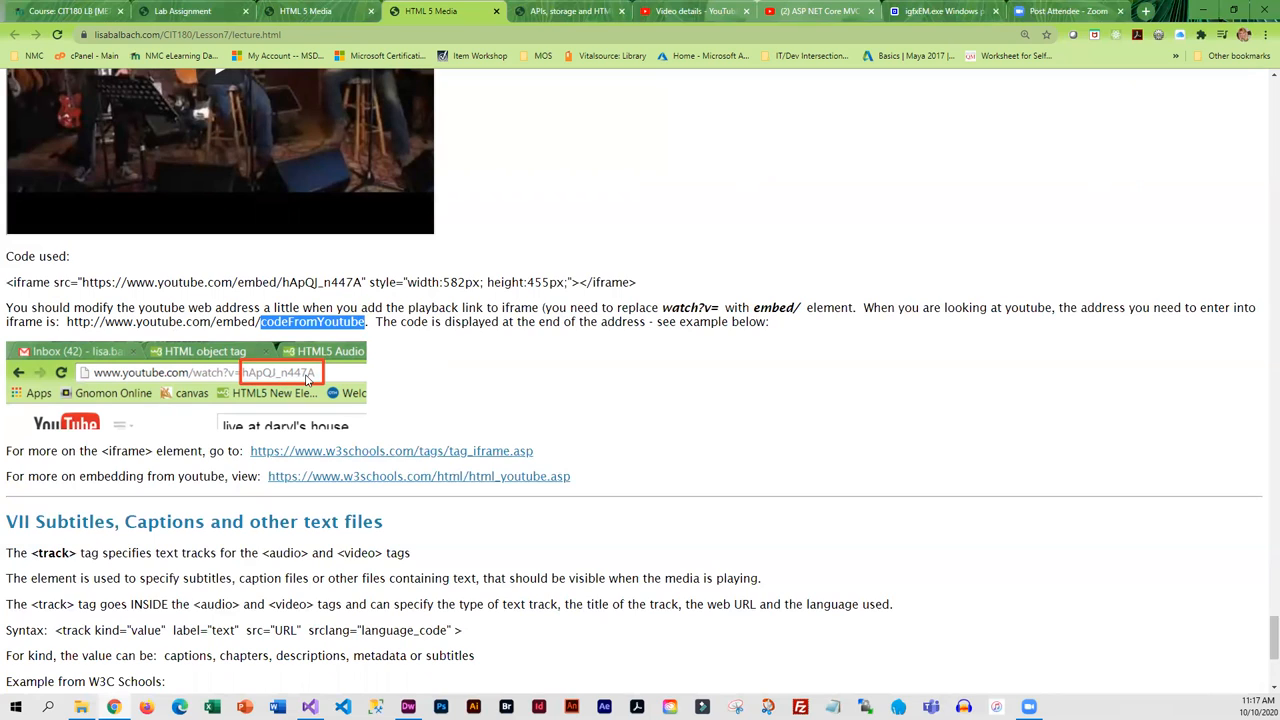
pyautogui.moveTo(528, 364)
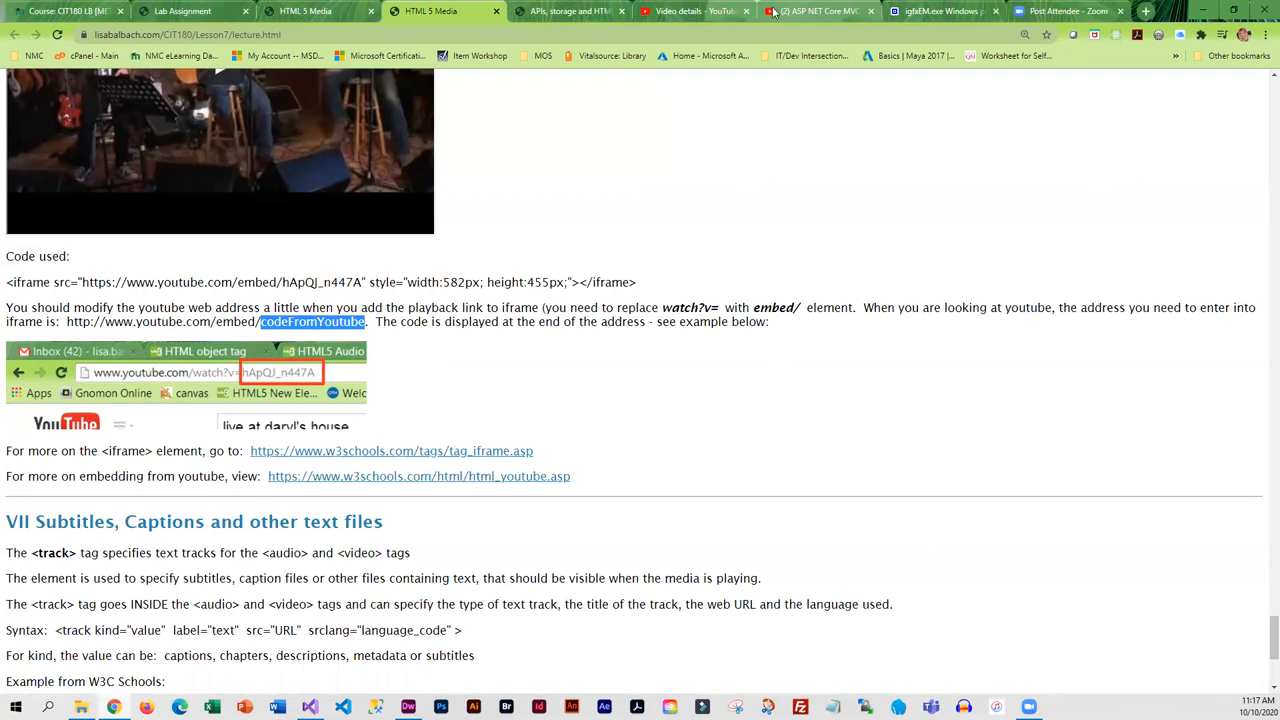
pyautogui.click(810, 12)
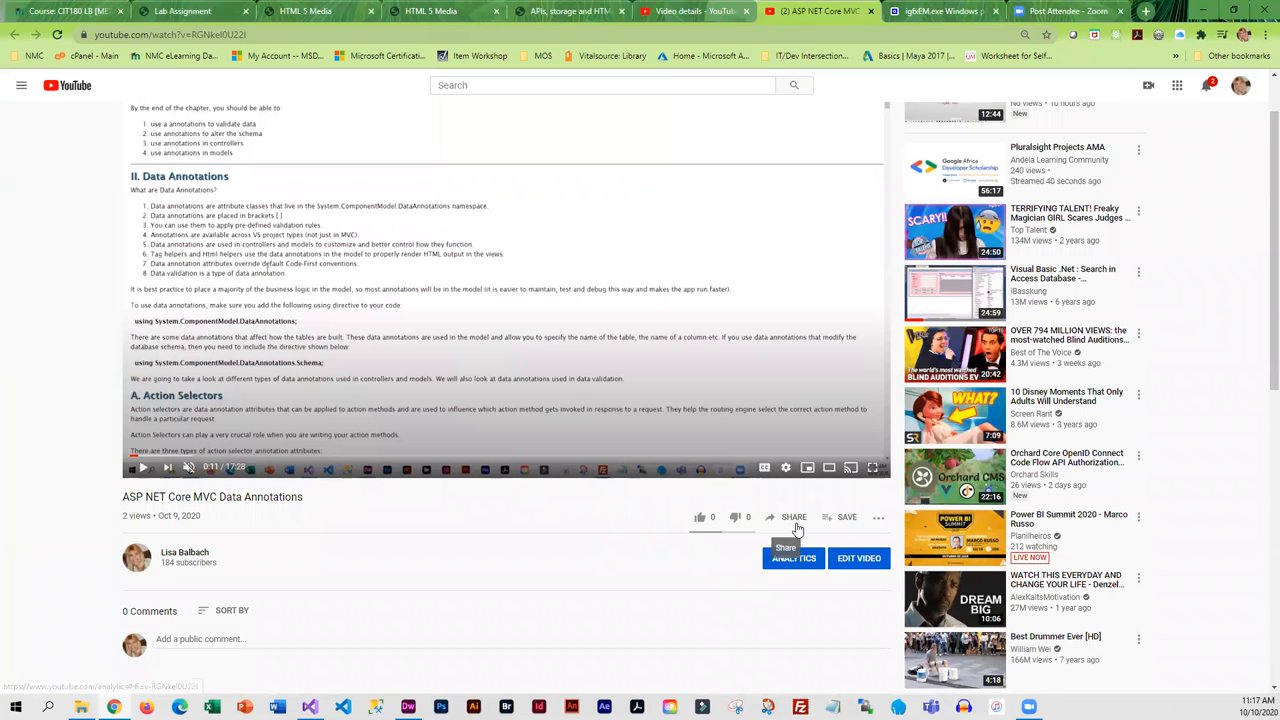
pyautogui.click(792, 516)
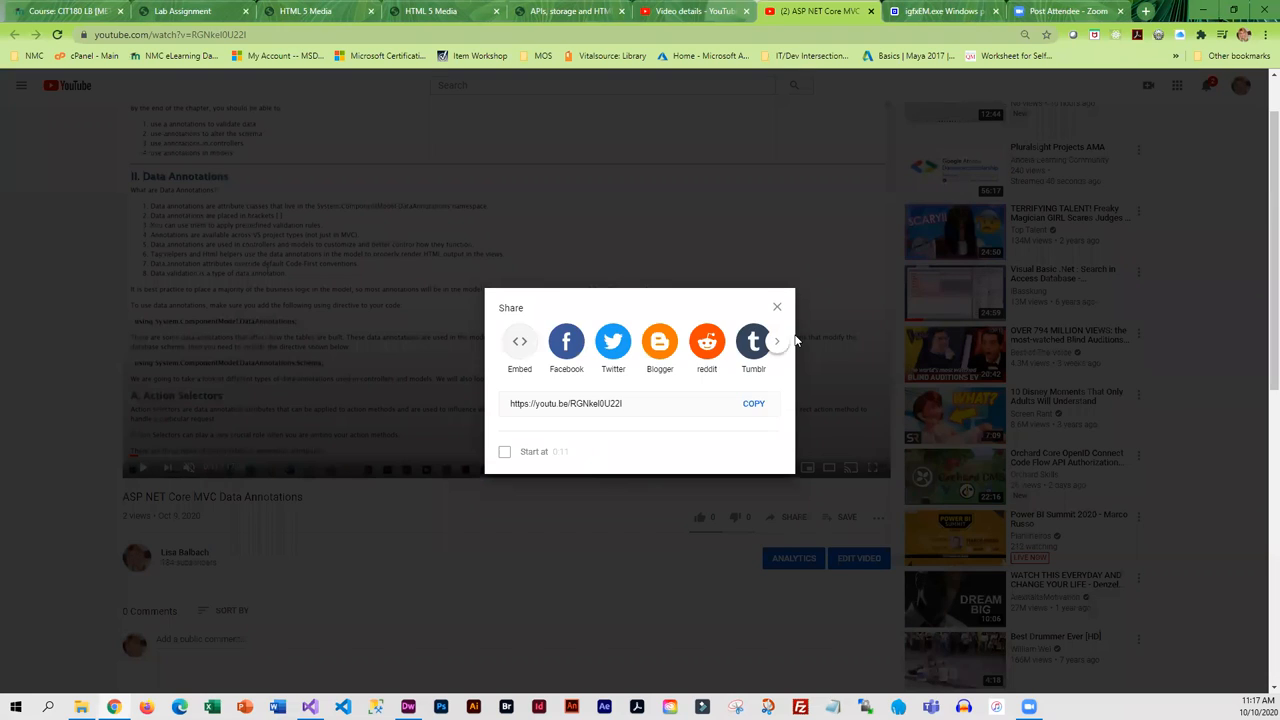
pyautogui.click(520, 340)
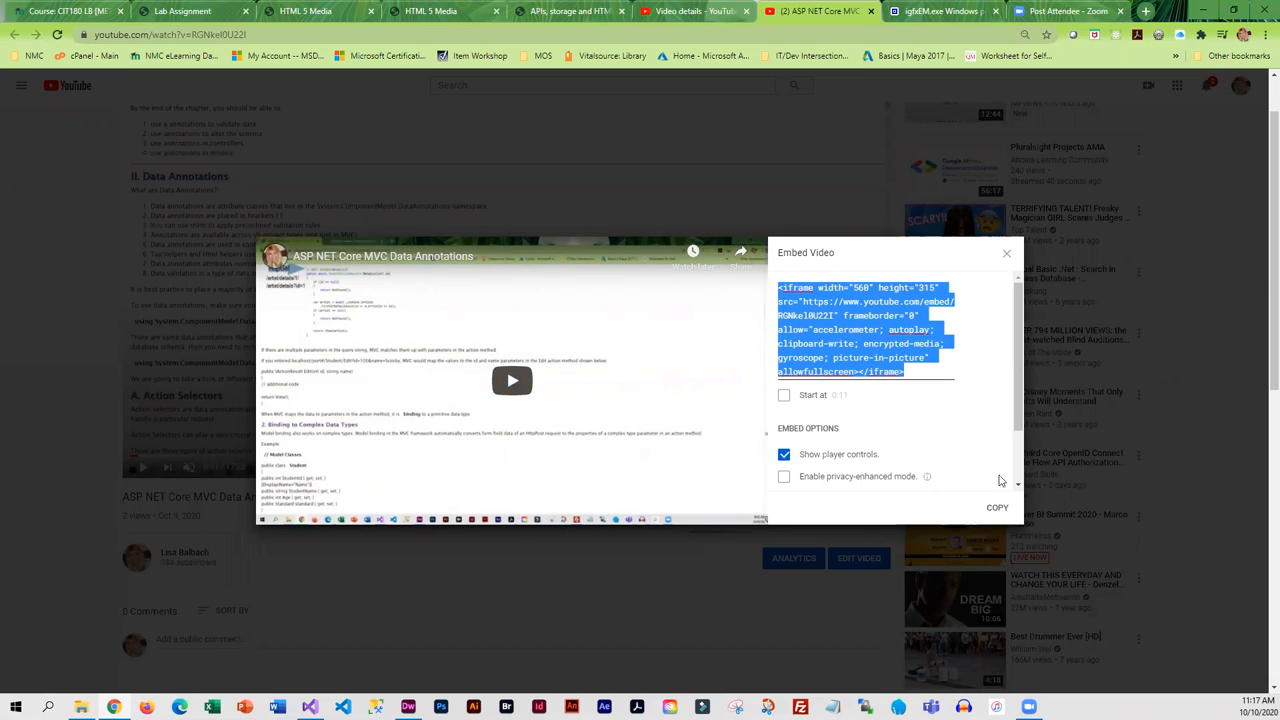
pyautogui.click(996, 508)
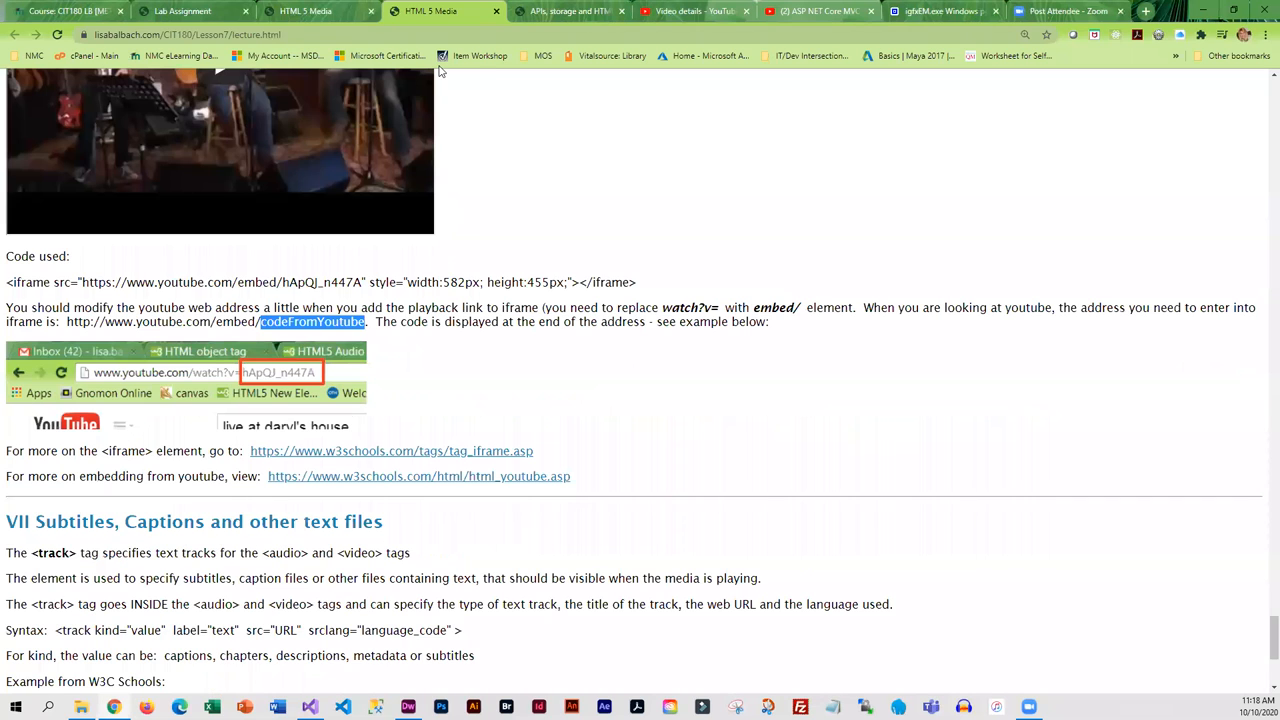
# Read the Subtitles and Captions section, highlighting the Norwegian subtitles track line in the W3C example.
pyautogui.scroll(-3)
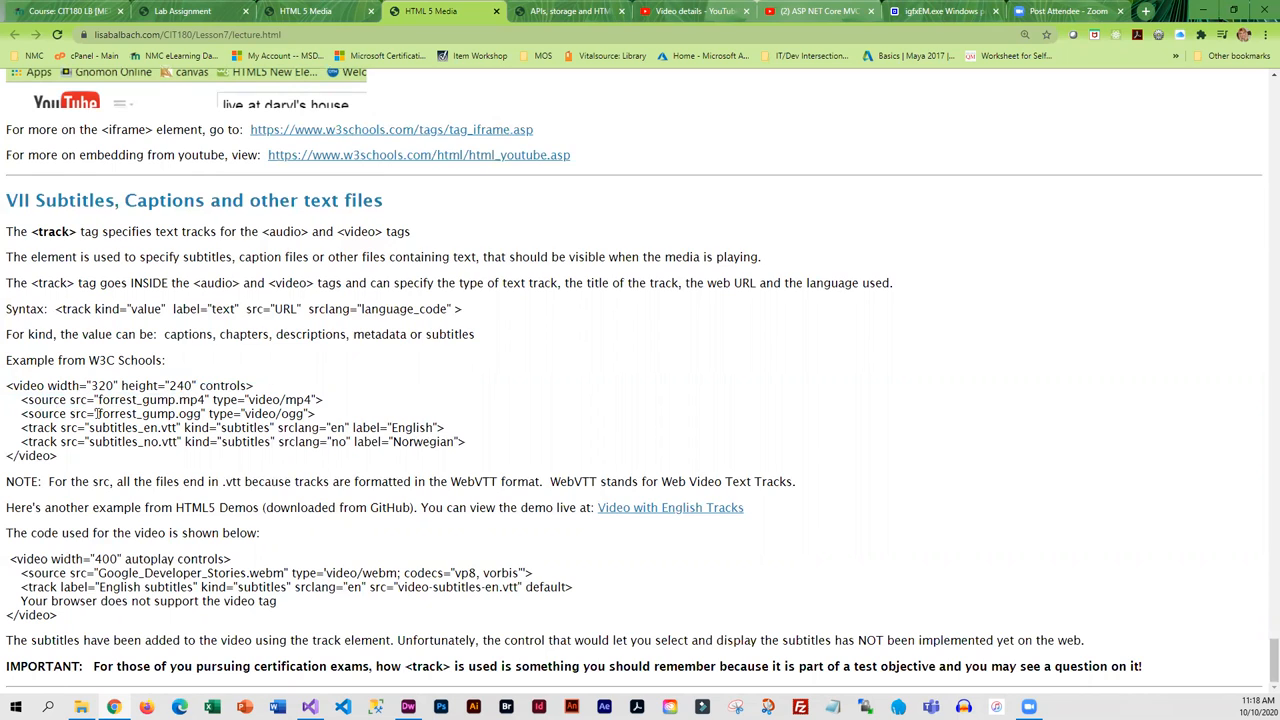
pyautogui.doubleClick(136, 412)
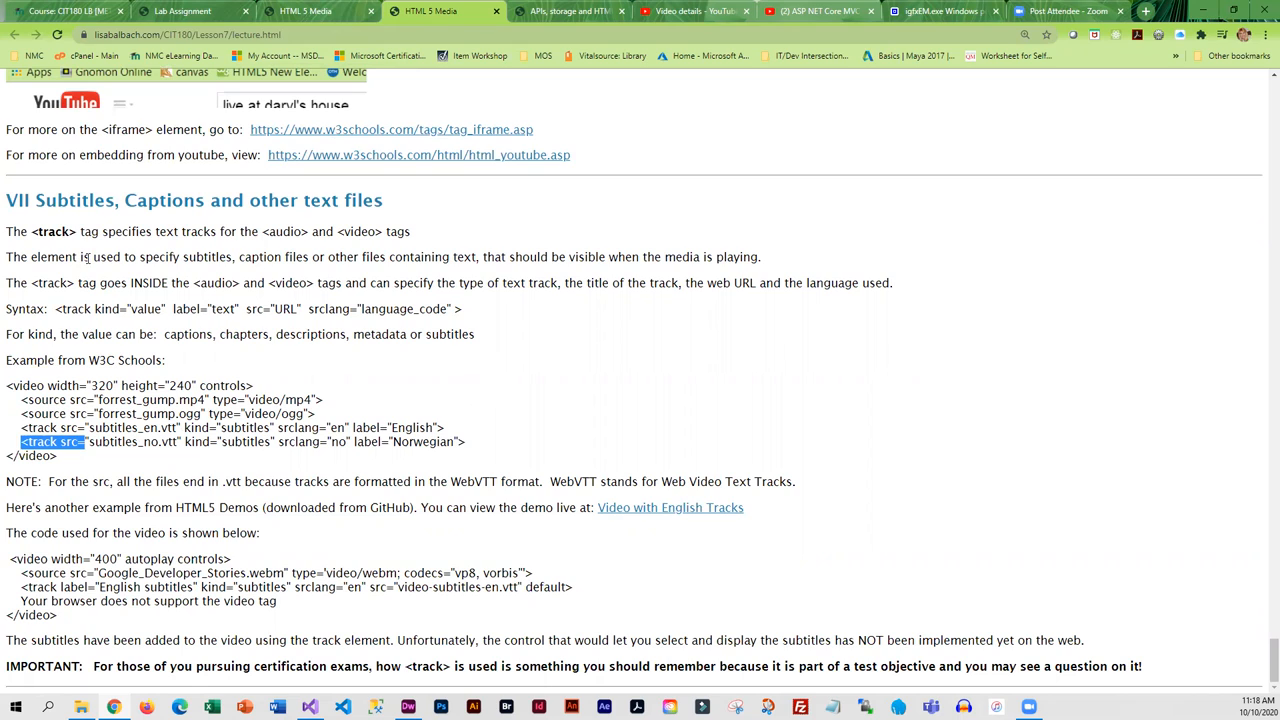
pyautogui.moveTo(144, 282)
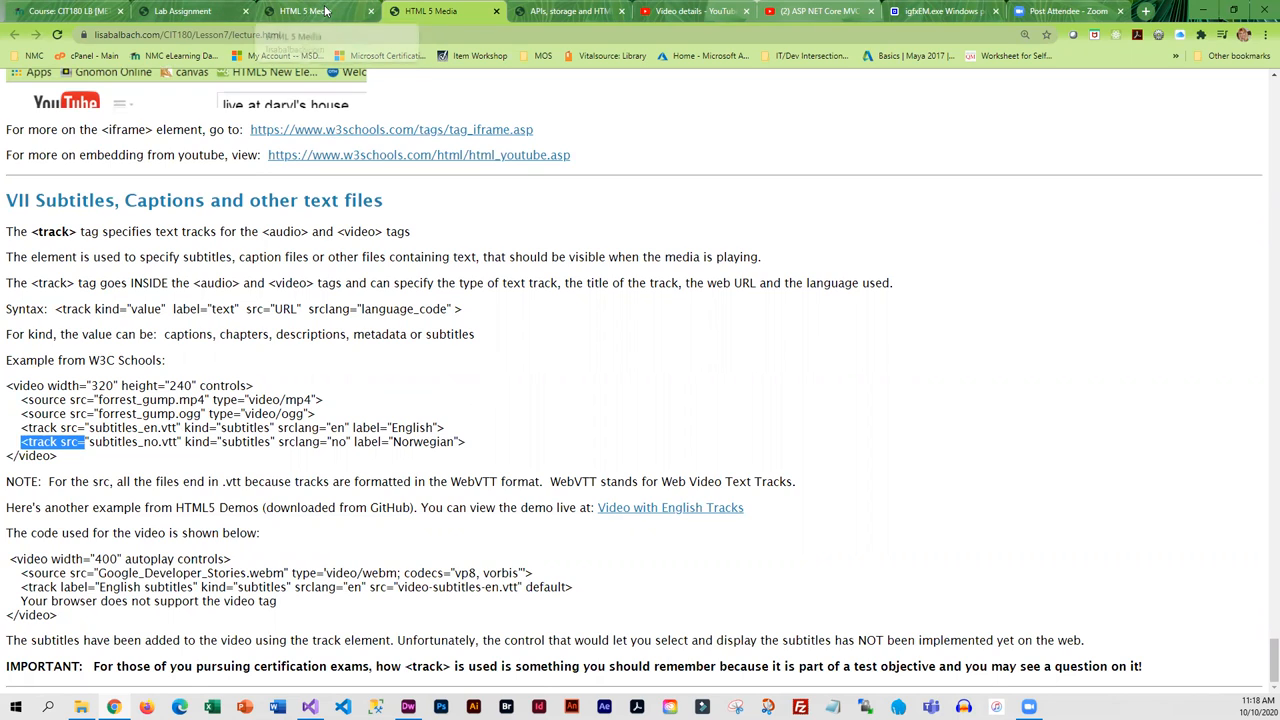
pyautogui.moveTo(304, 12)
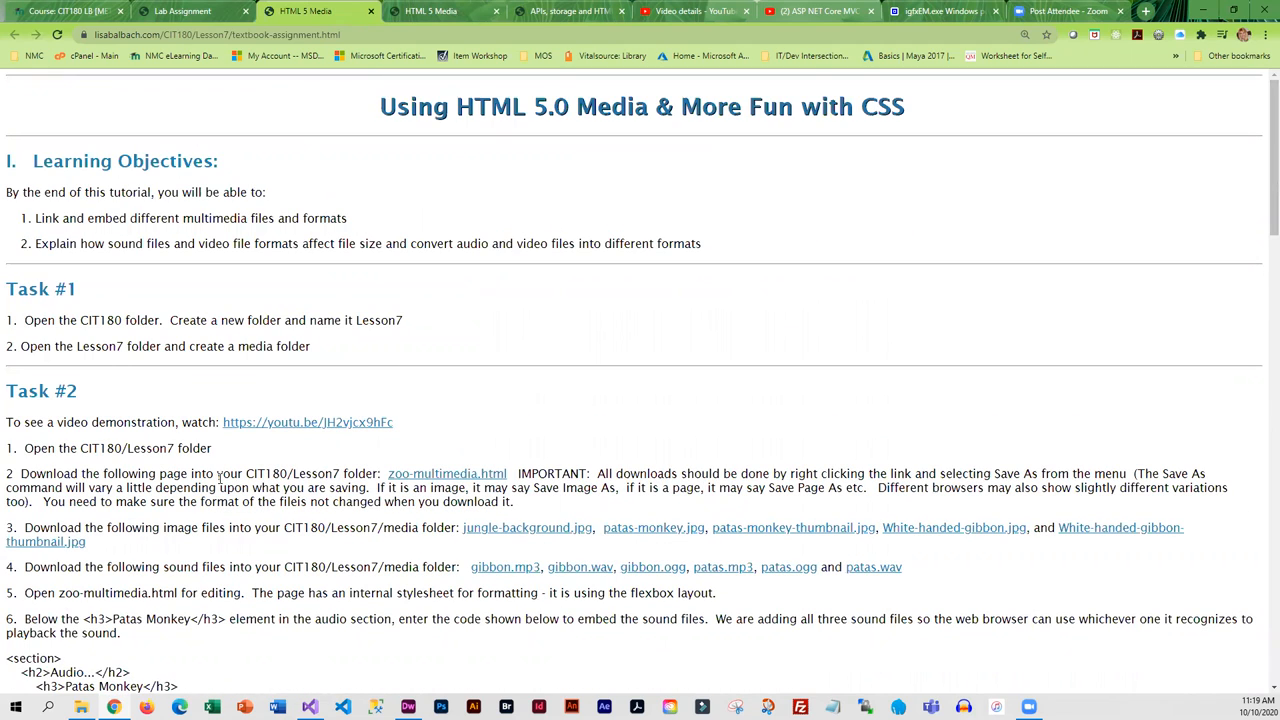
# Read down the textbook assignment page, Using HTML 5.0 Media & More Fun with CSS.
pyautogui.scroll(-3)
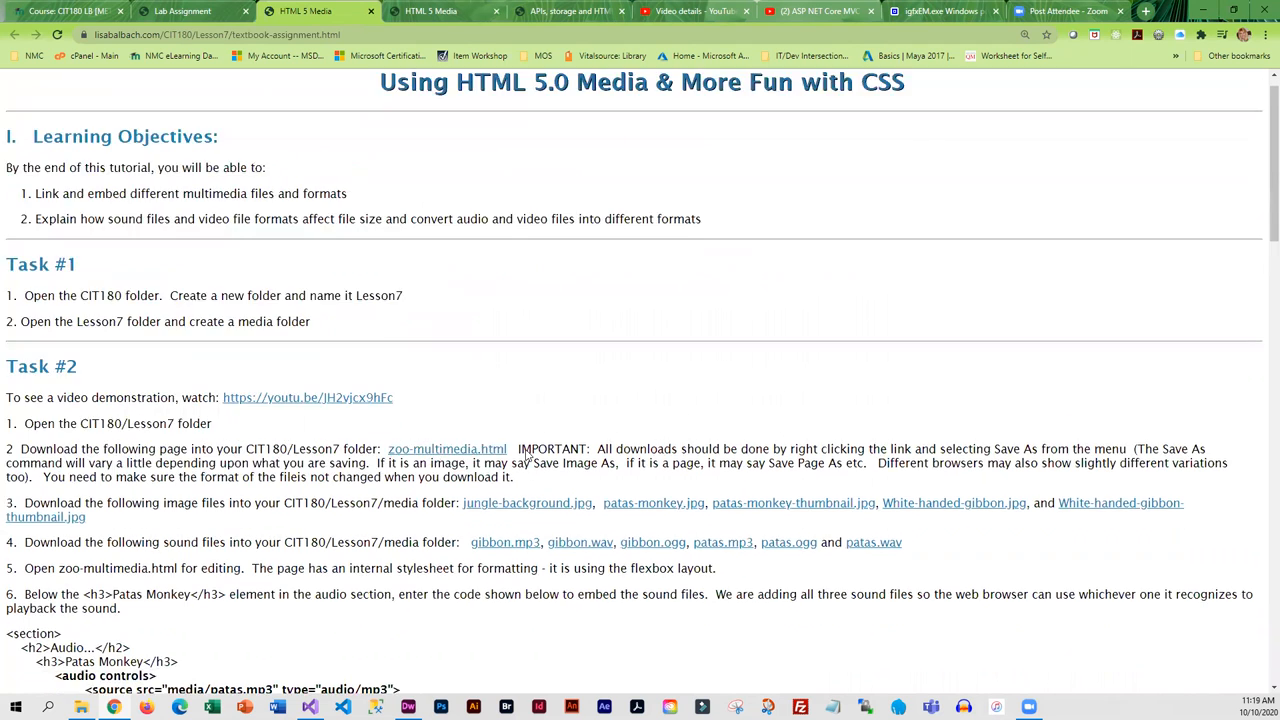
pyautogui.scroll(-3)
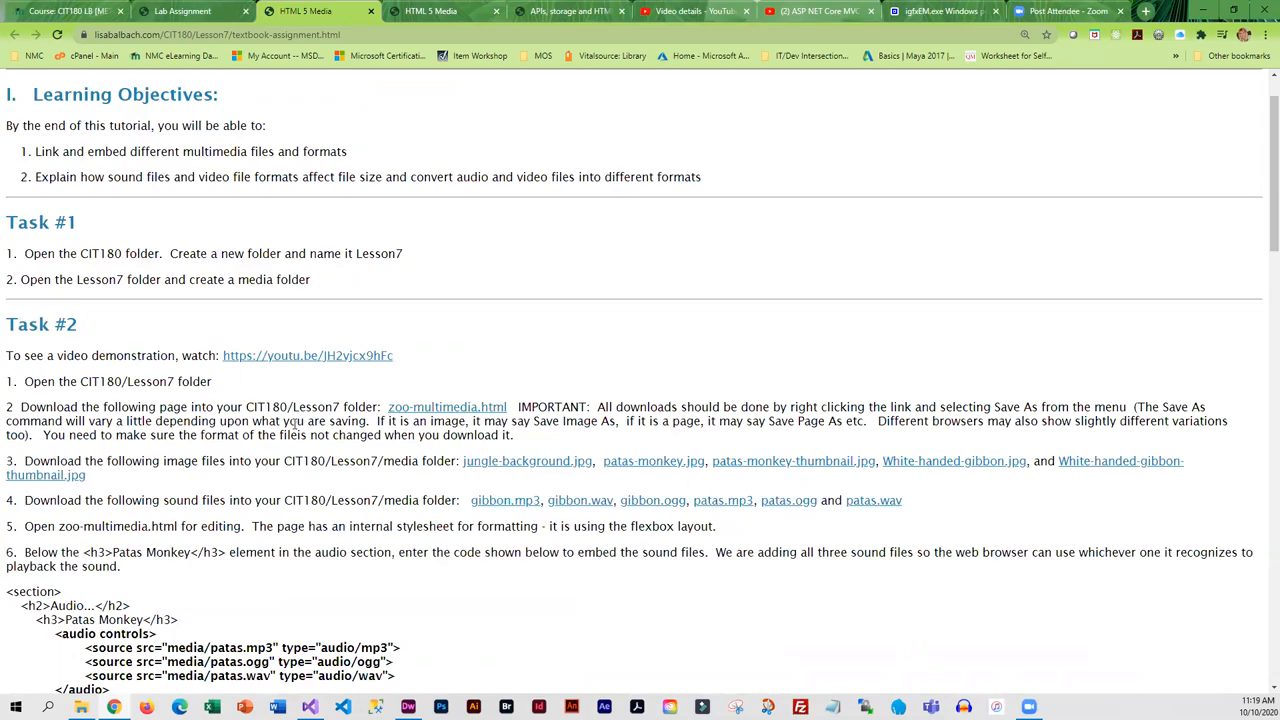
pyautogui.scroll(-3)
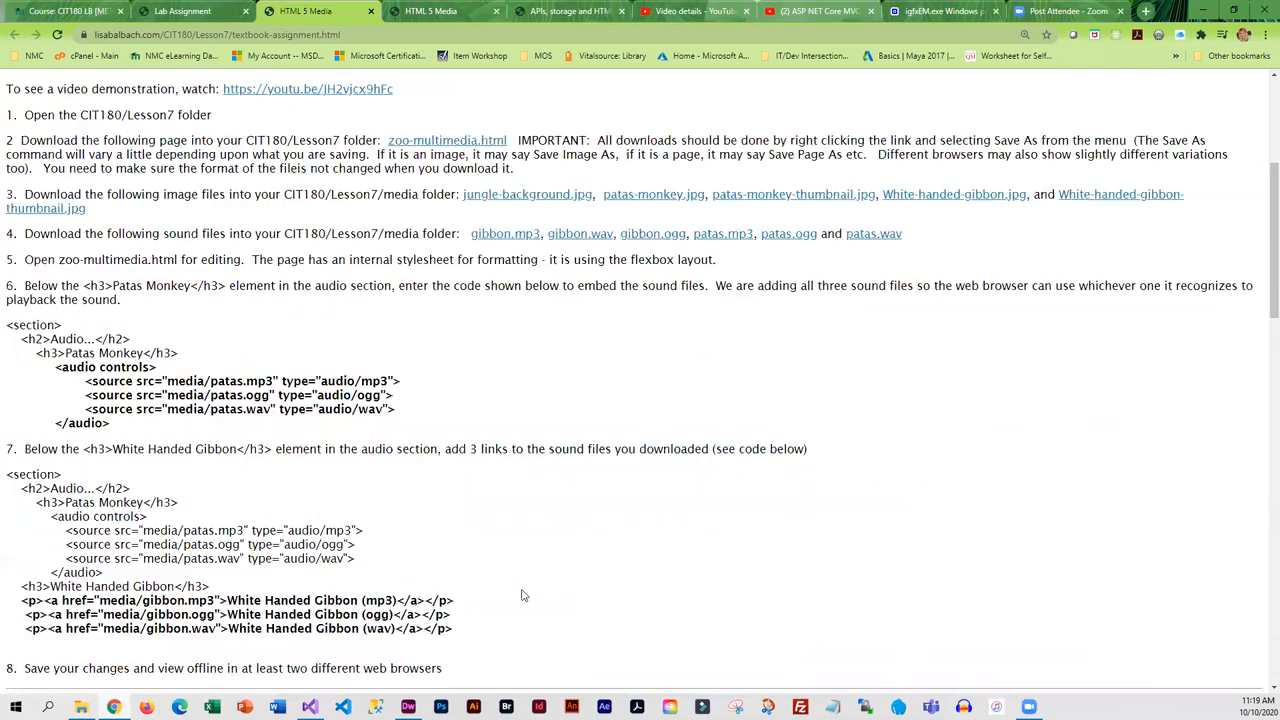
pyautogui.scroll(-3)
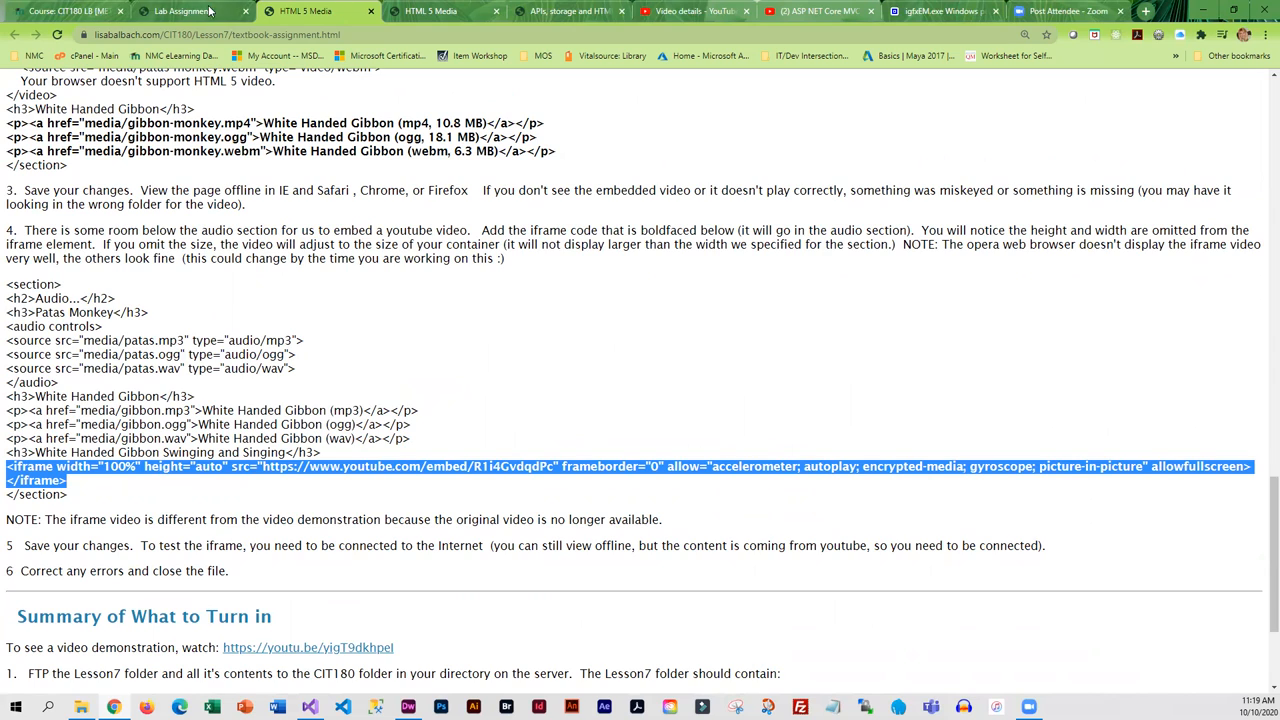
# Go to the Lab Assignment page and open the Halloween example multimedia.html page.
pyautogui.click(184, 12)
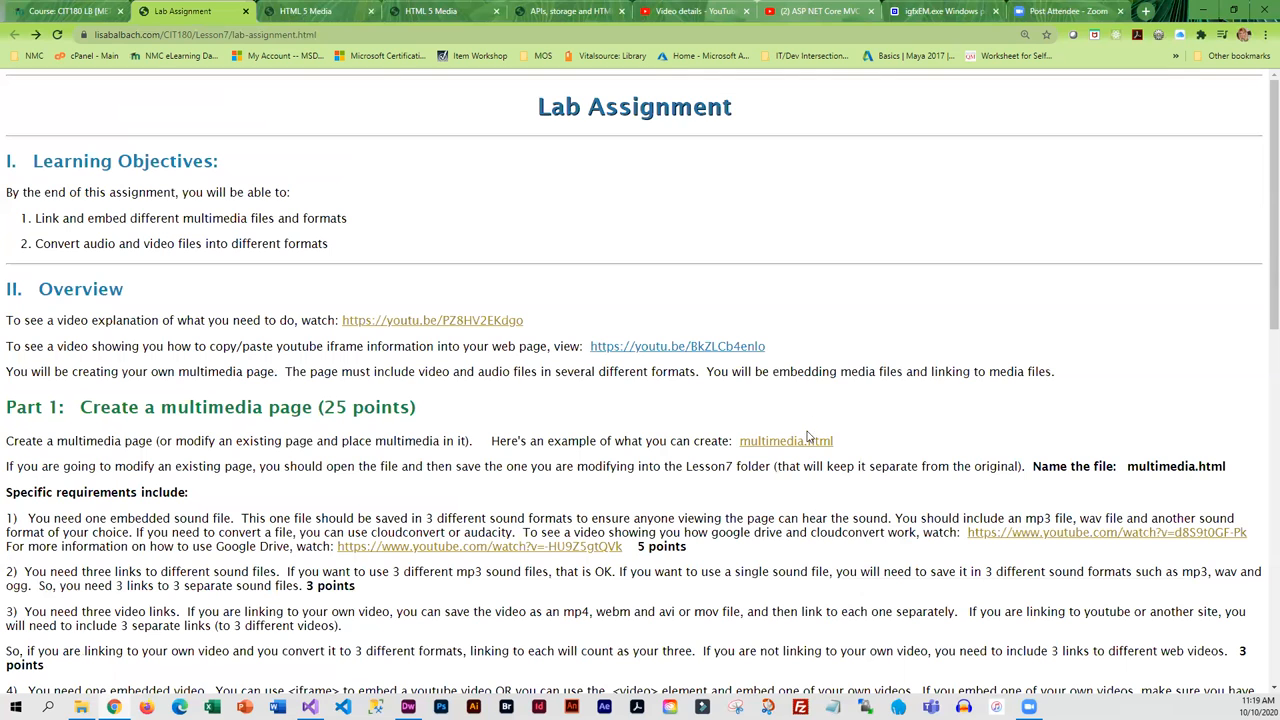
pyautogui.click(290, 12)
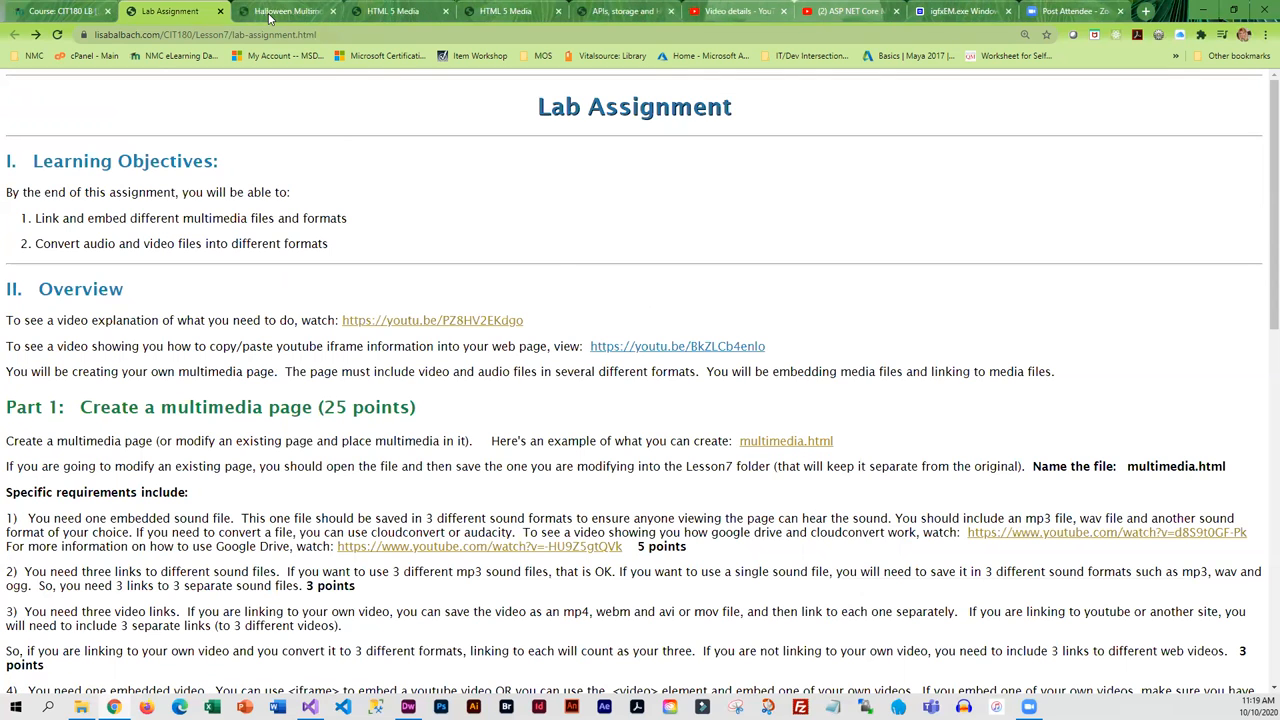
pyautogui.click(284, 12)
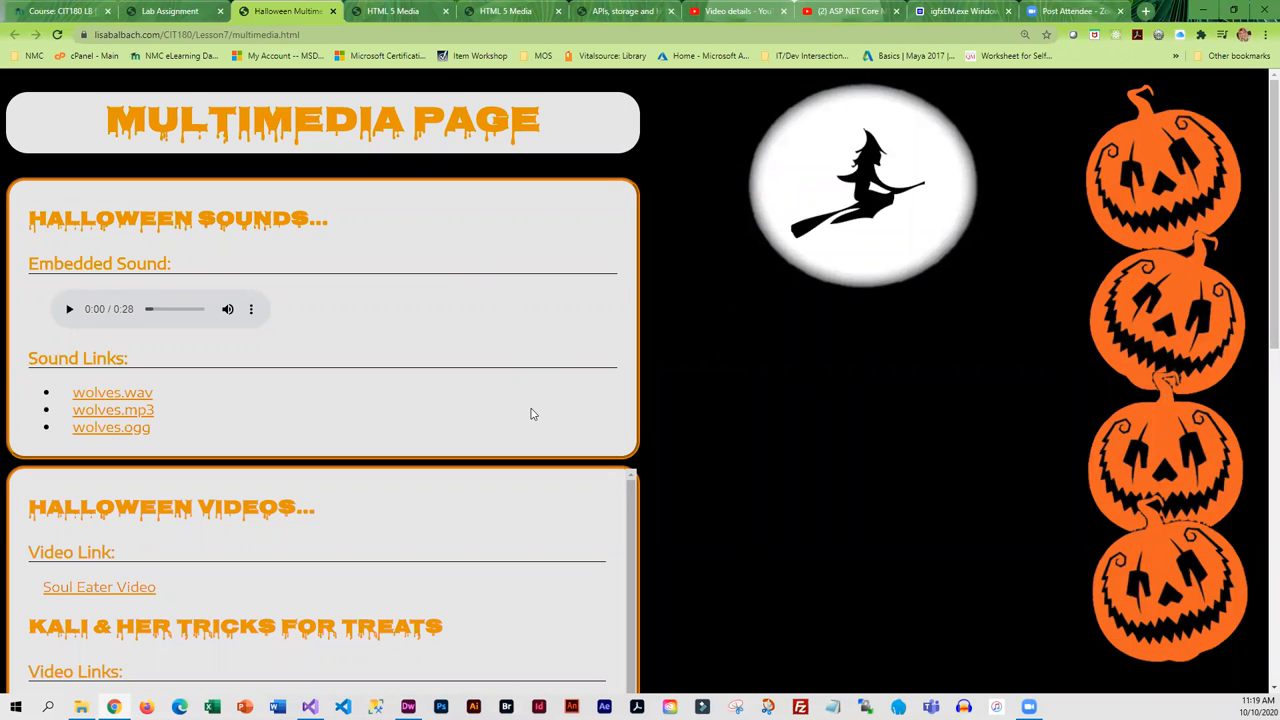
pyautogui.scroll(-3)
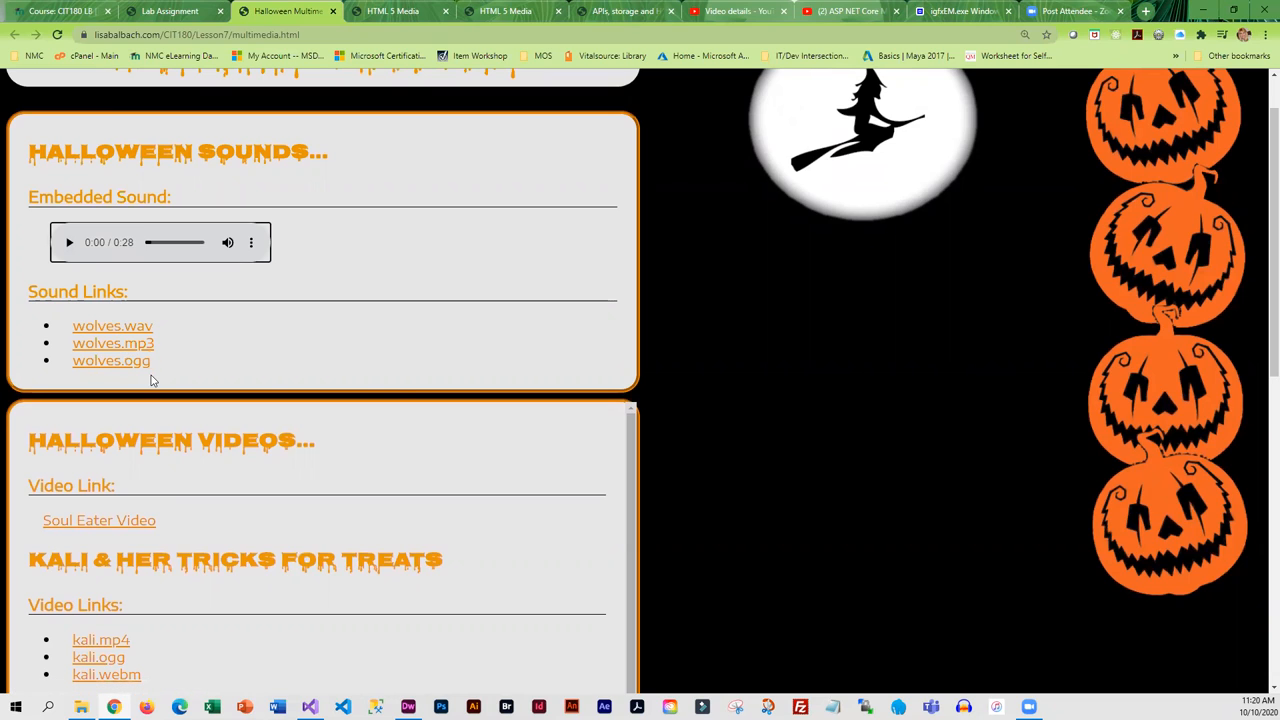
pyautogui.doubleClick(112, 342)
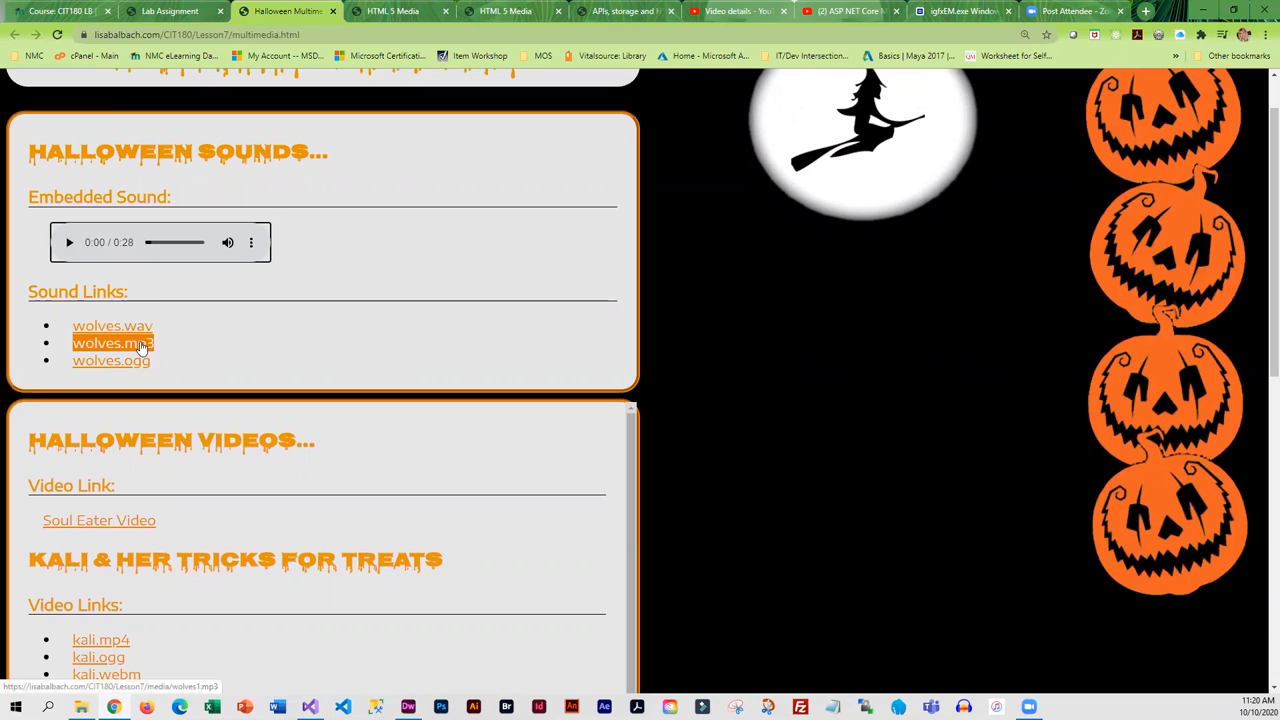
pyautogui.moveTo(112, 360)
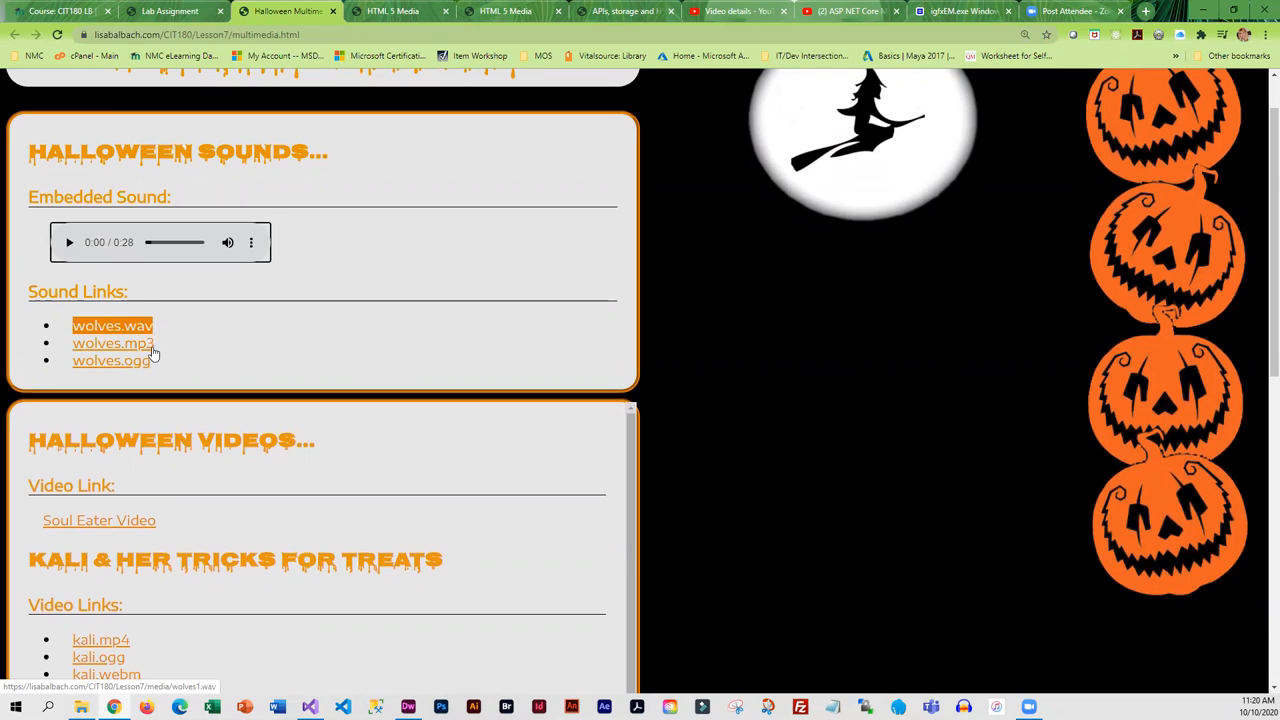
pyautogui.moveTo(116, 330)
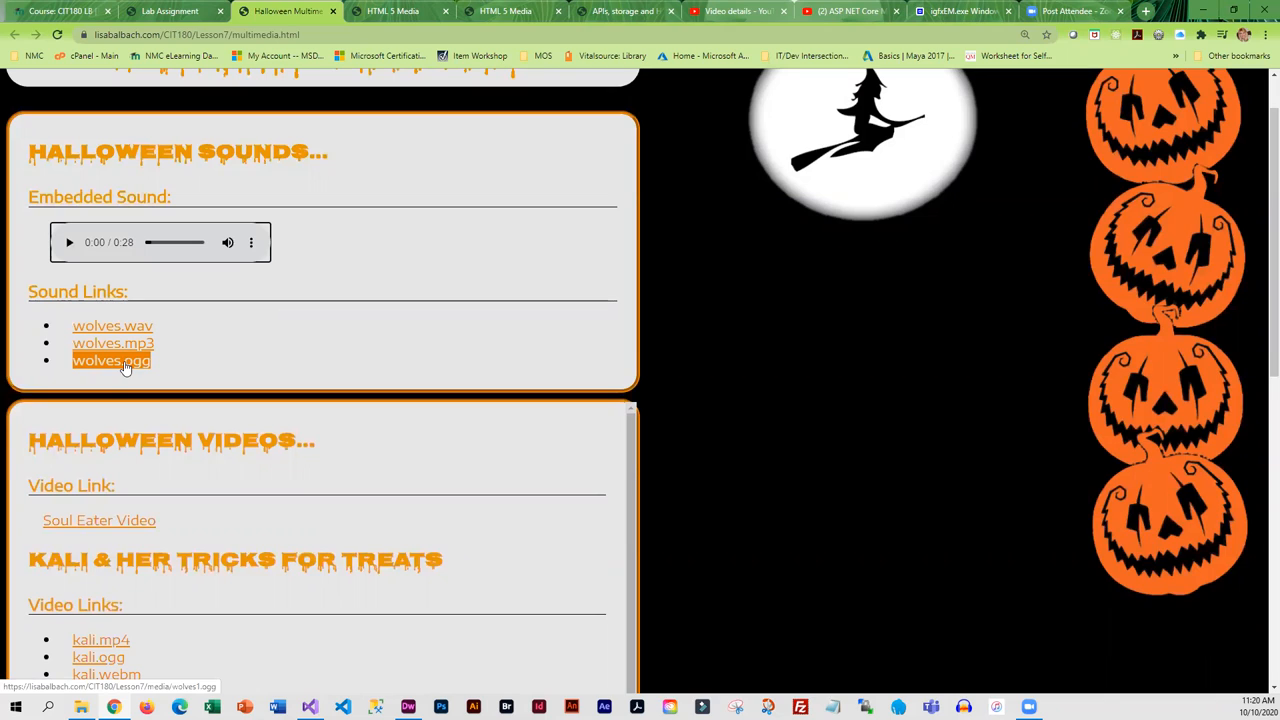
pyautogui.moveTo(124, 360)
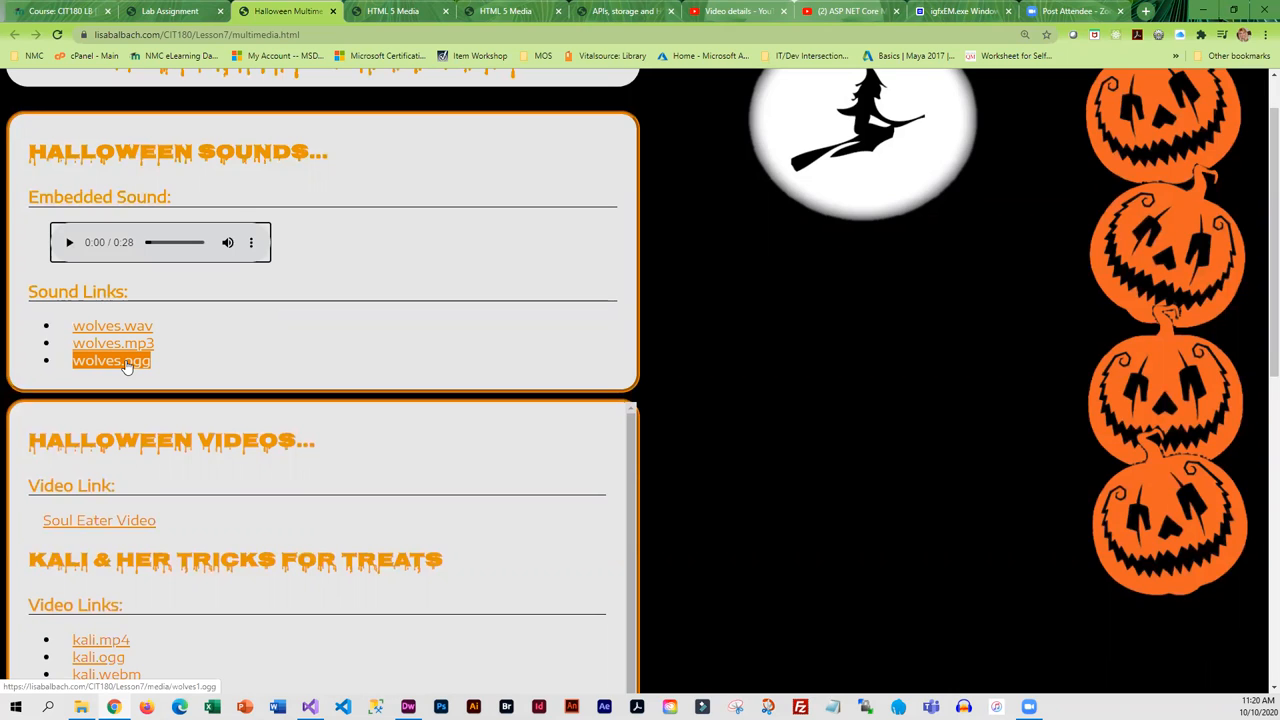
pyautogui.moveTo(320, 380)
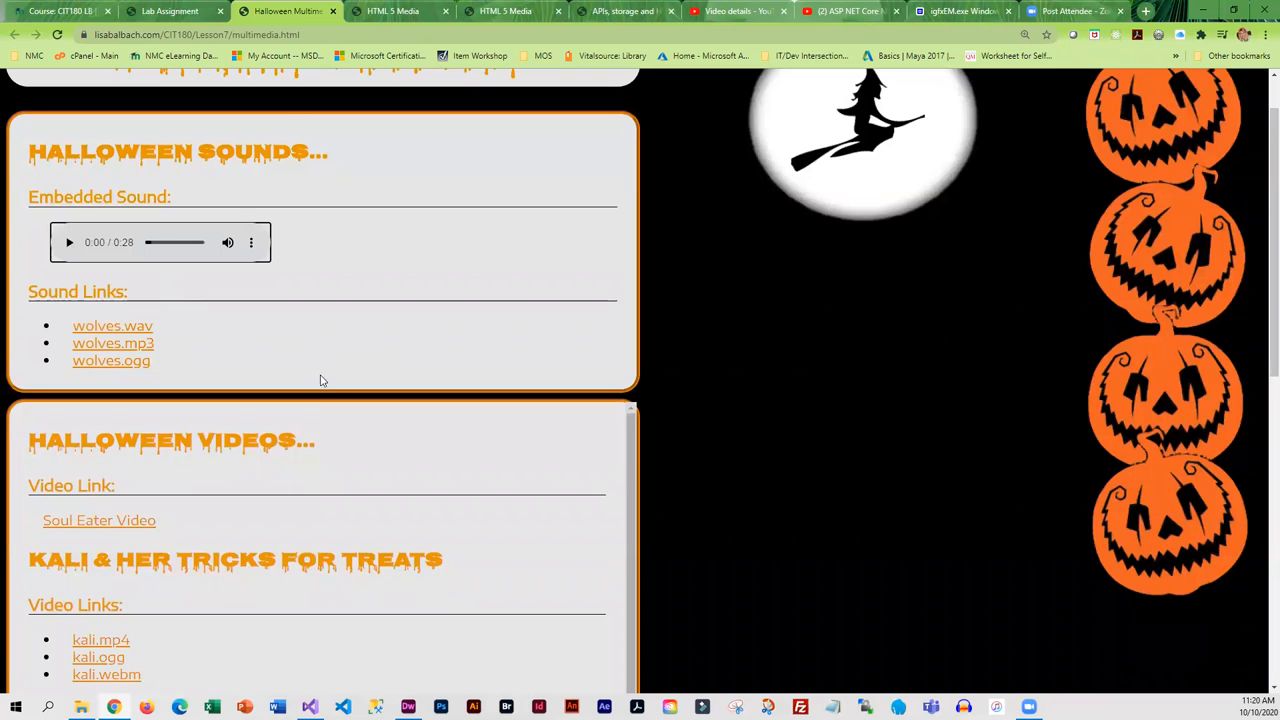
pyautogui.scroll(-3)
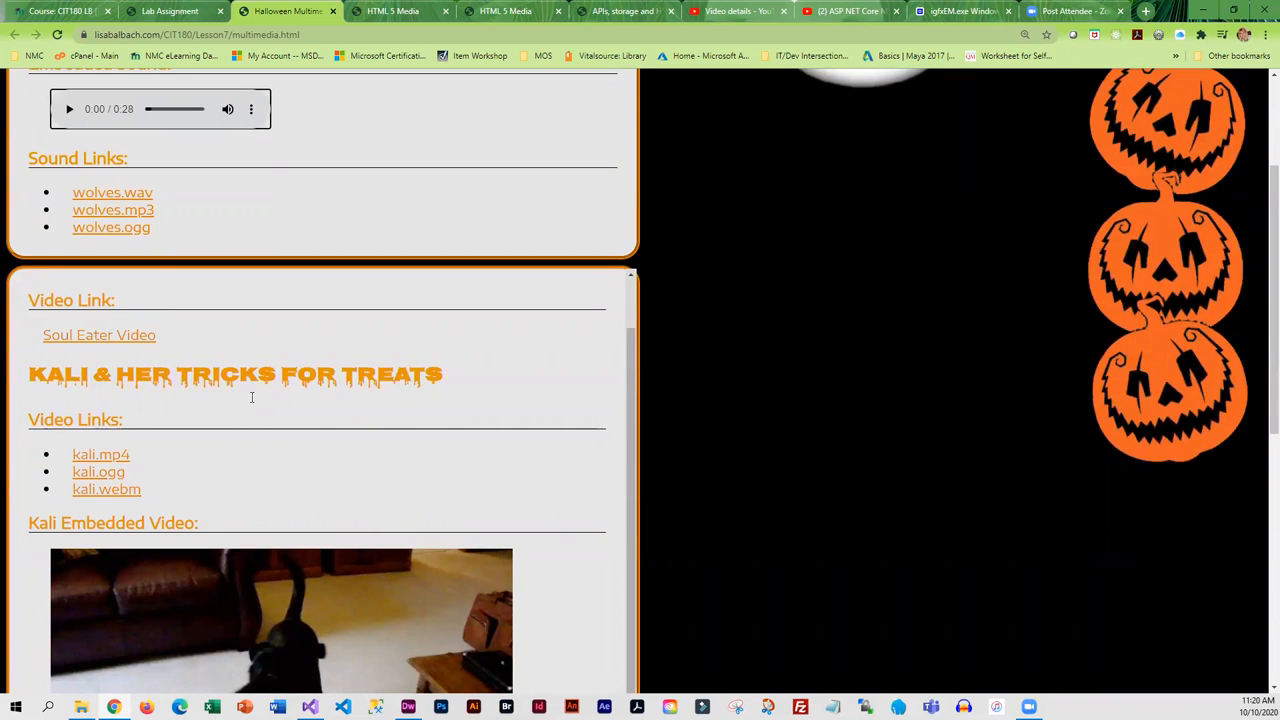
pyautogui.moveTo(164, 452)
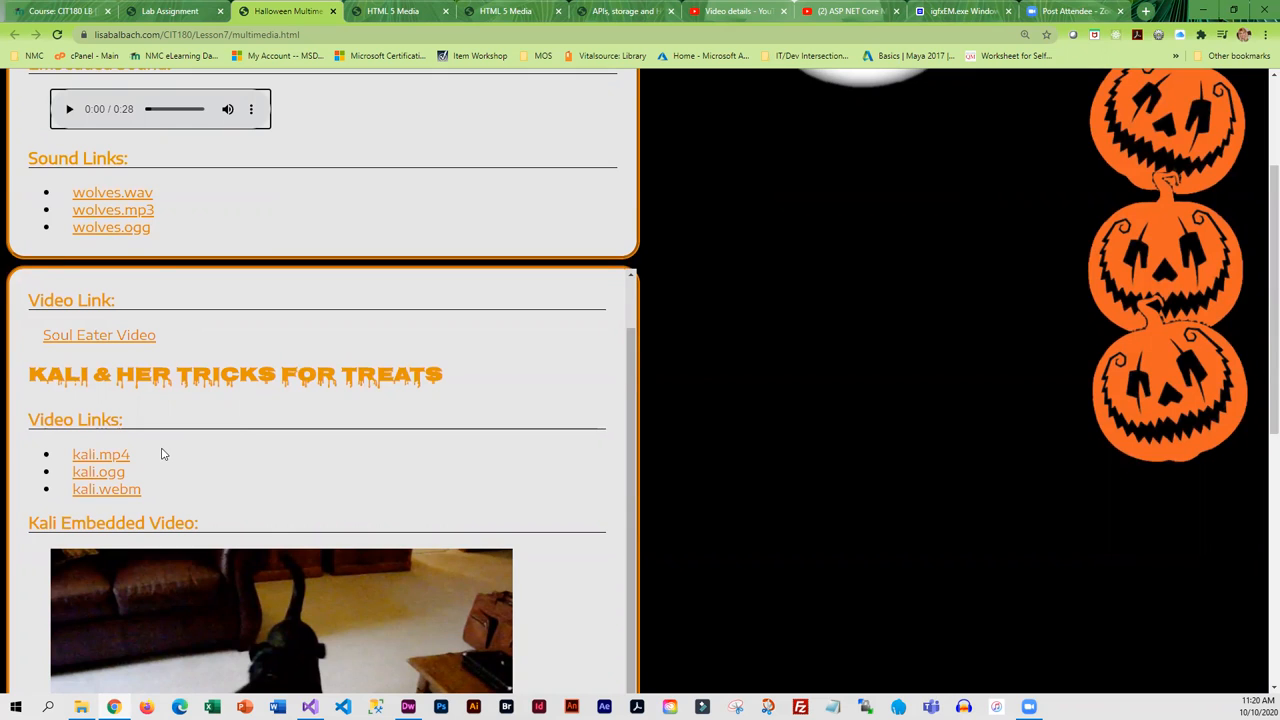
pyautogui.moveTo(156, 508)
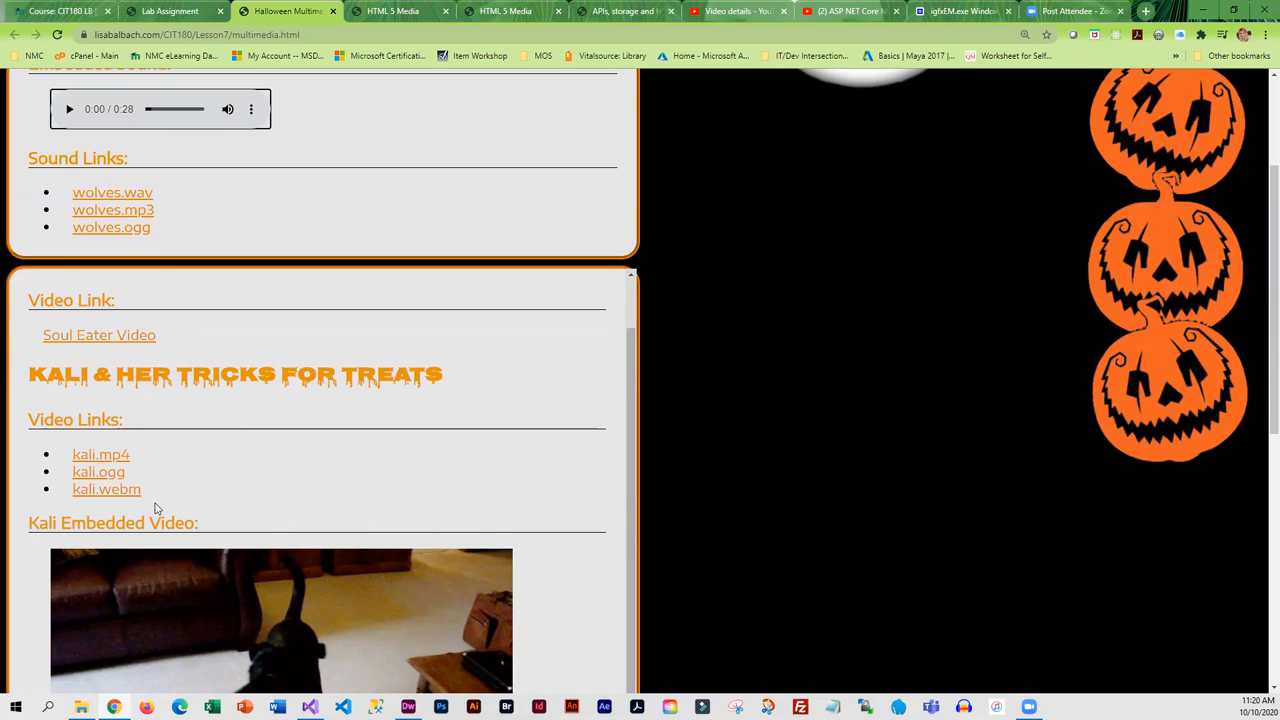
pyautogui.moveTo(100, 334)
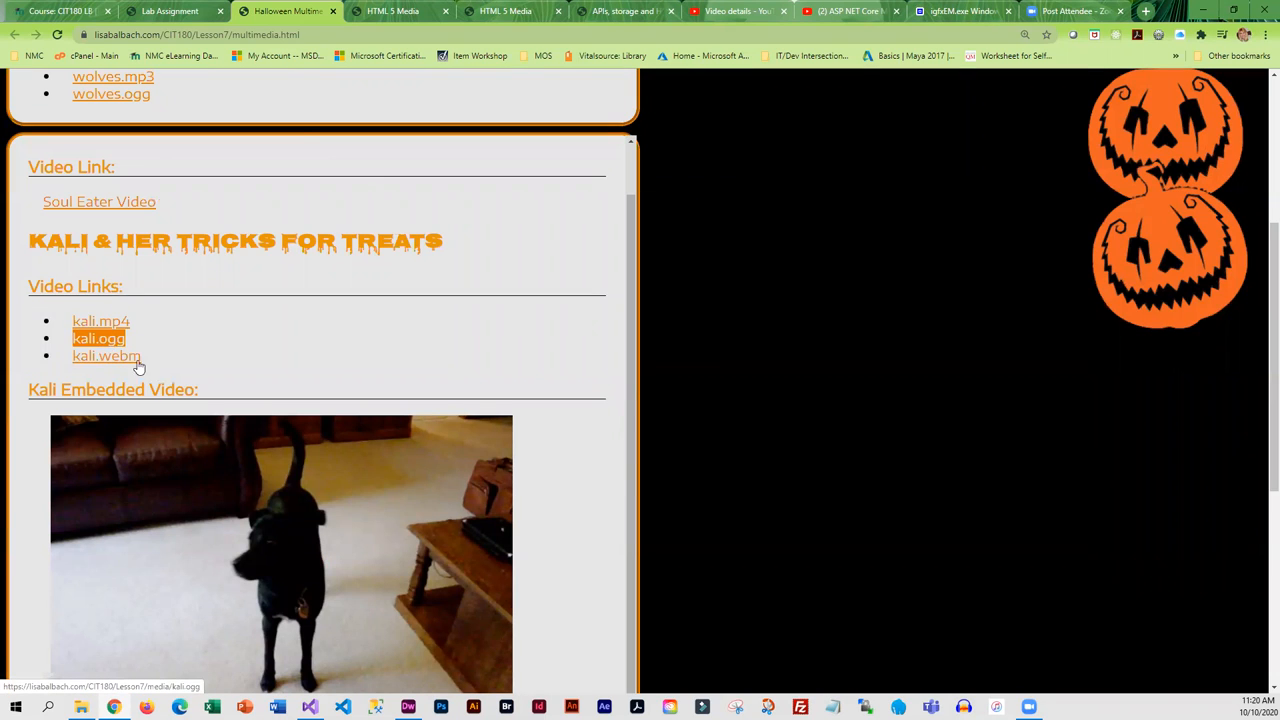
pyautogui.moveTo(144, 340)
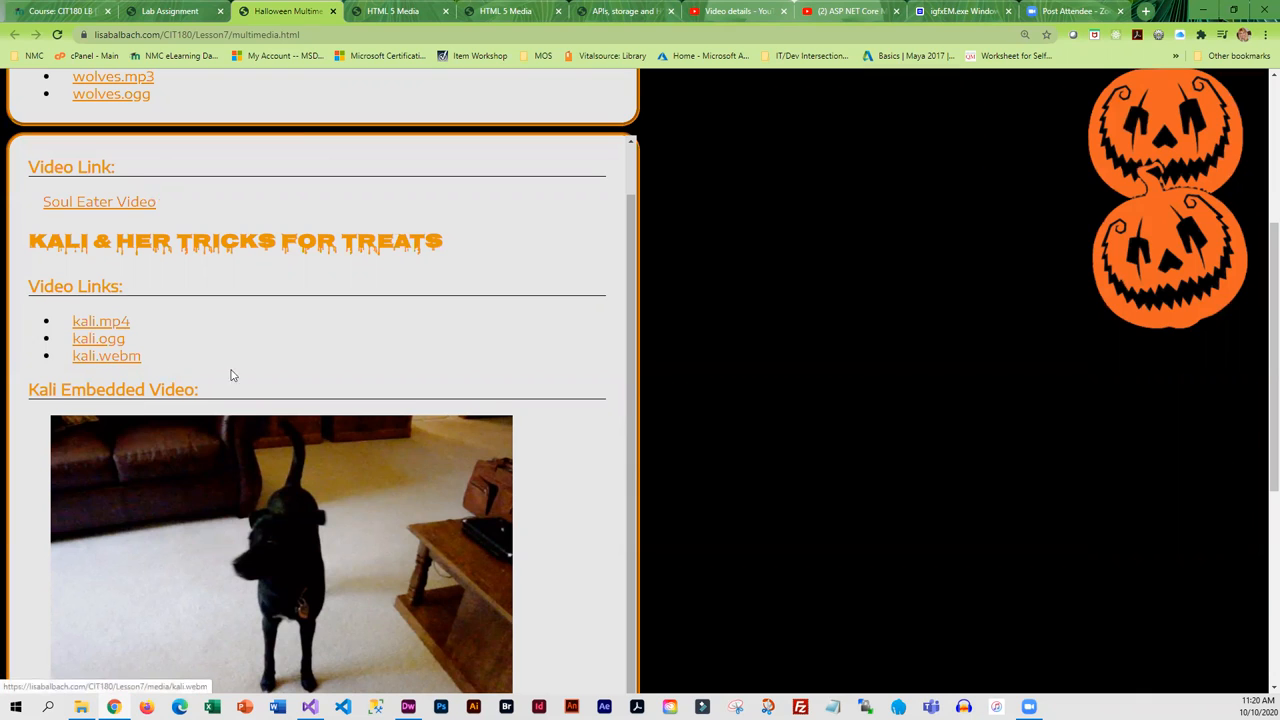
pyautogui.moveTo(240, 376)
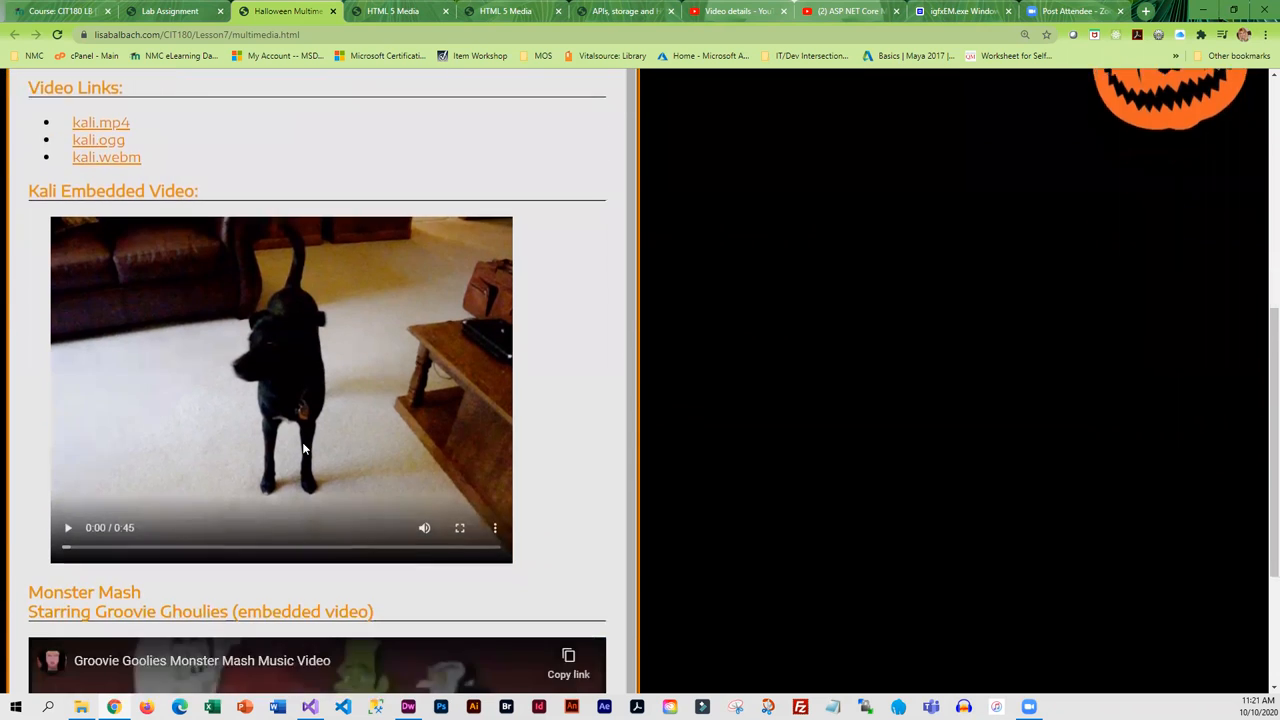
pyautogui.scroll(-3)
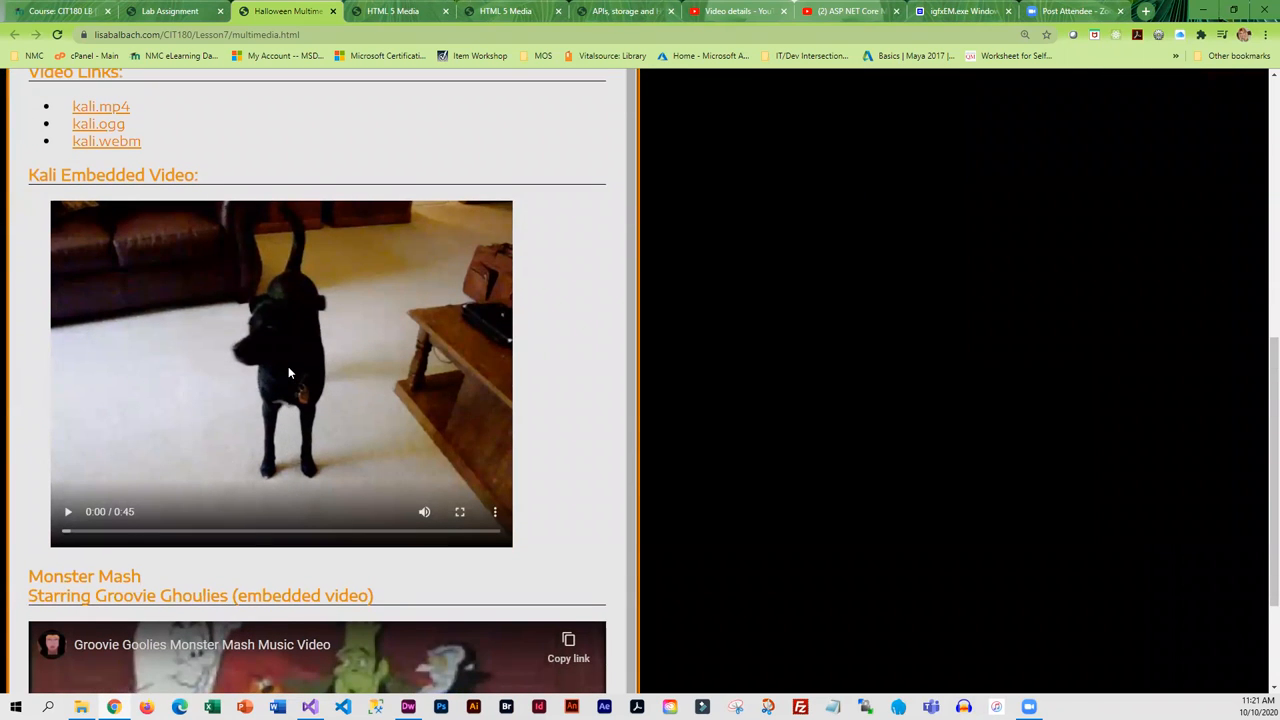
pyautogui.moveTo(360, 470)
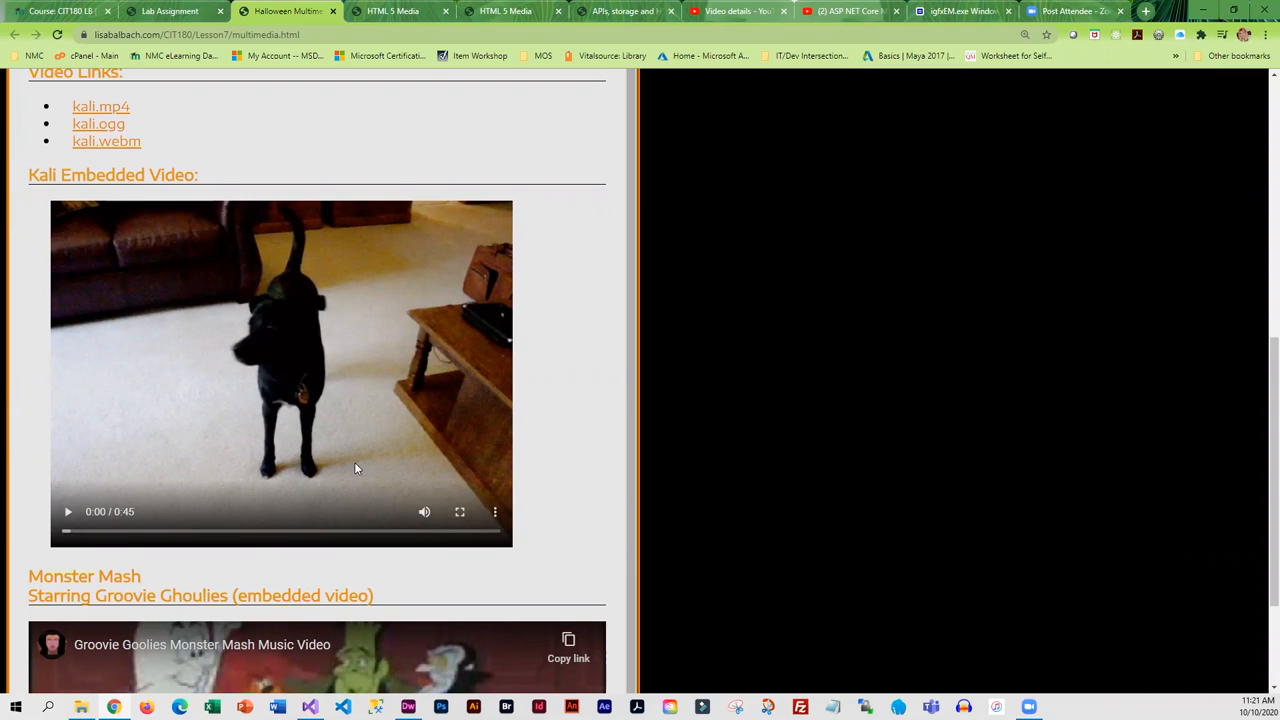
pyautogui.scroll(-3)
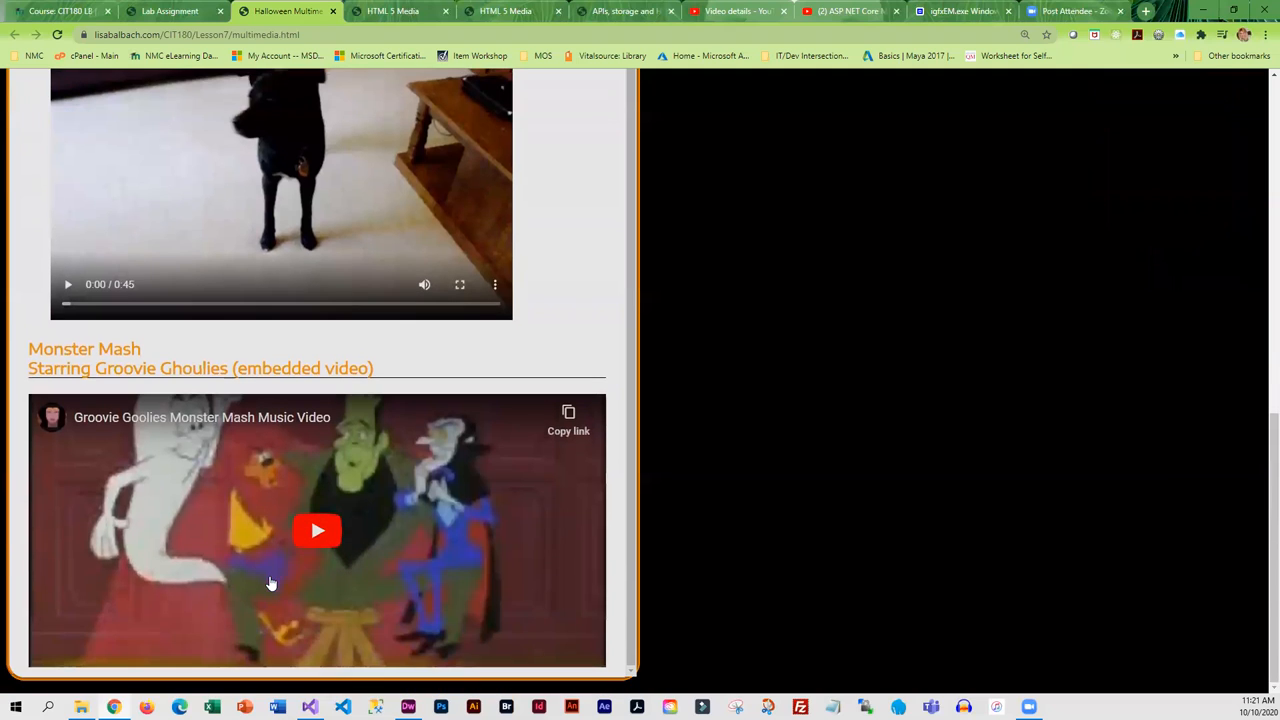
pyautogui.moveTo(252, 500)
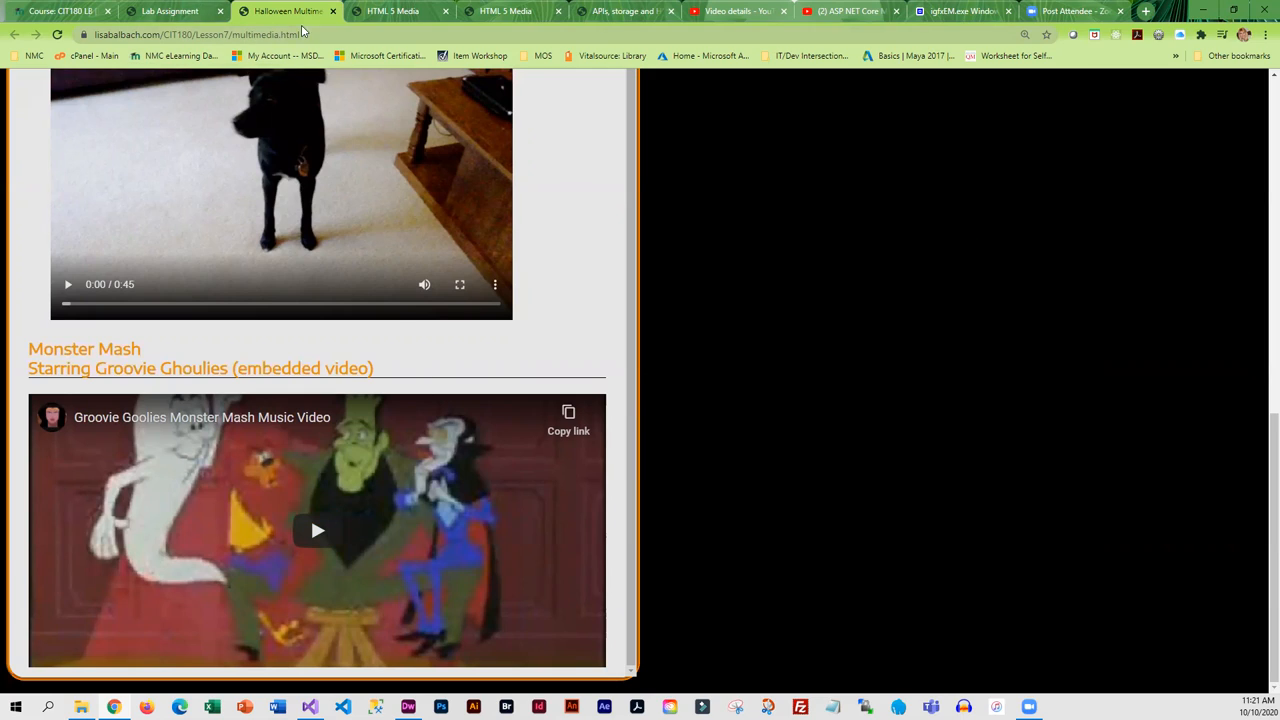
# Return to the Lab Assignment page and review Part 1, Part 2, the Lesson 5–7 link examples and grading table.
pyautogui.click(170, 12)
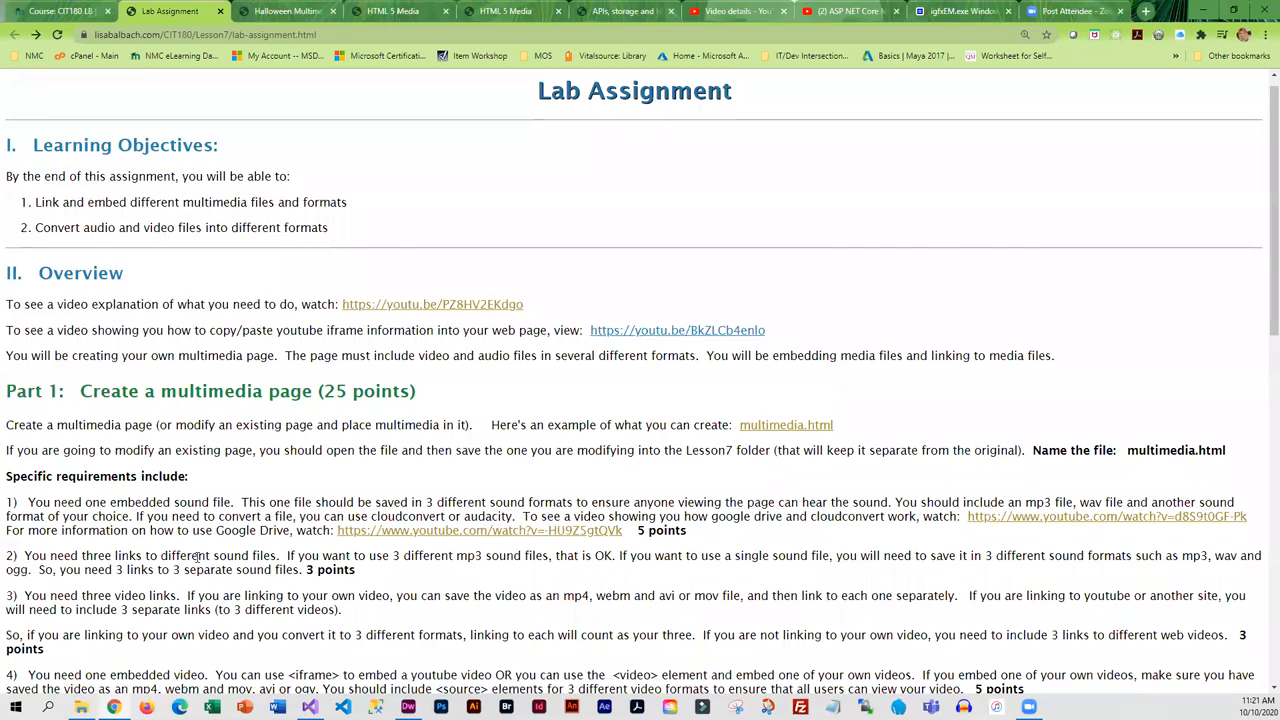
pyautogui.scroll(-3)
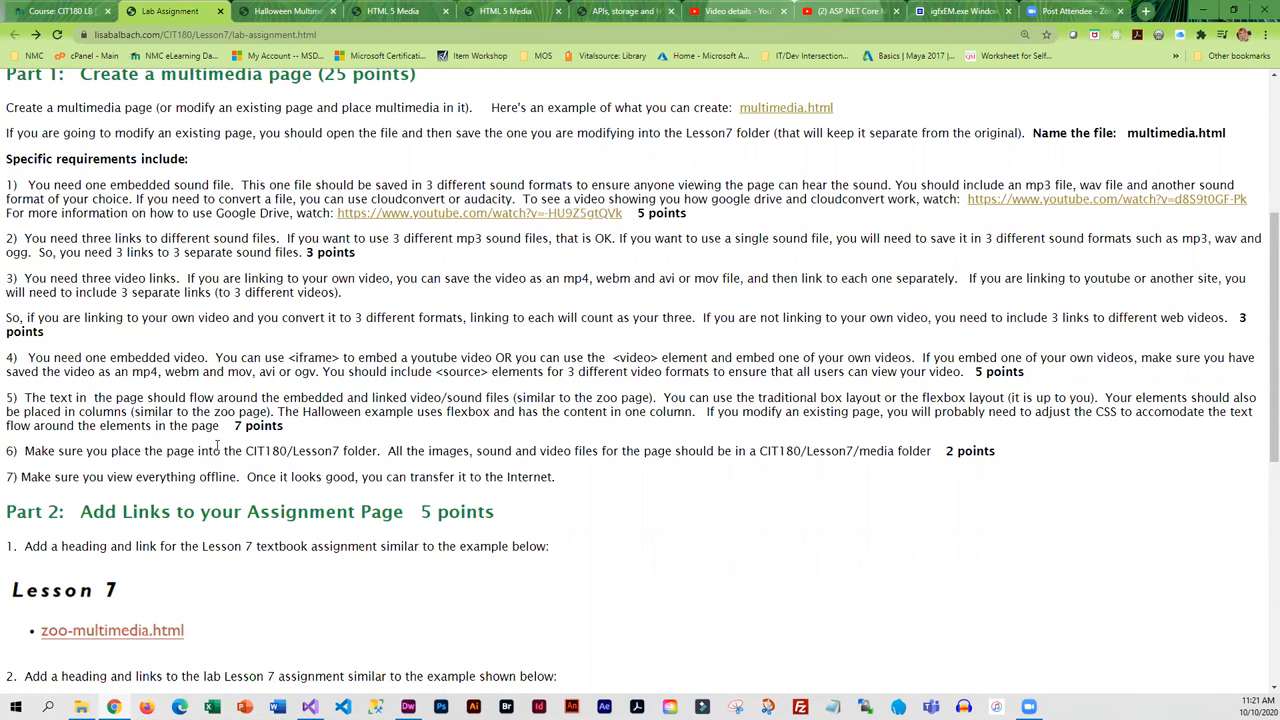
pyautogui.moveTo(1000, 356)
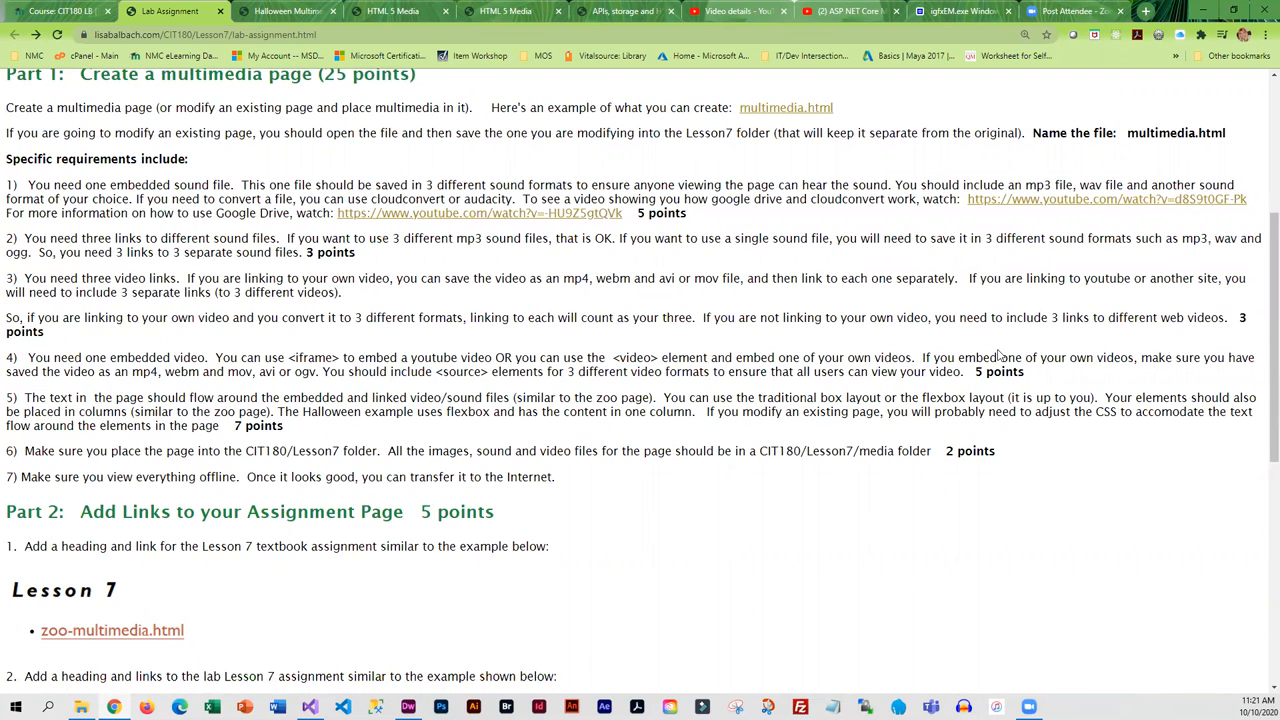
pyautogui.scroll(-3)
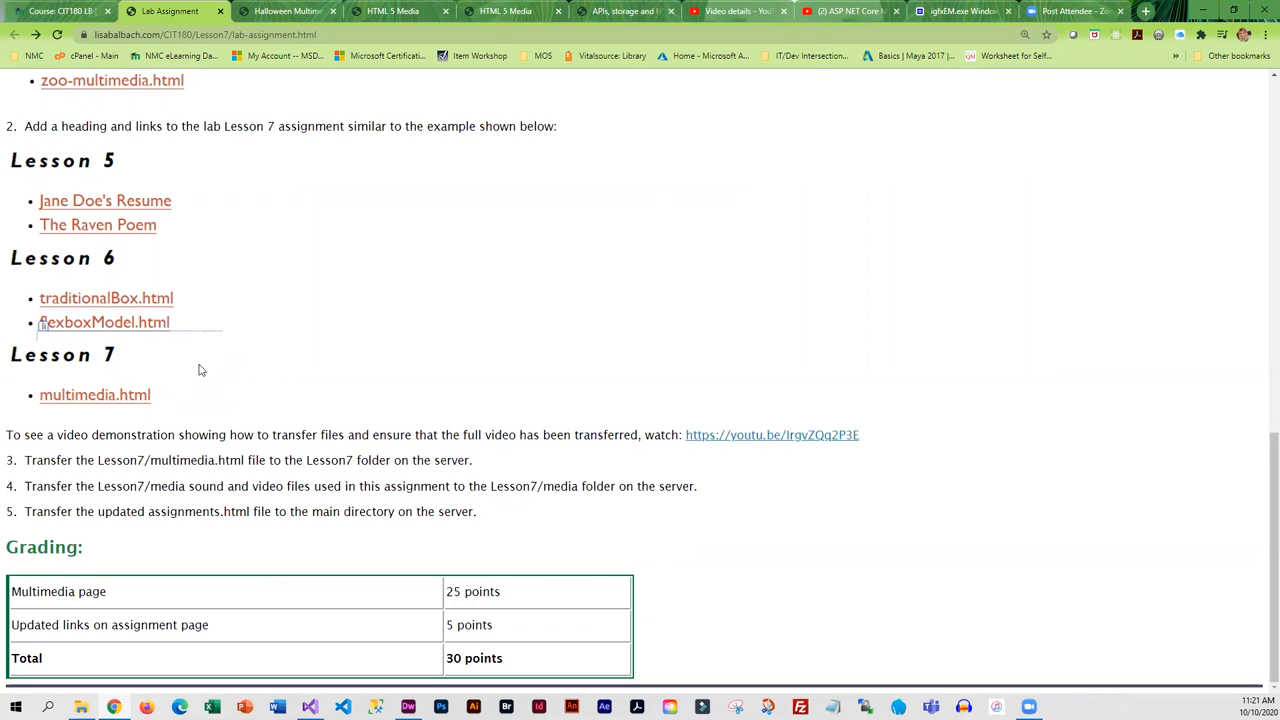
pyautogui.moveTo(252, 276)
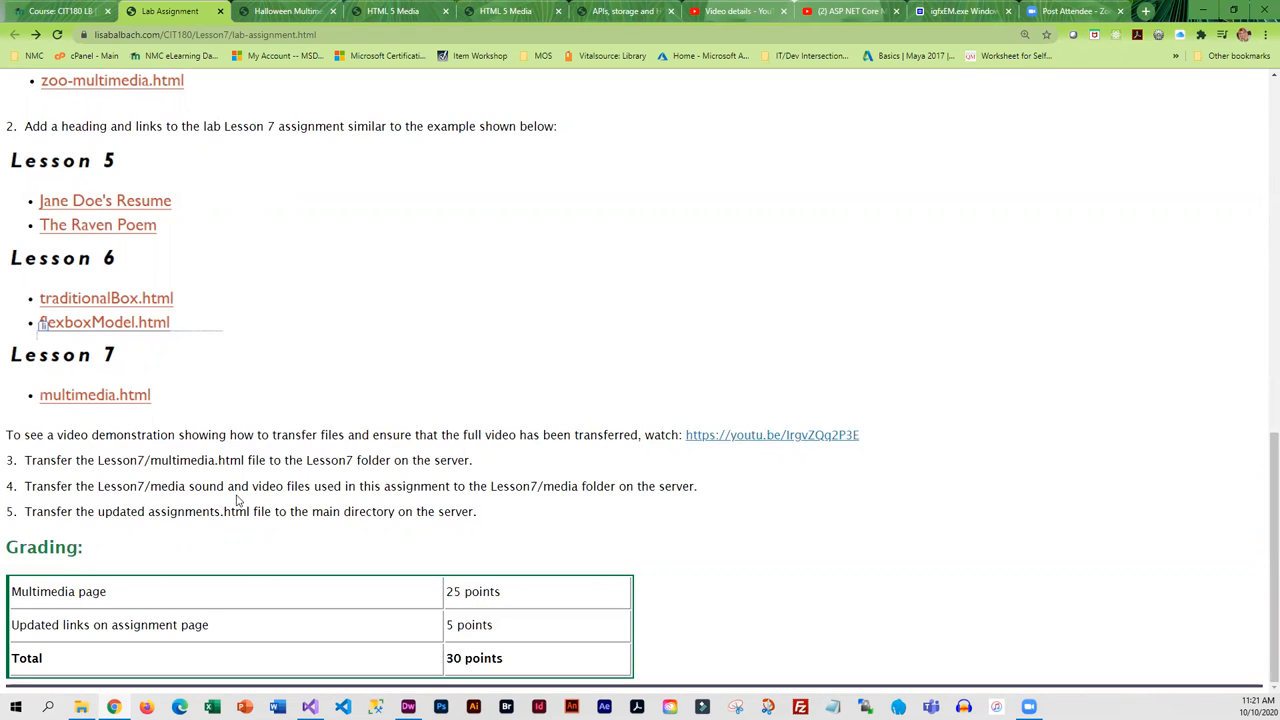
# Return to the Moodle course's Lesson 7: HTML 5 Multimedia section and highlight Exam #1's total of 60 points.
pyautogui.click(56, 12)
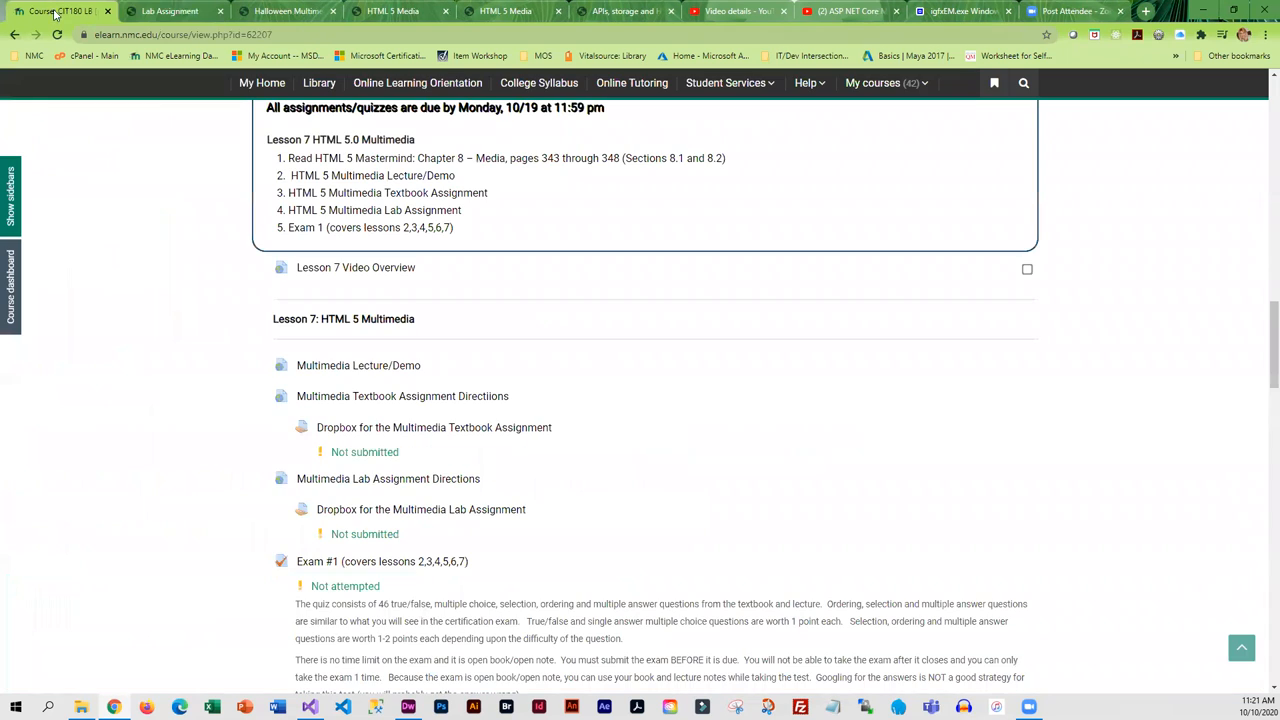
pyautogui.scroll(-3)
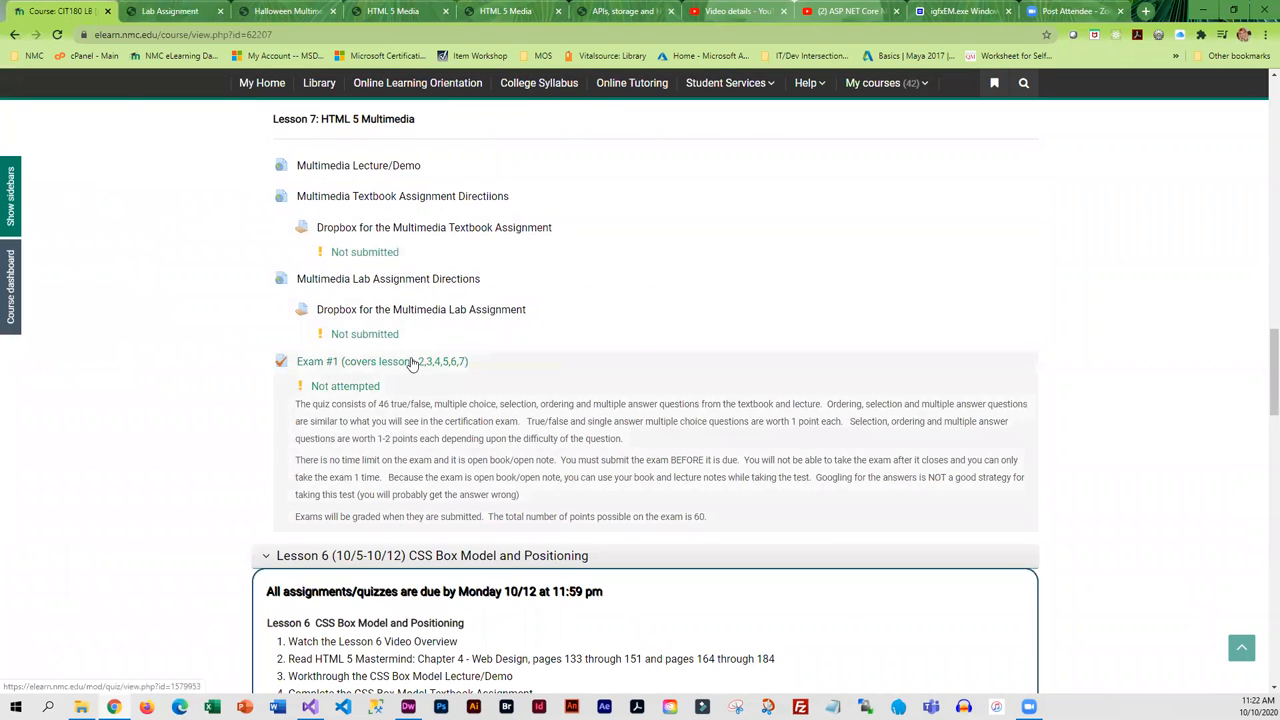
pyautogui.moveTo(400, 356)
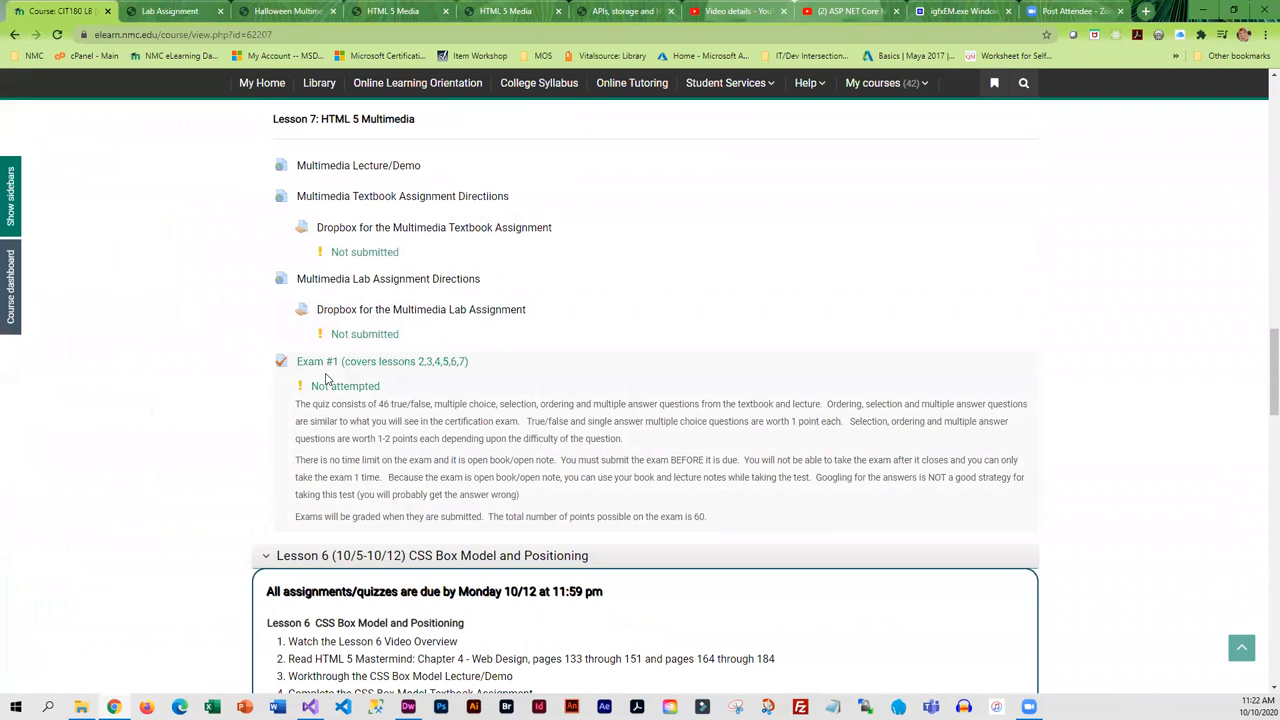
pyautogui.moveTo(424, 420)
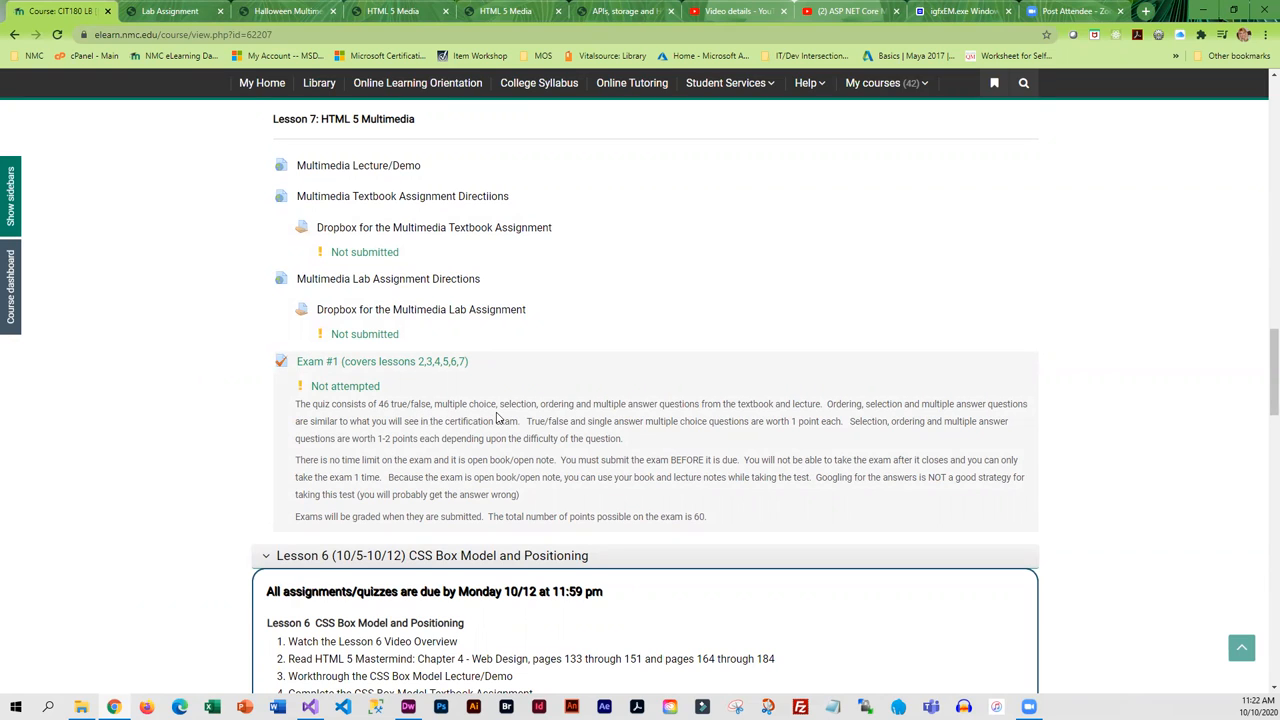
pyautogui.moveTo(676, 418)
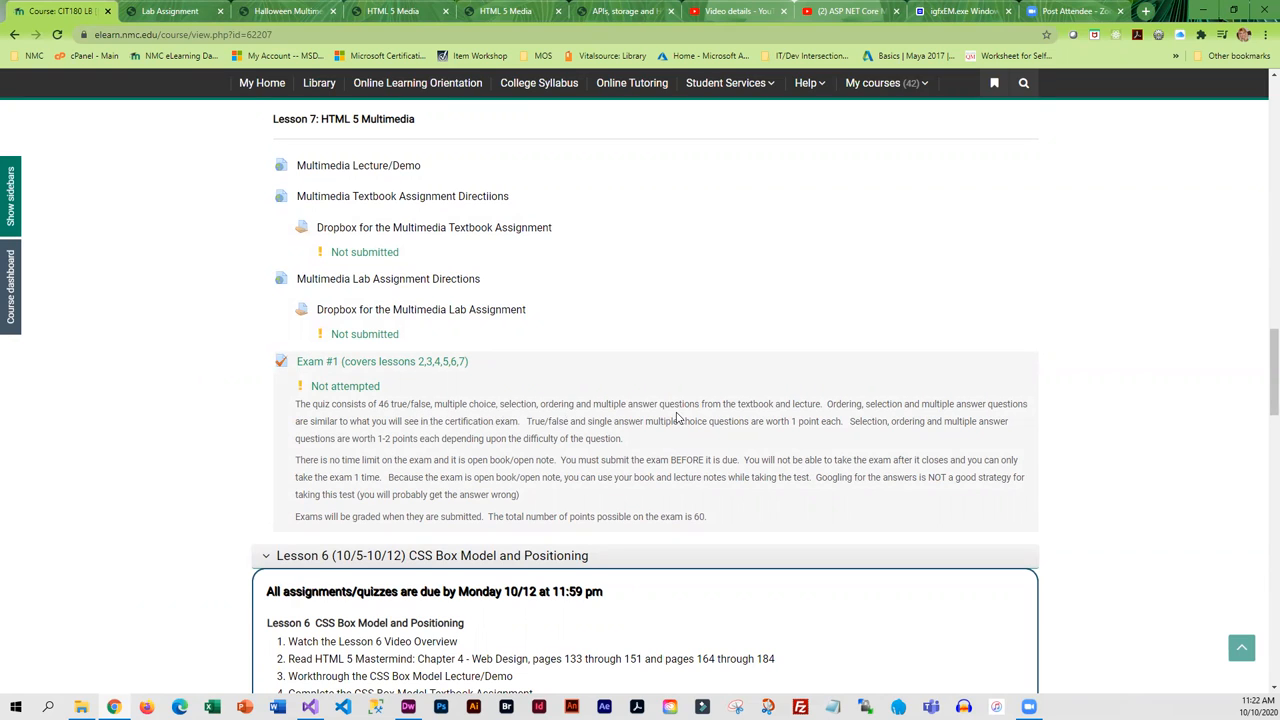
pyautogui.moveTo(680, 420)
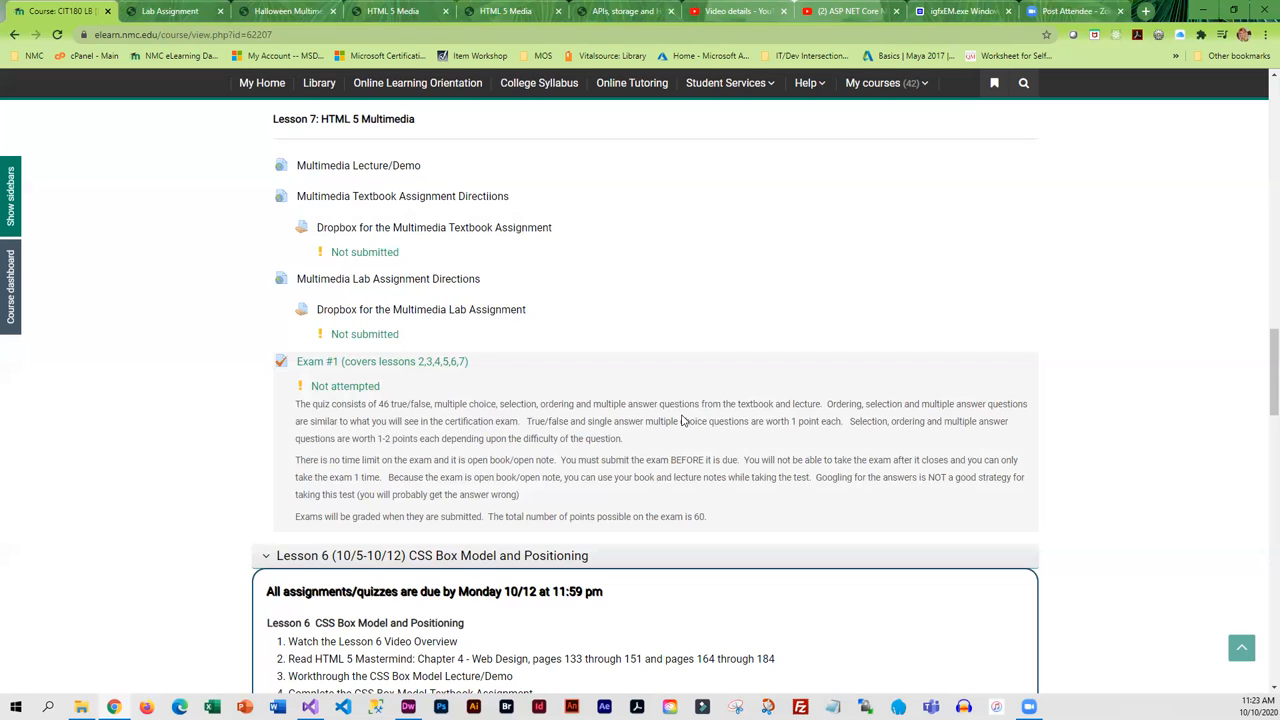
pyautogui.moveTo(686, 518)
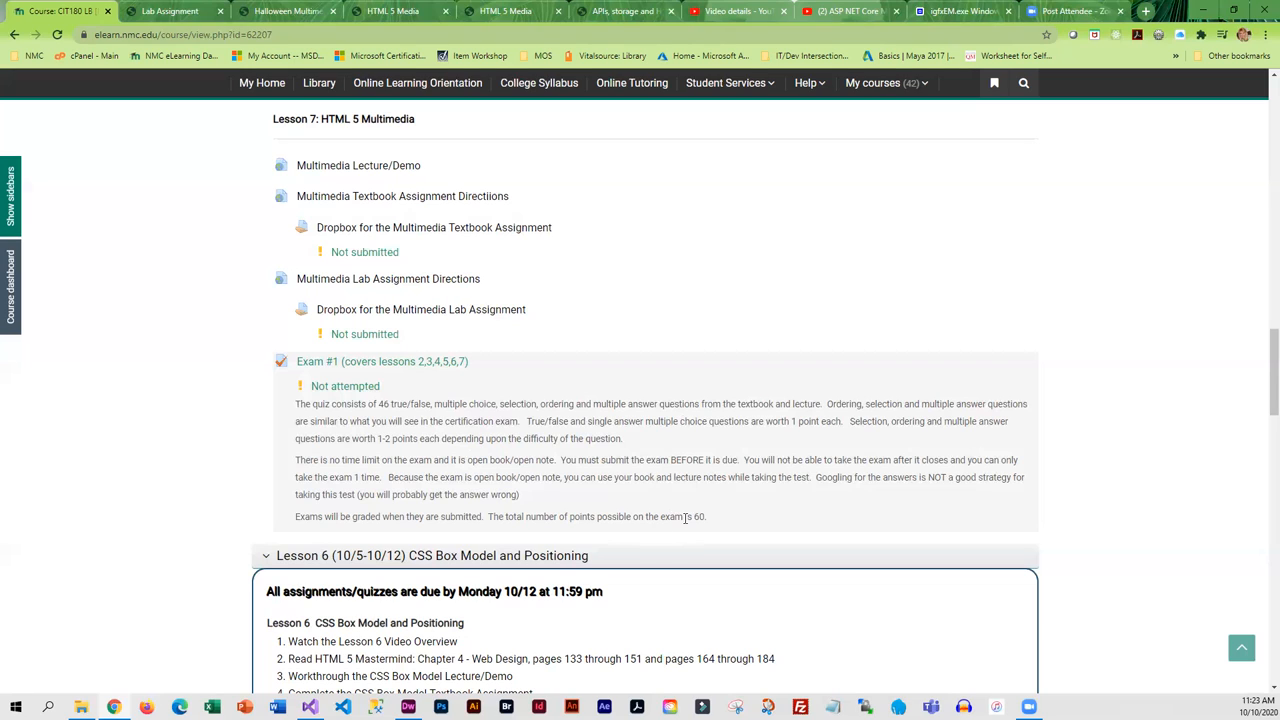
pyautogui.doubleClick(700, 516)
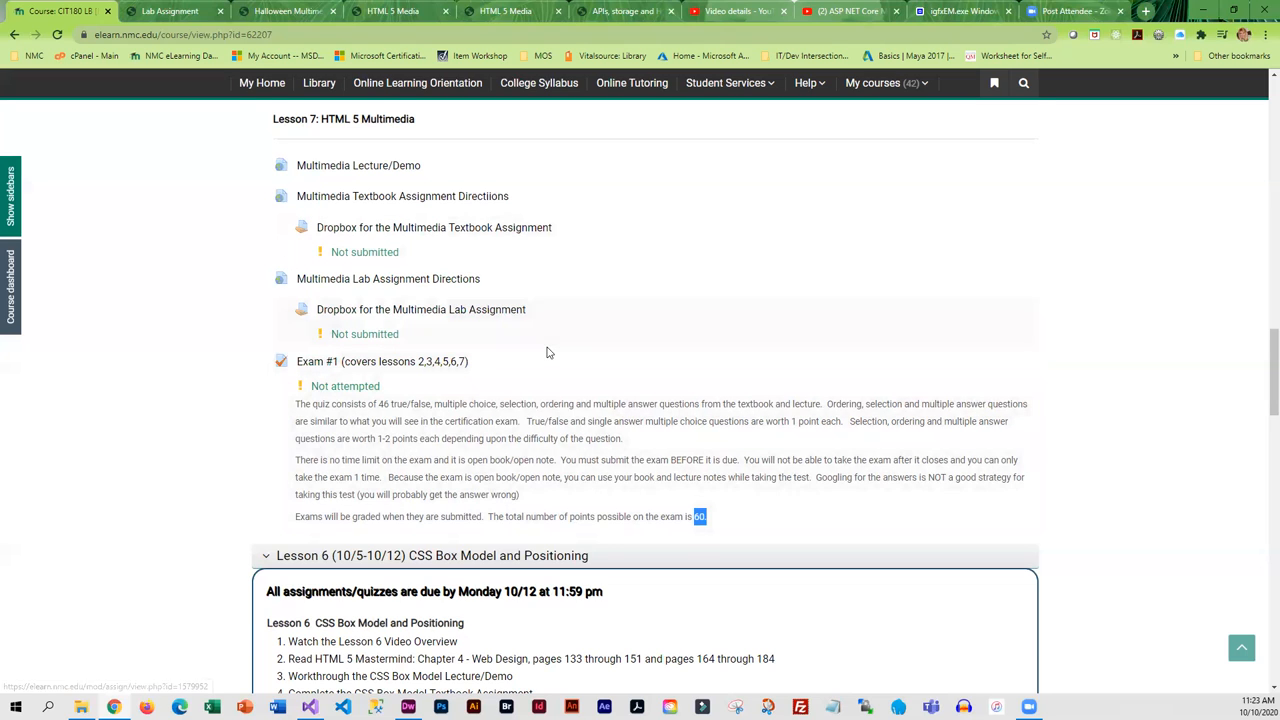
pyautogui.scroll(3)
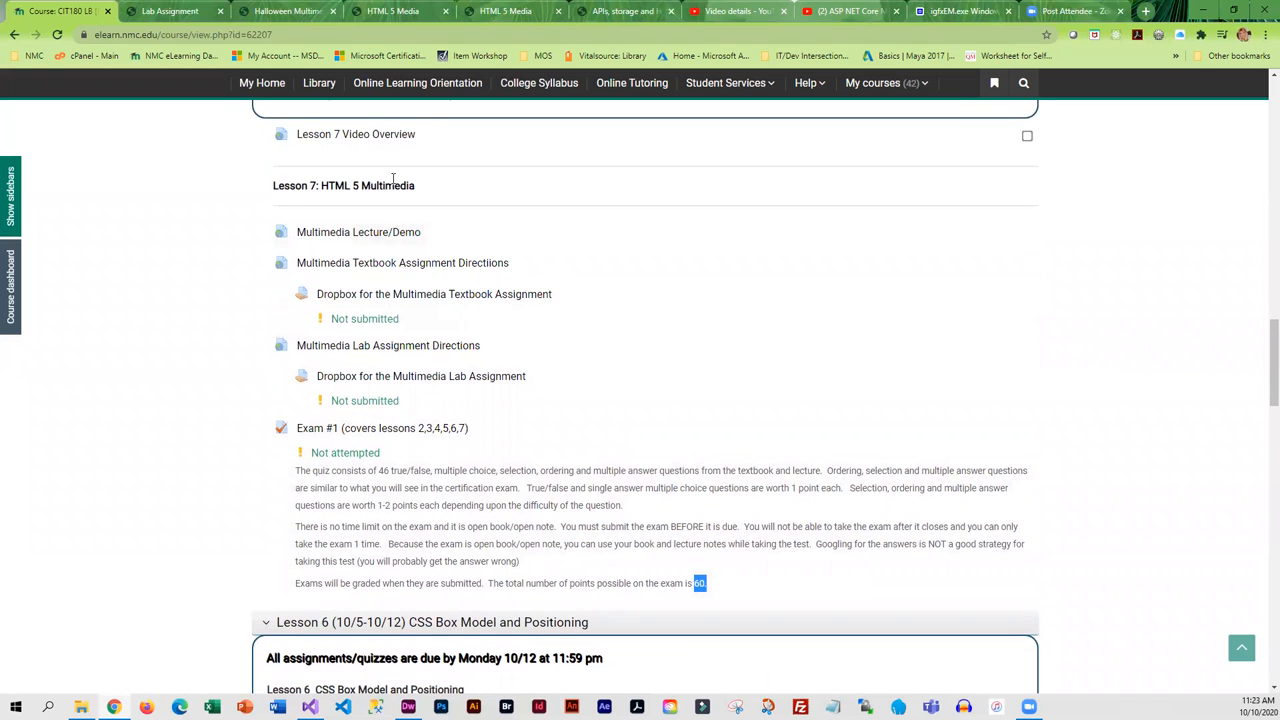